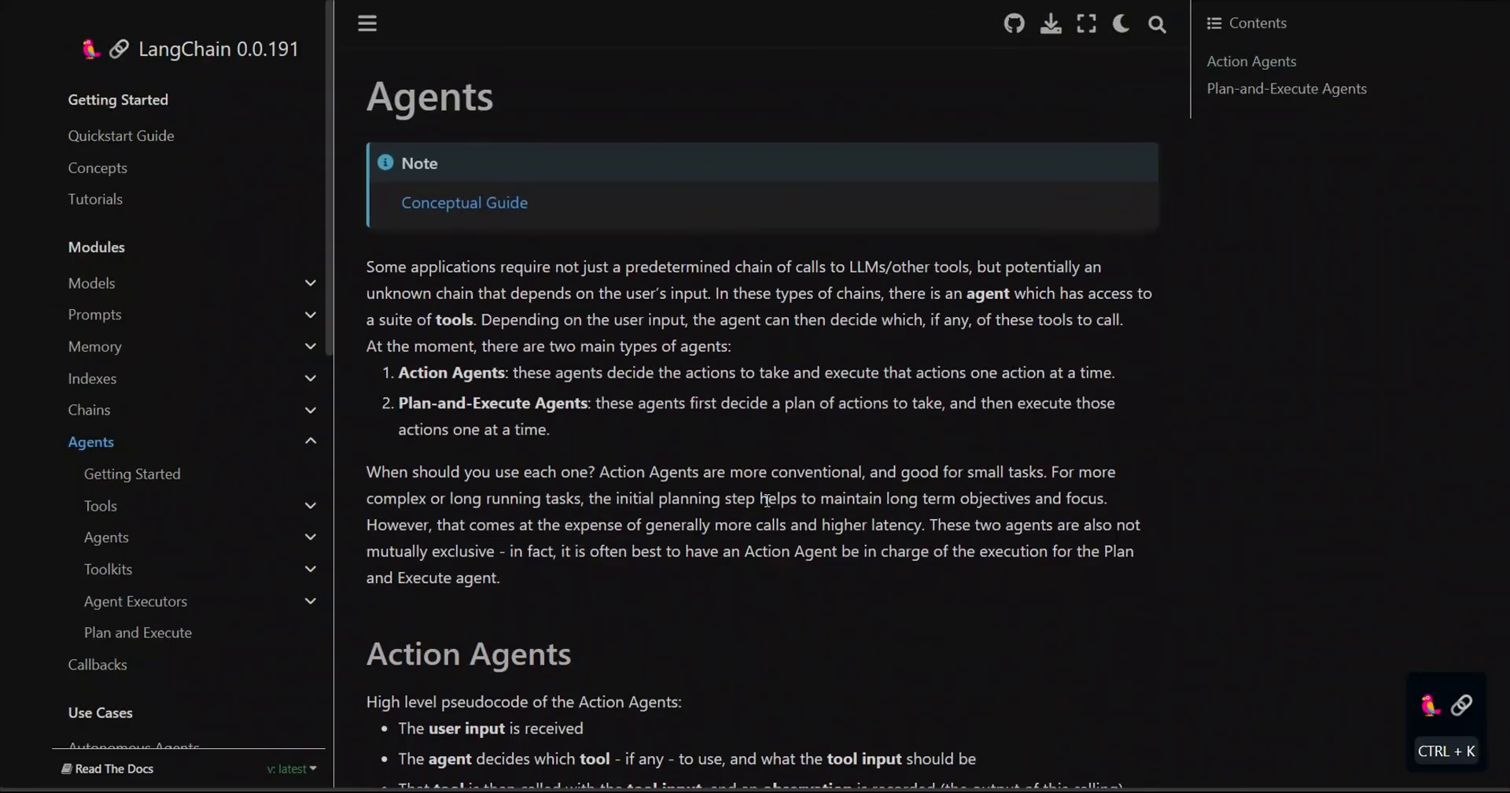
Browse the Tools page under Agents down to the bottom of its tool integrations list
left_click(101, 505)
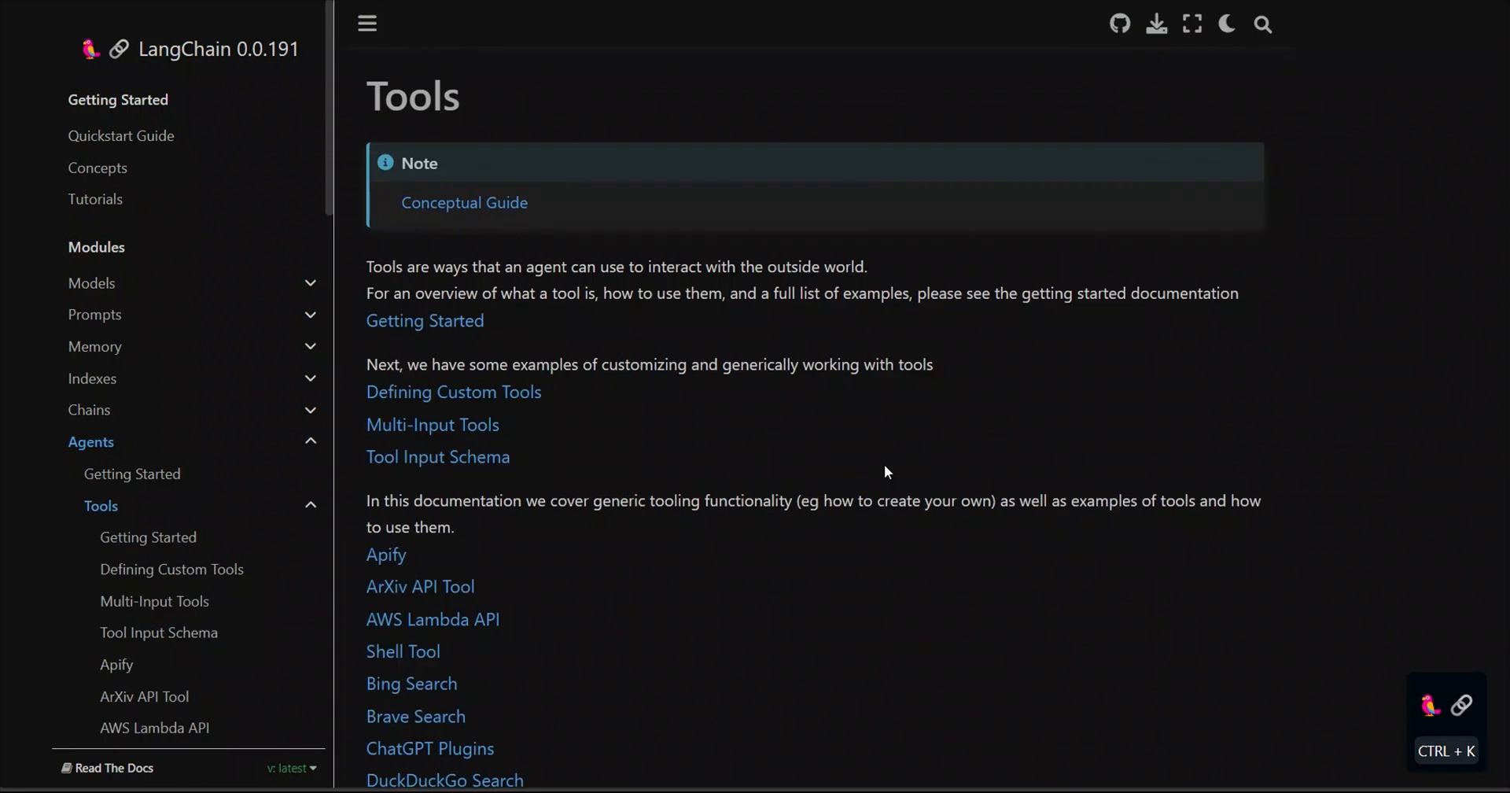
scroll("down", 3)
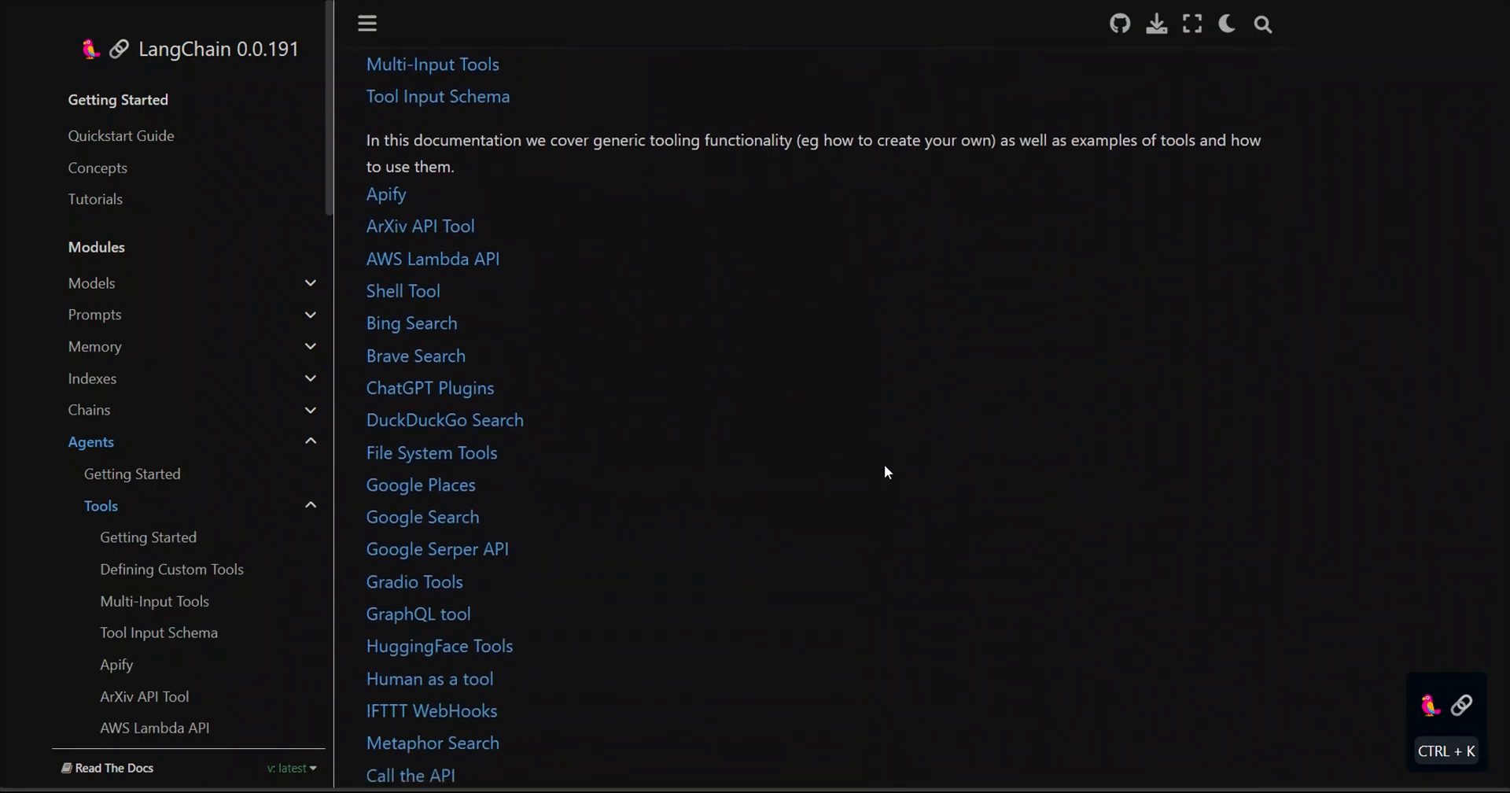
scroll("down", 3)
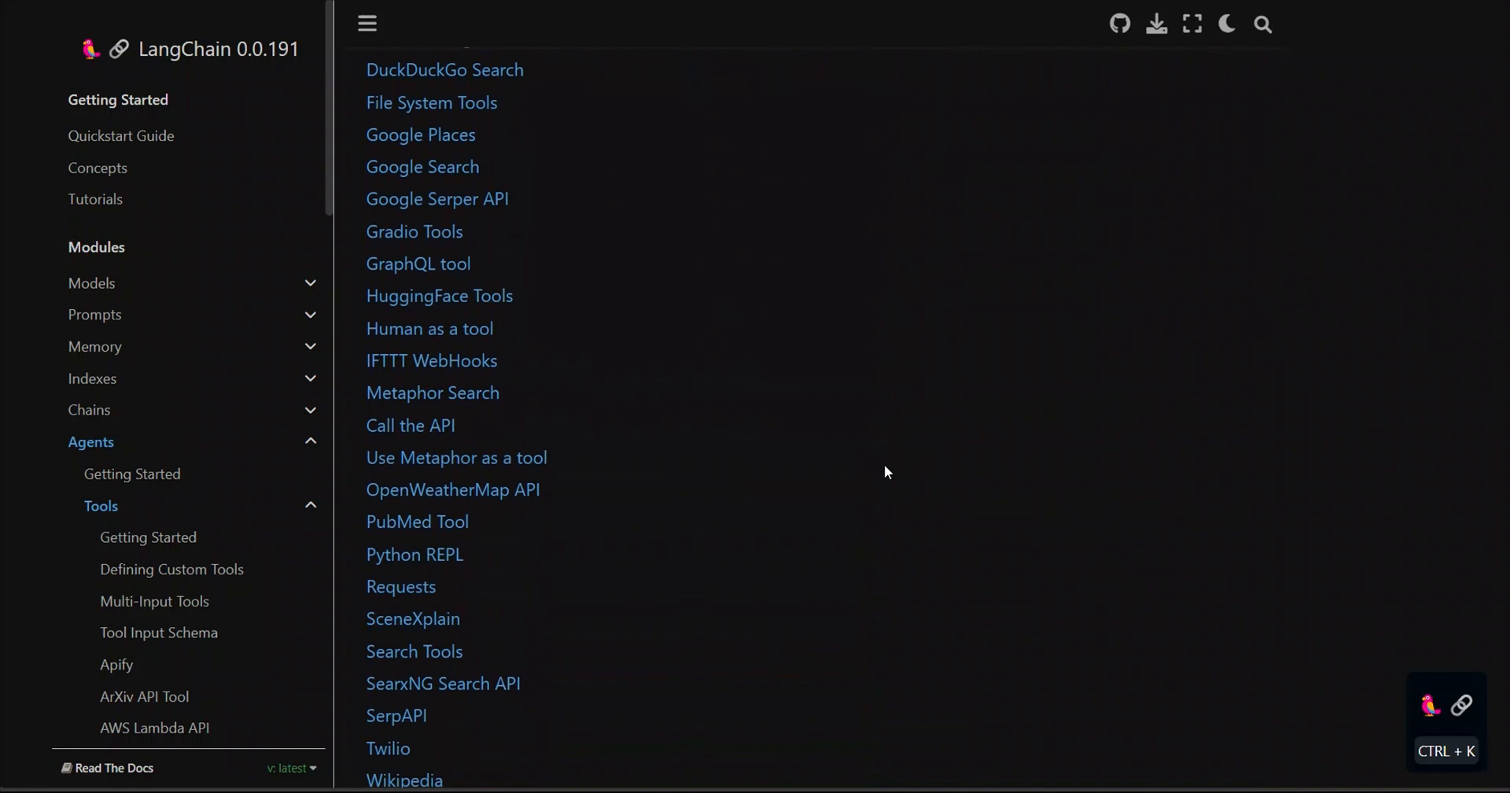
scroll("down", 3)
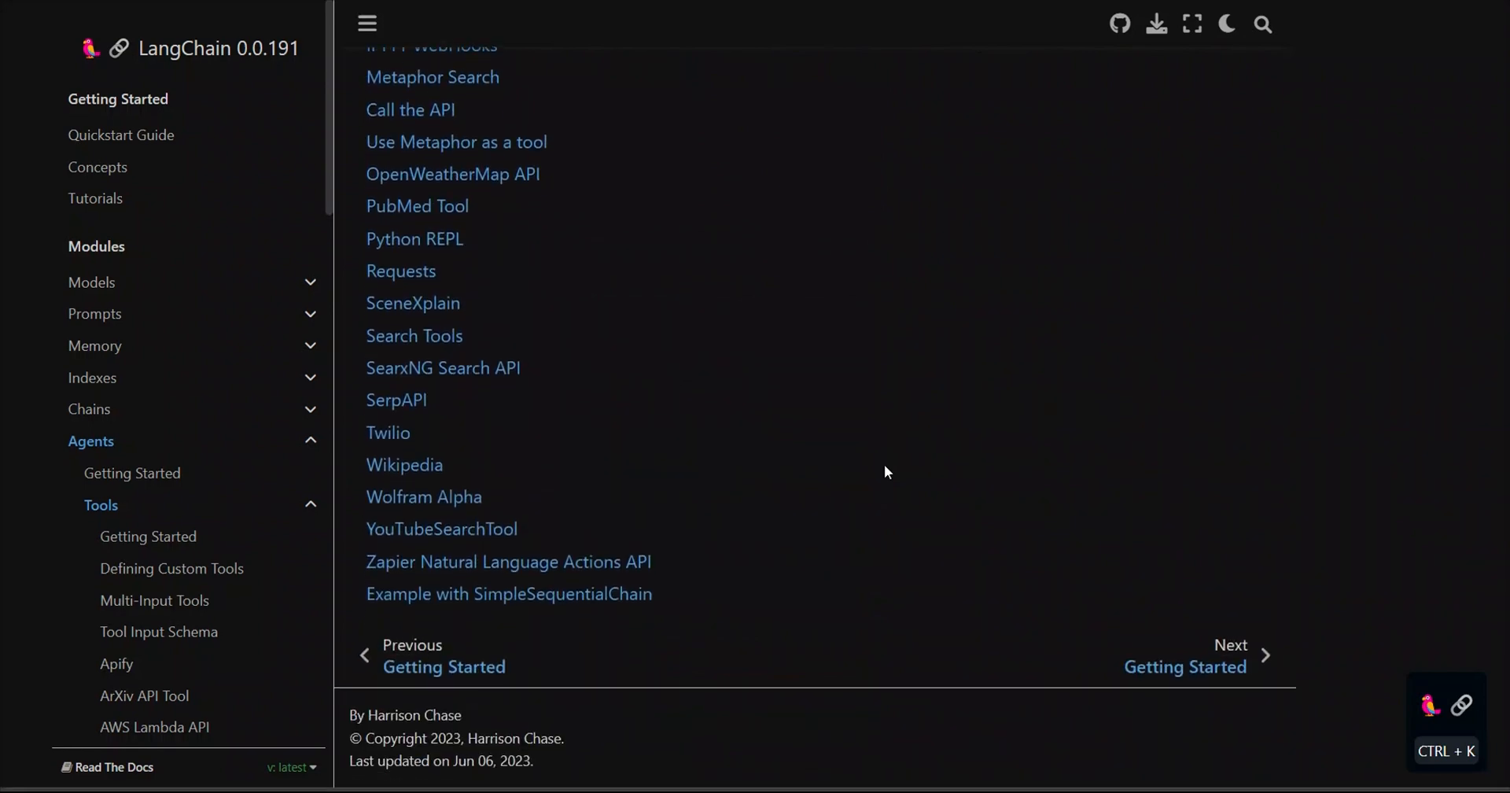
scroll("up", 3)
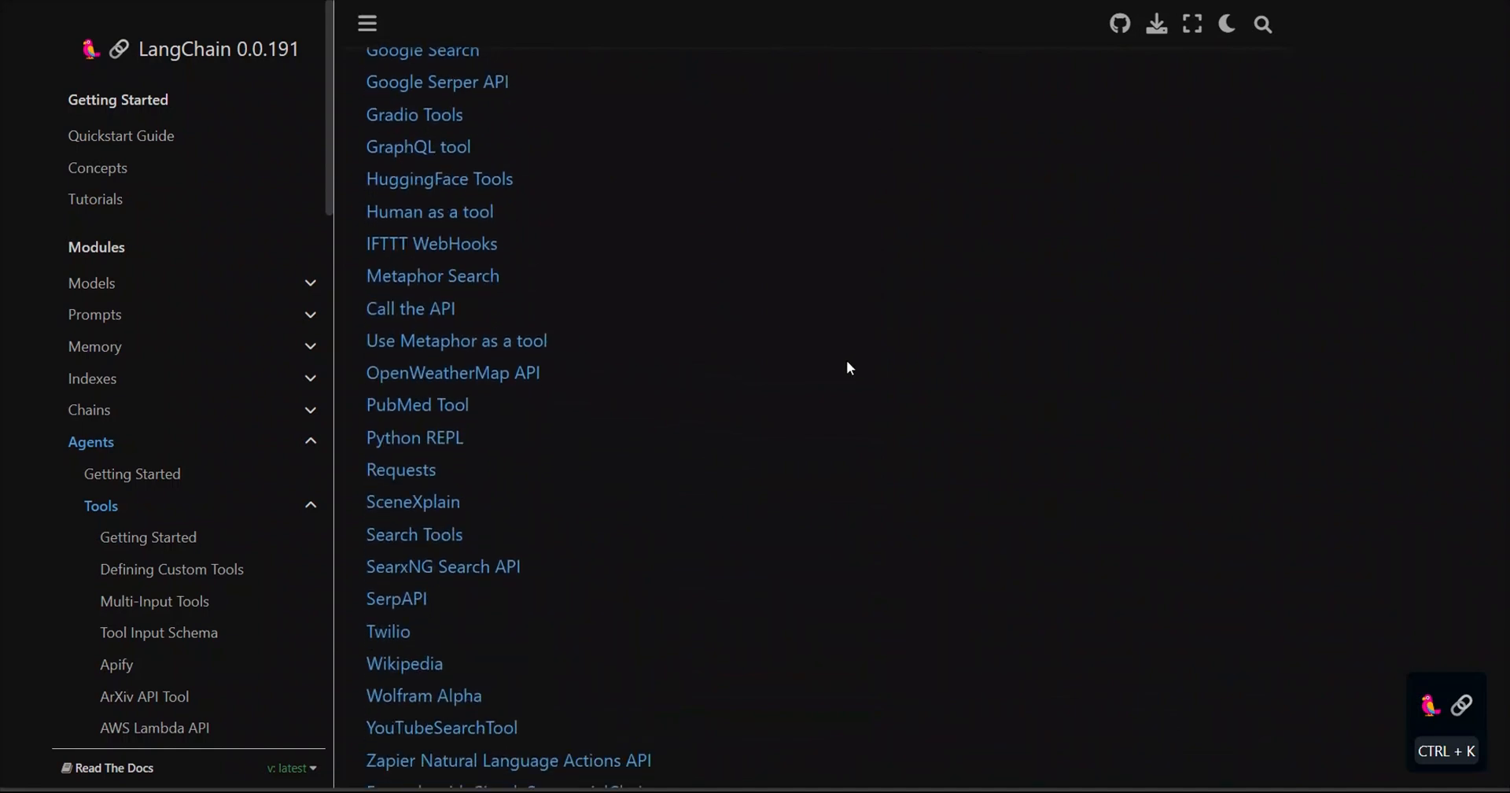
scroll("down", 3)
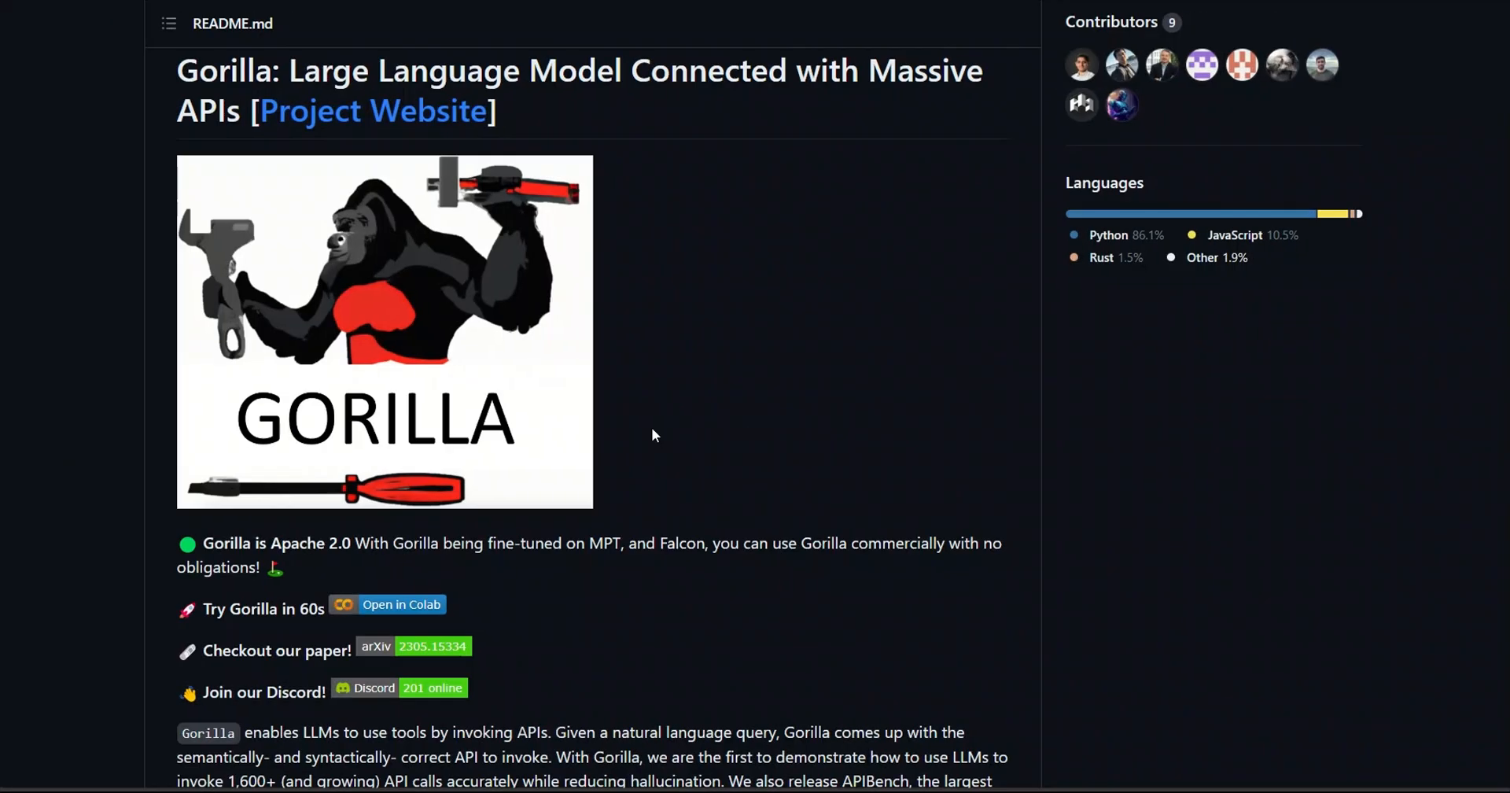
left_click(432, 645)
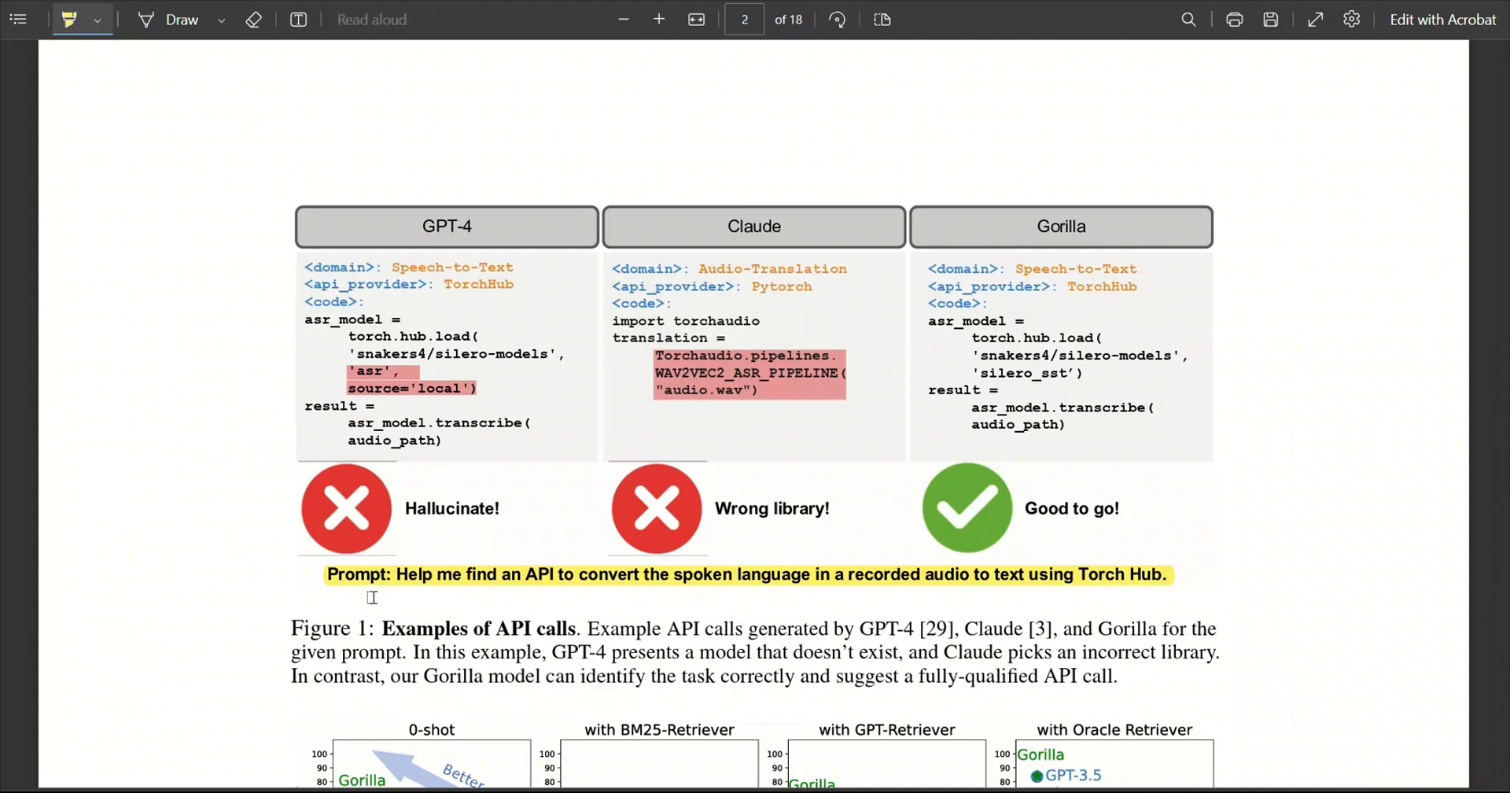
mouse_move(613, 576)
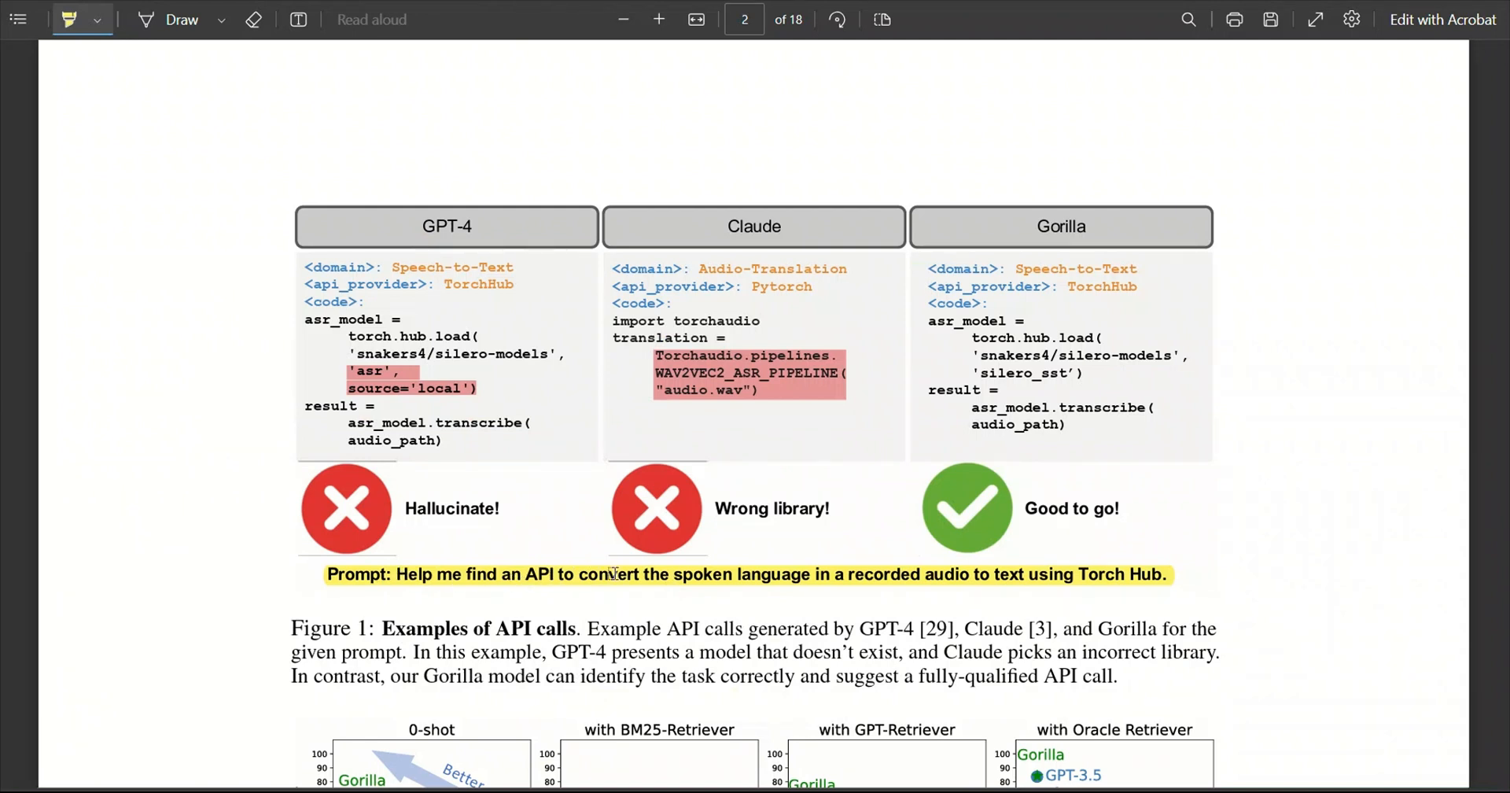
mouse_move(784, 586)
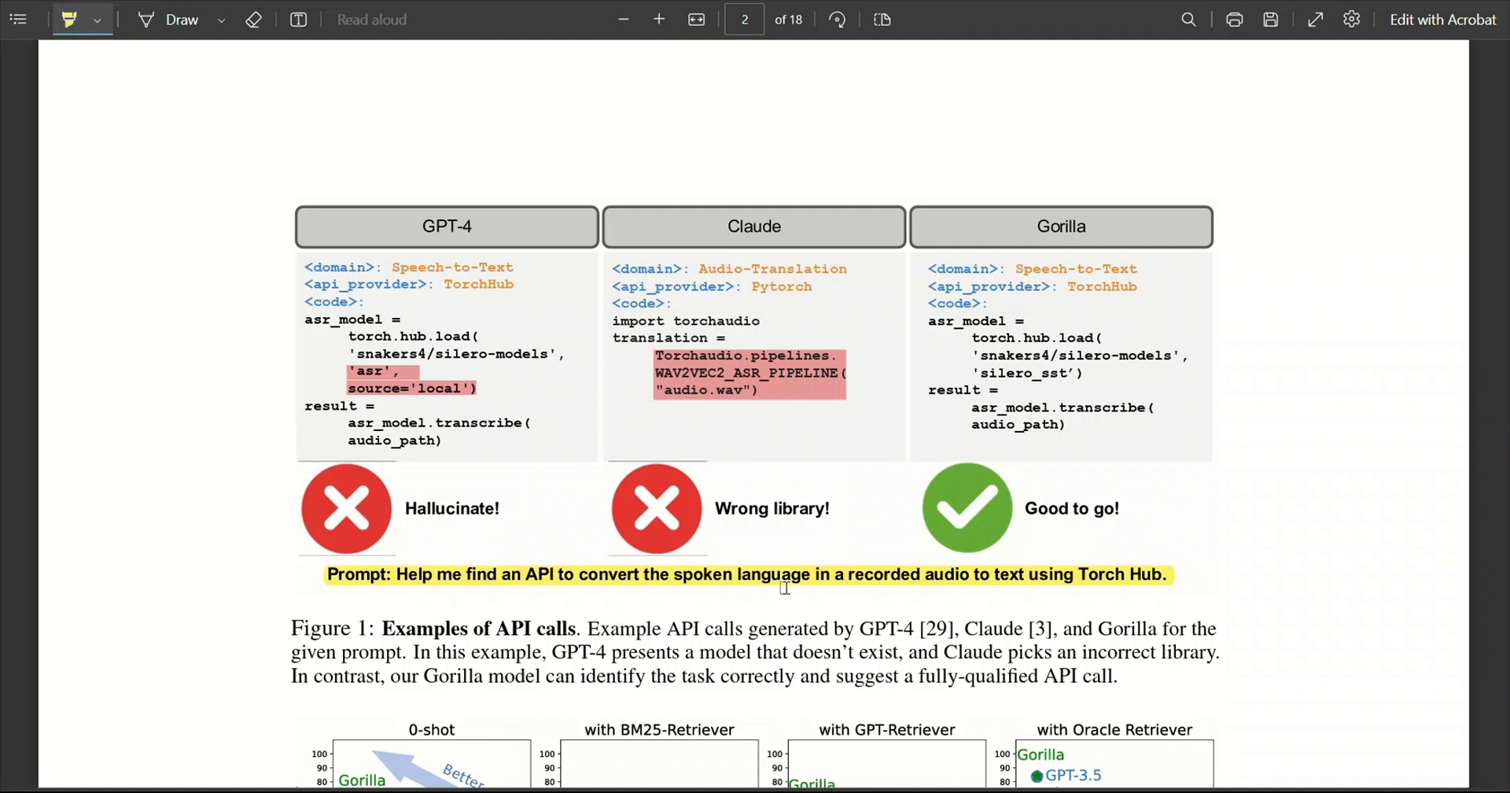
Move down from Figure 1 on page 2 toward page 4 of the Gorilla paper
scroll("down", 3)
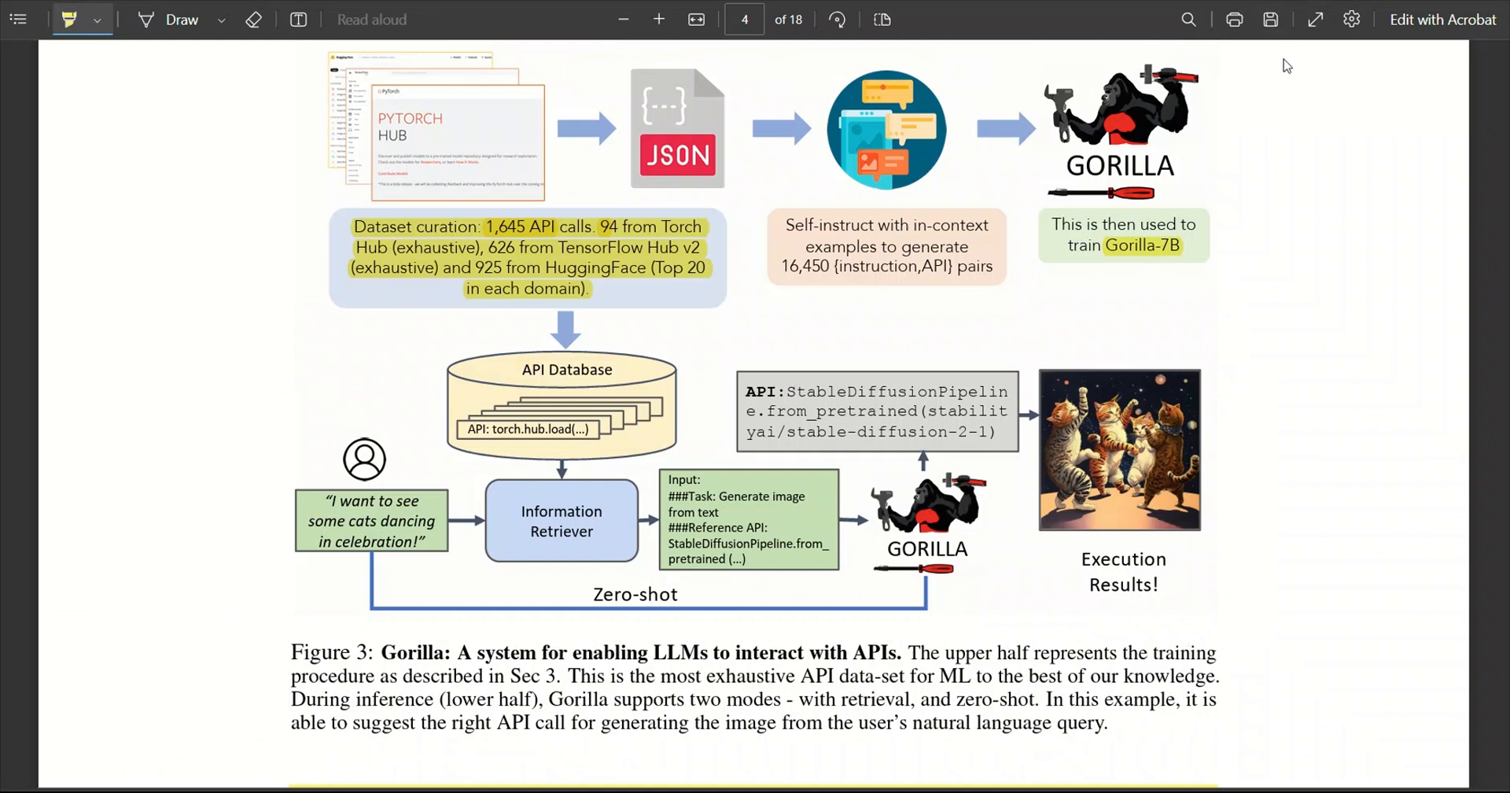
mouse_move(1131, 260)
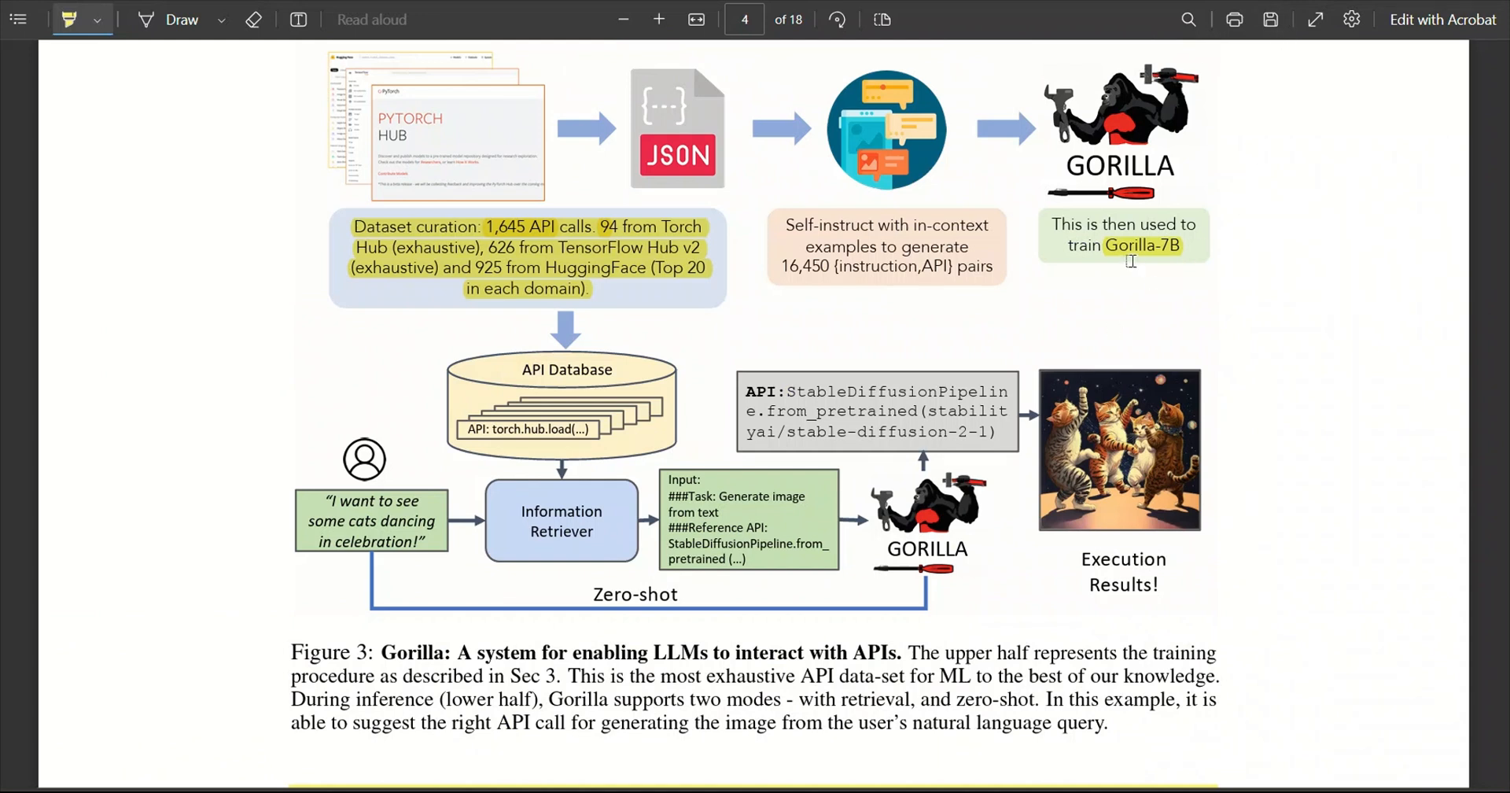
Highlight 'train' before Gorilla-7B, the cats-dancing user query and Information Retriever in Figure 3
double_click(1123, 246)
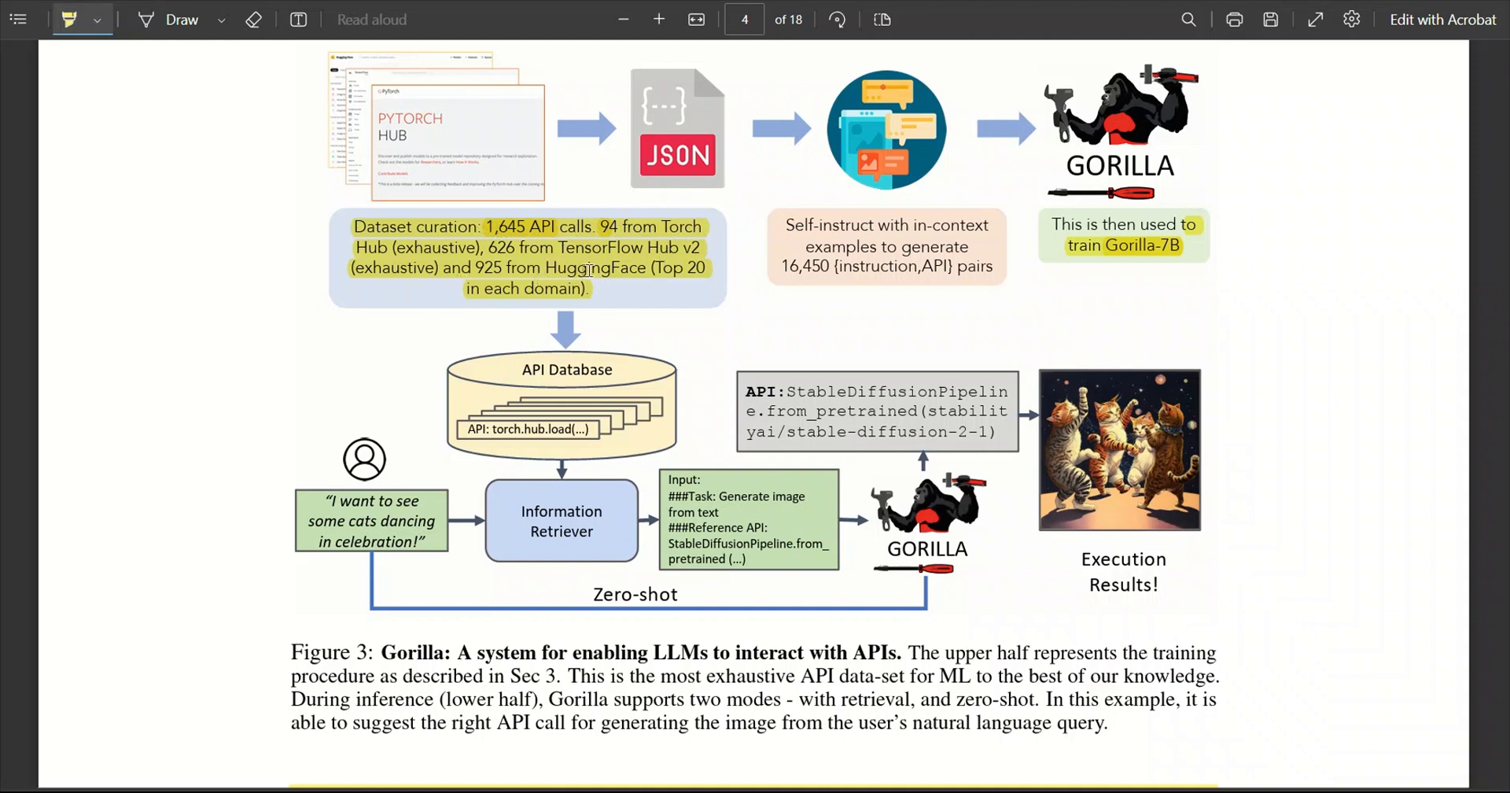
mouse_move(720, 233)
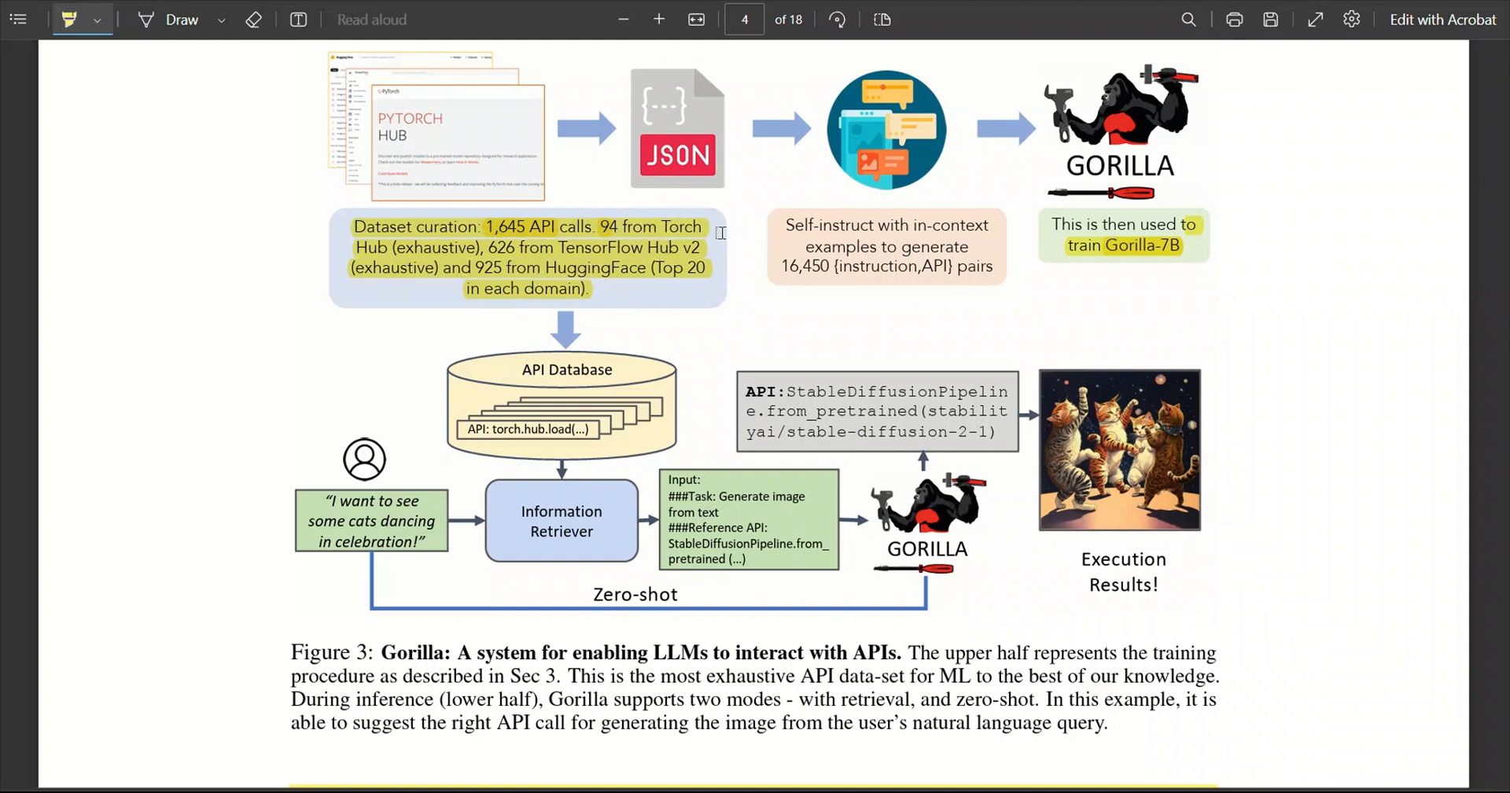
mouse_move(684, 255)
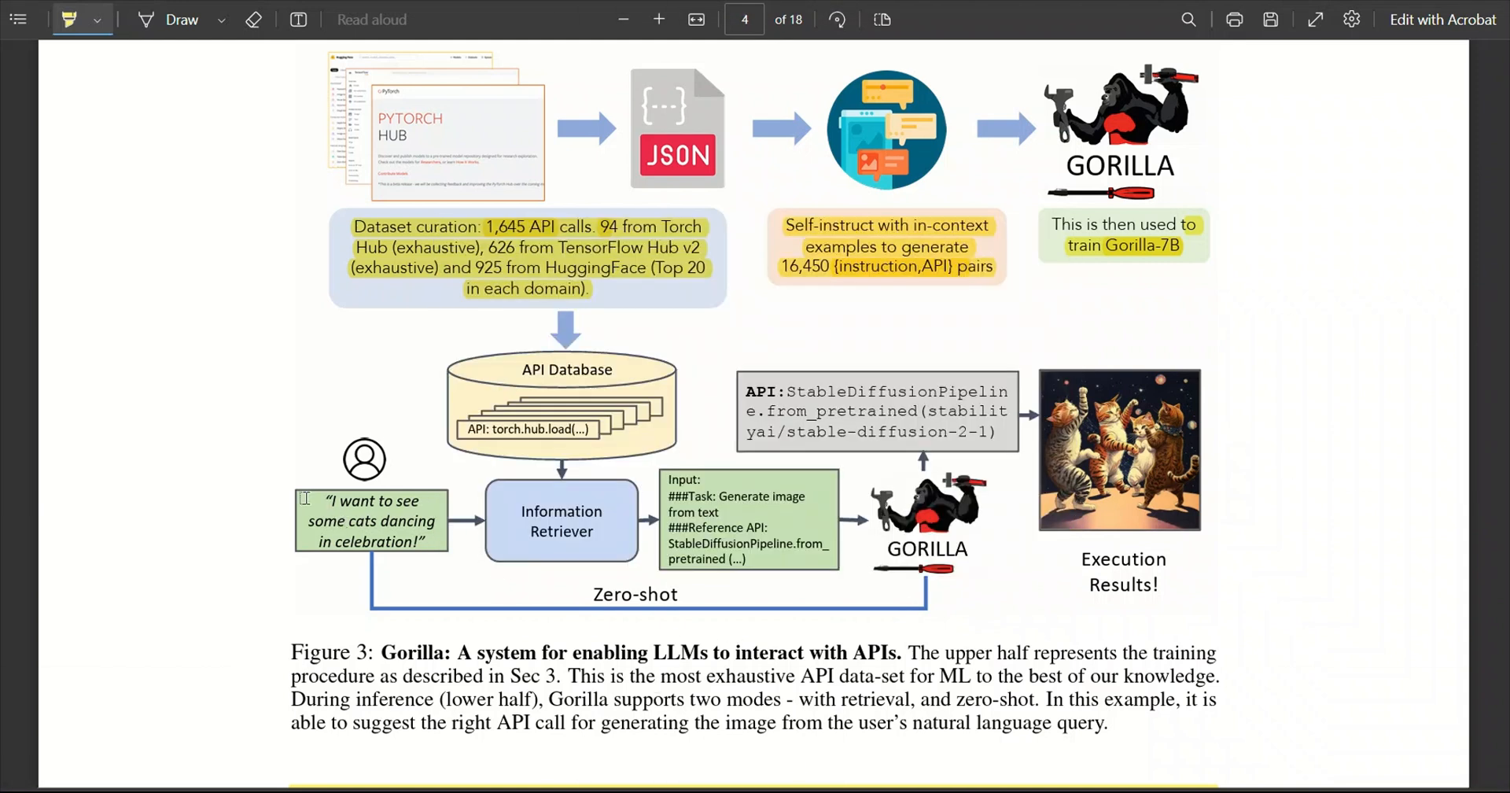
double_click(371, 500)
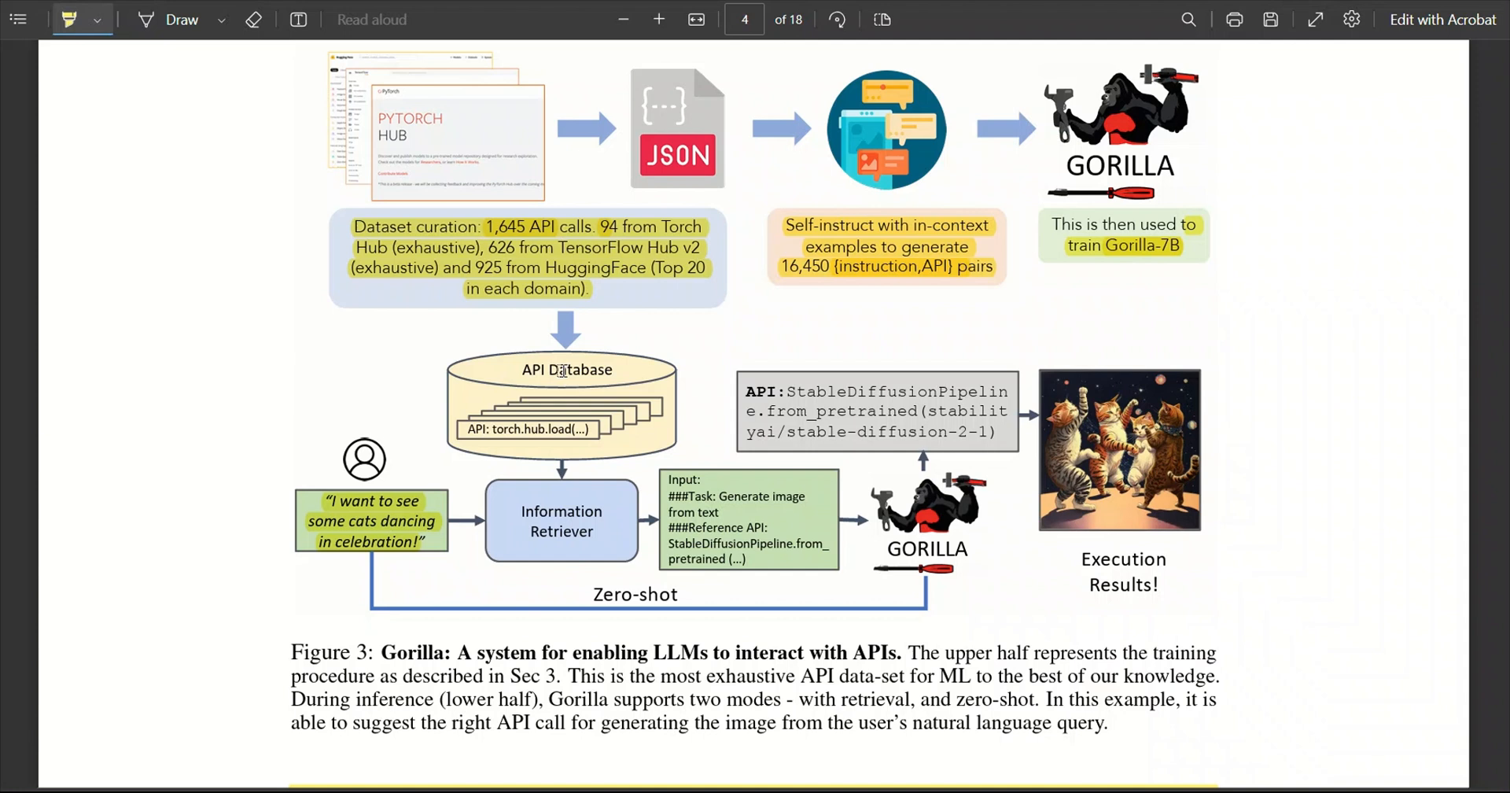
mouse_move(449, 418)
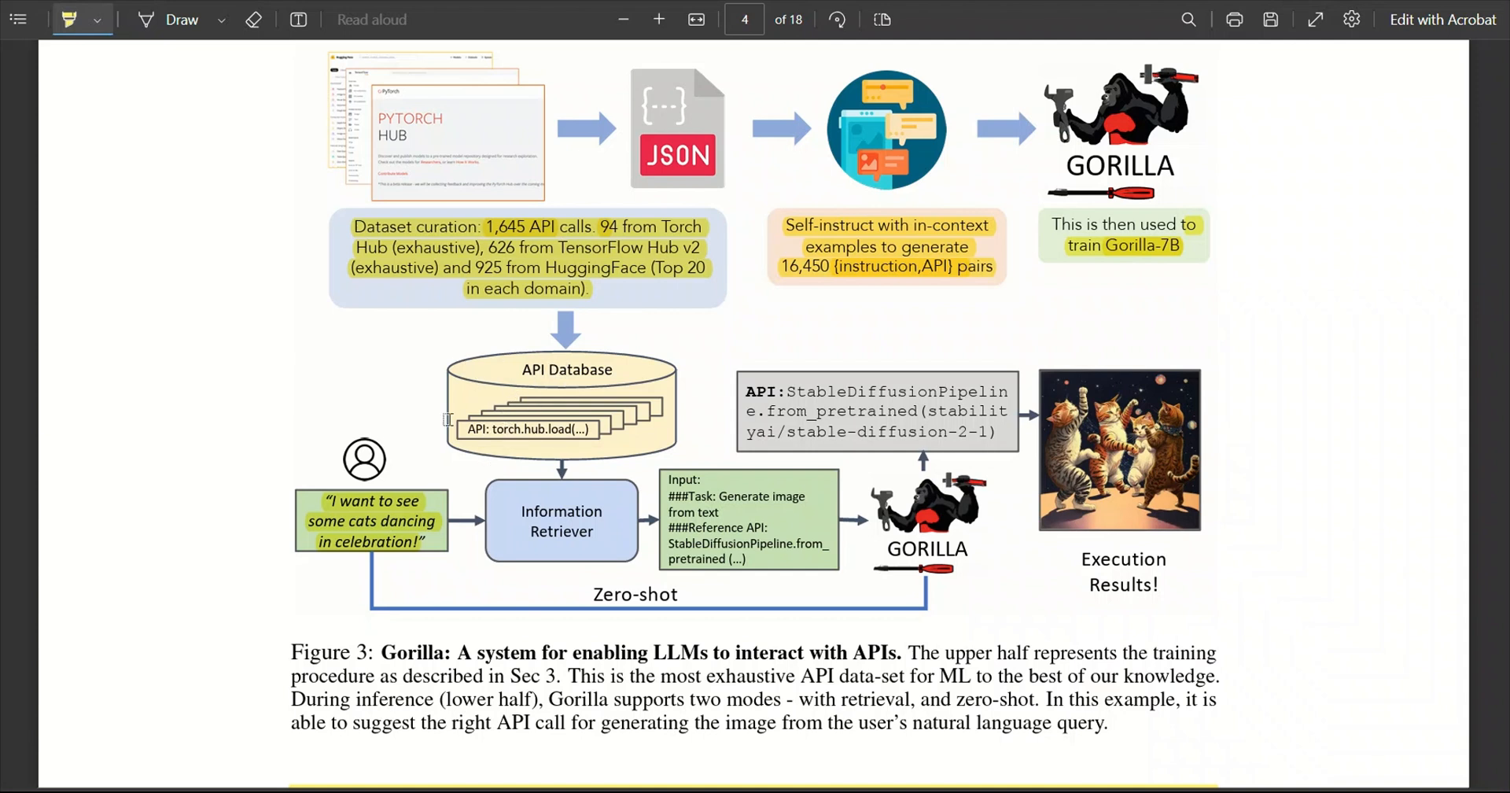
mouse_move(364, 530)
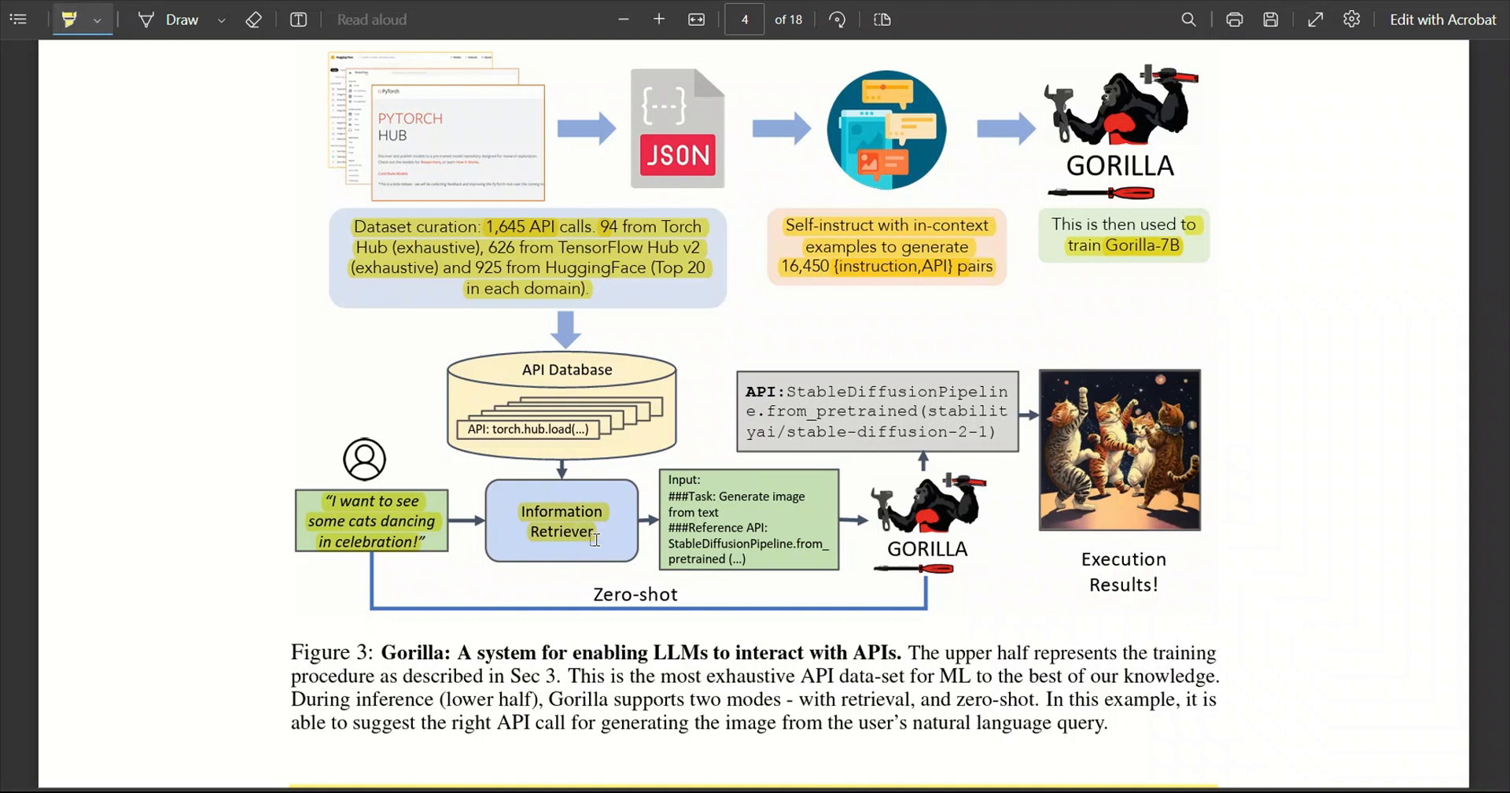
mouse_move(942, 540)
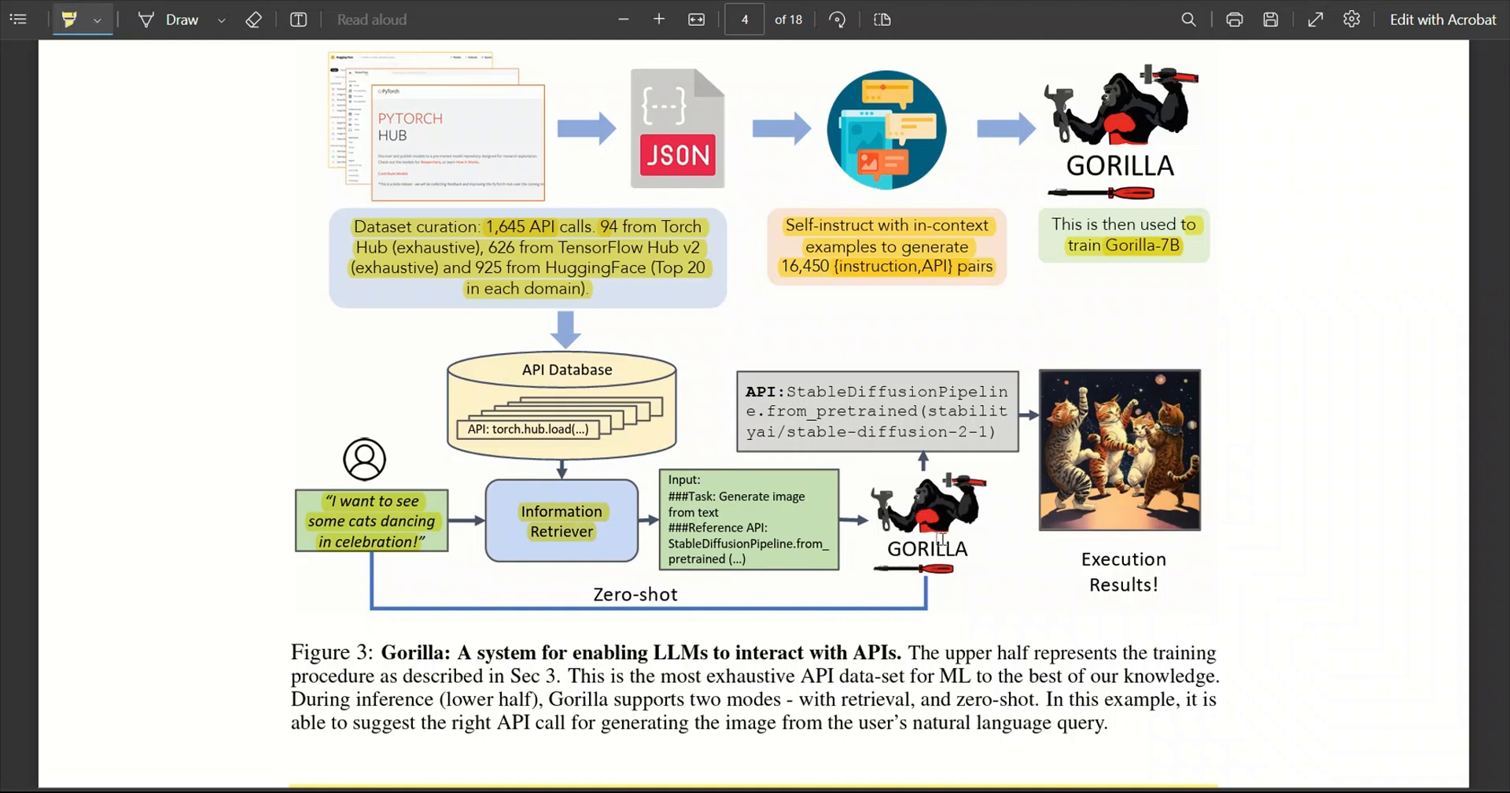
double_click(925, 549)
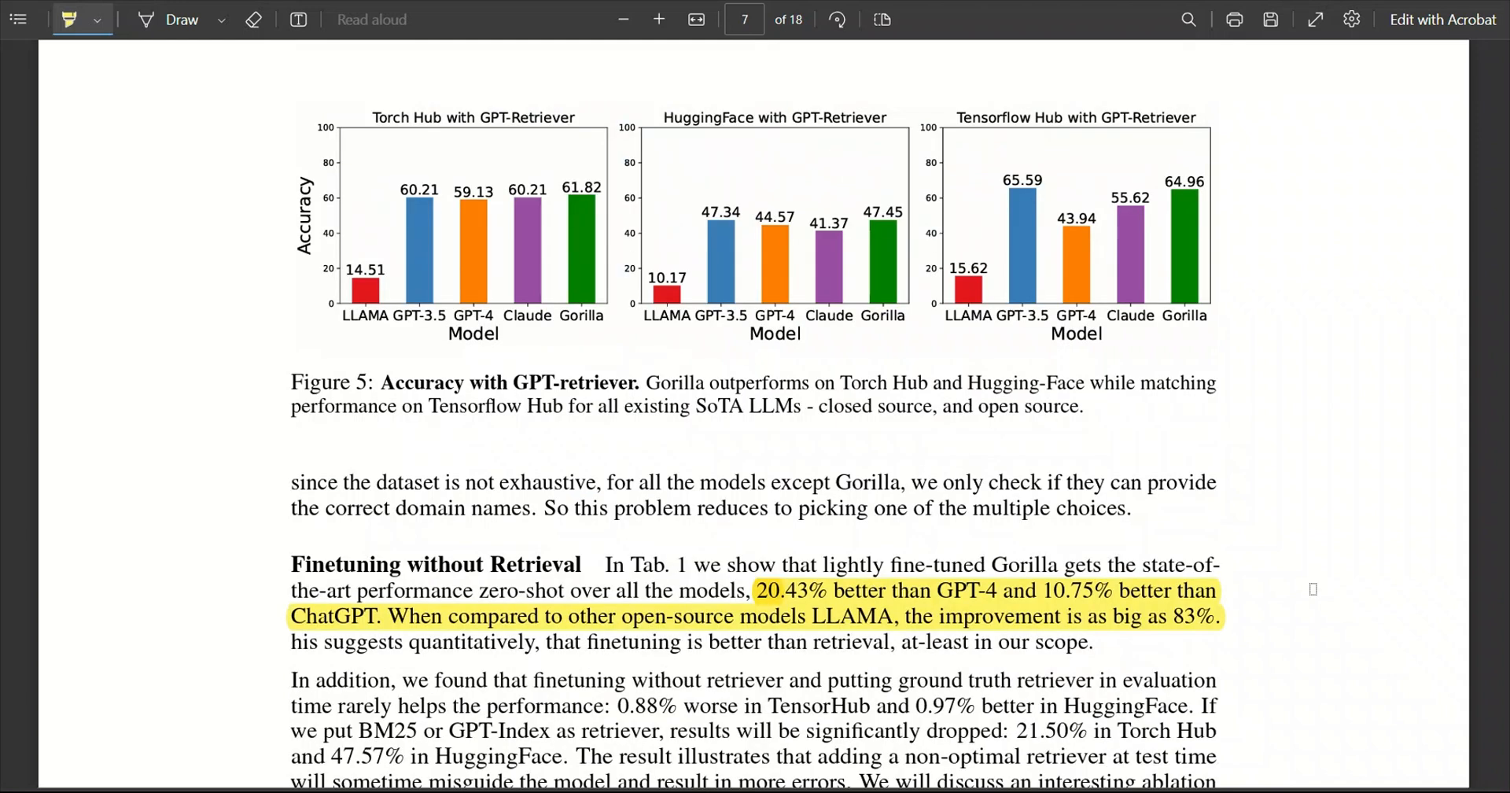
Reach page 7's Figure 5 charts and select the highlighted 'Finetuning without Retrieval' sentence
scroll("down", 3)
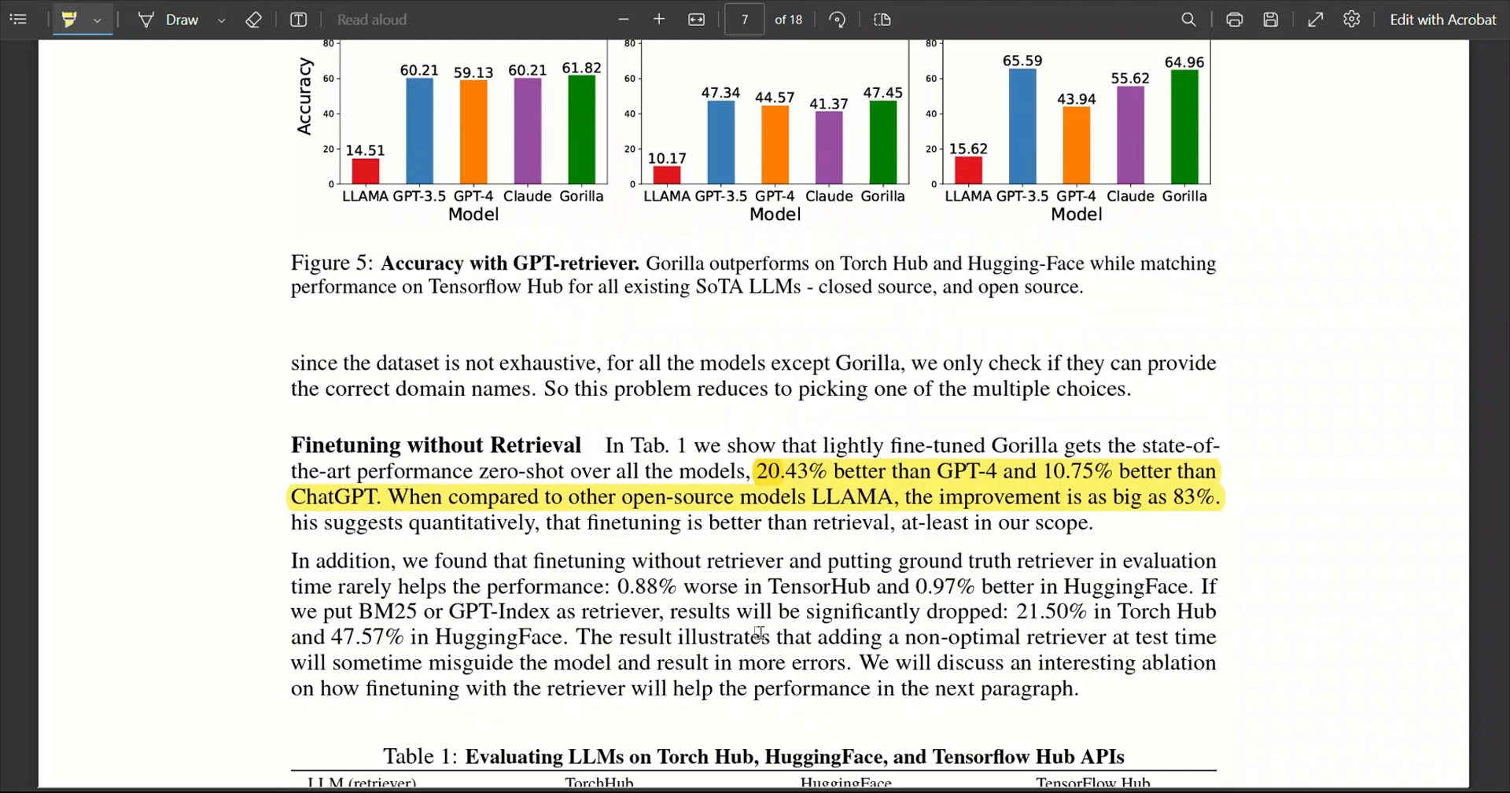
mouse_move(890, 472)
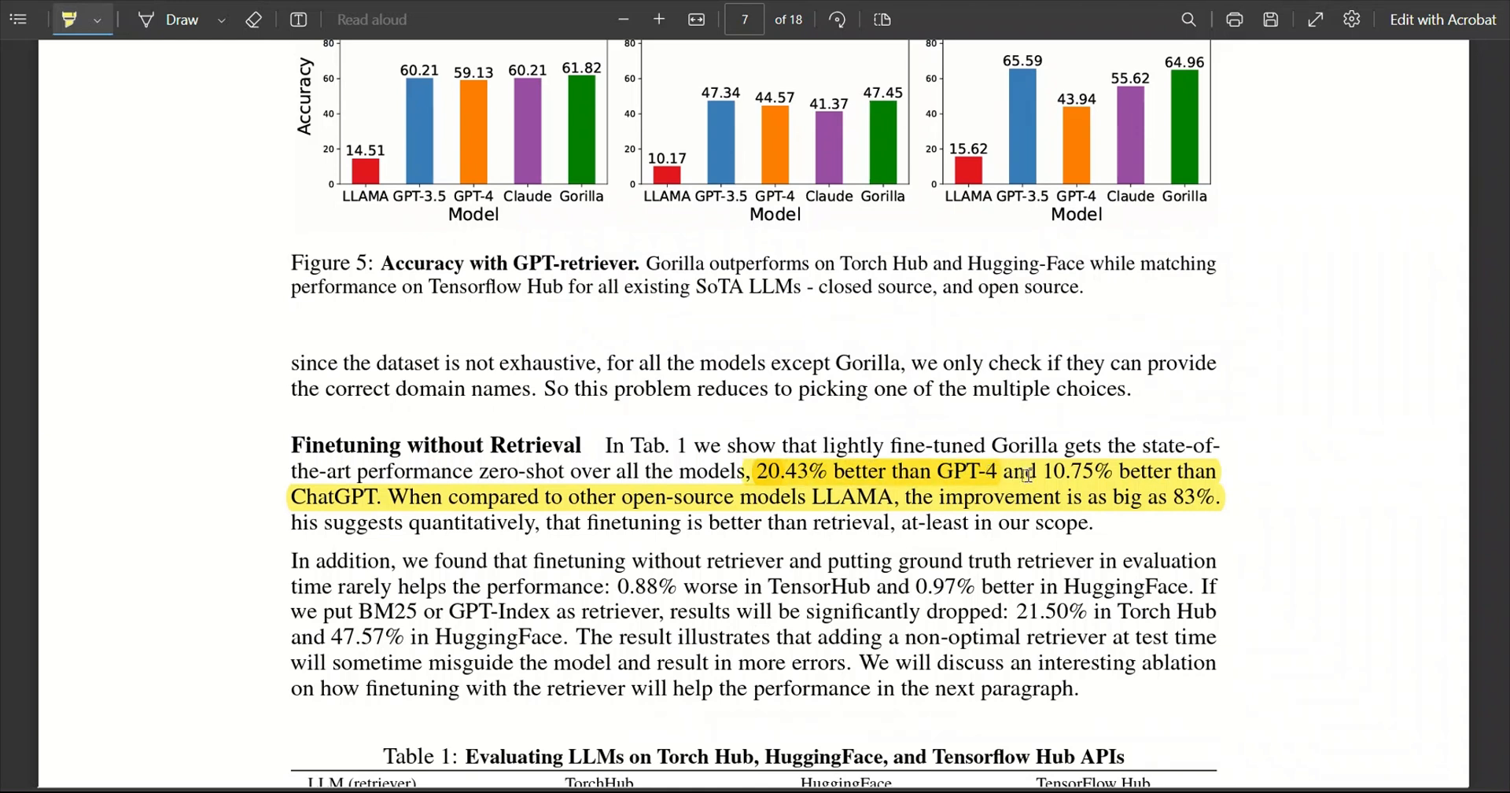
left_click_drag(1041, 471, 1216, 471)
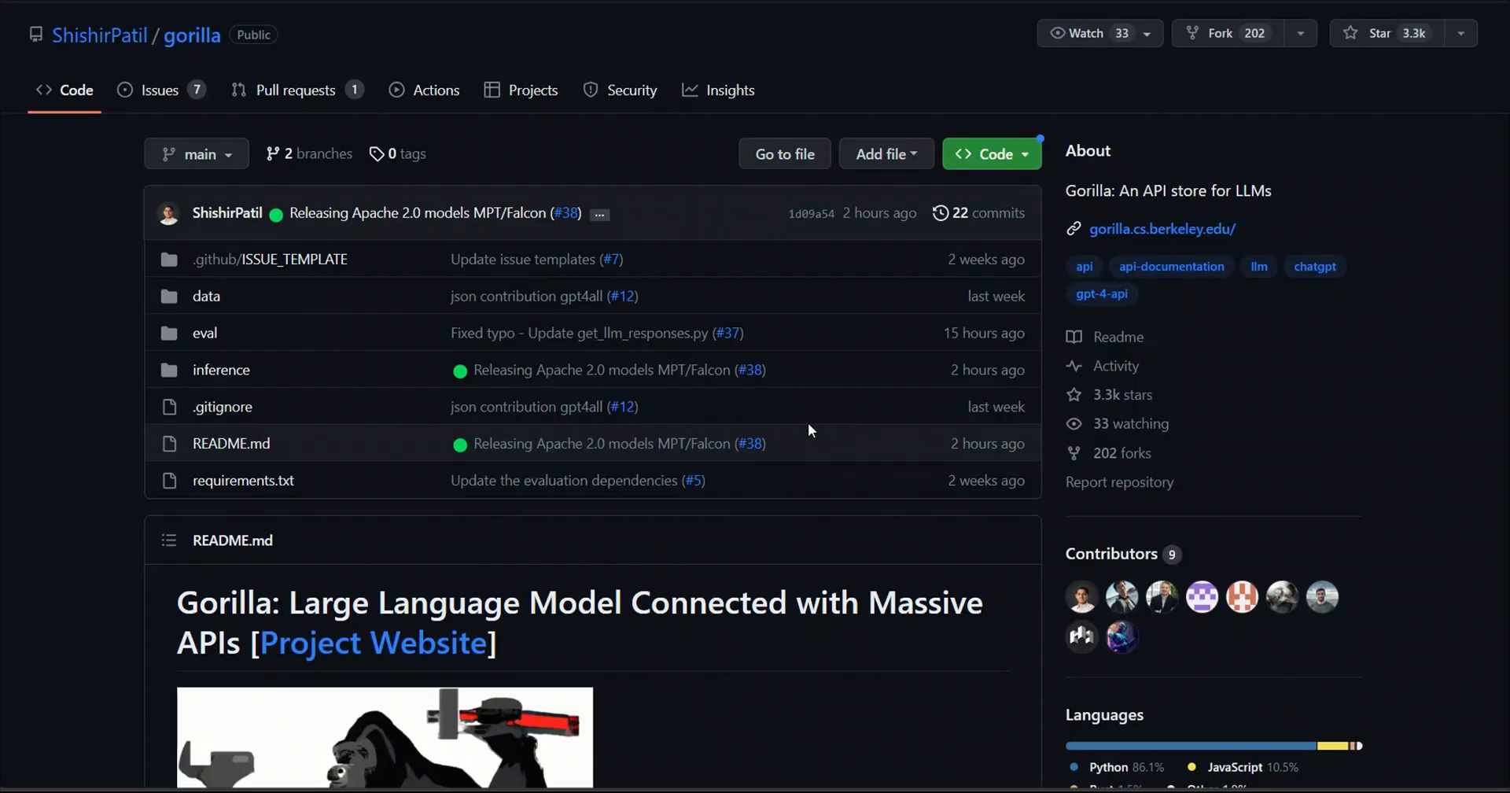
Reach Repository Organization and highlight the Tensorflow v2 count and the 94 exhaustive Torch Hub APIs
scroll("down", 3)
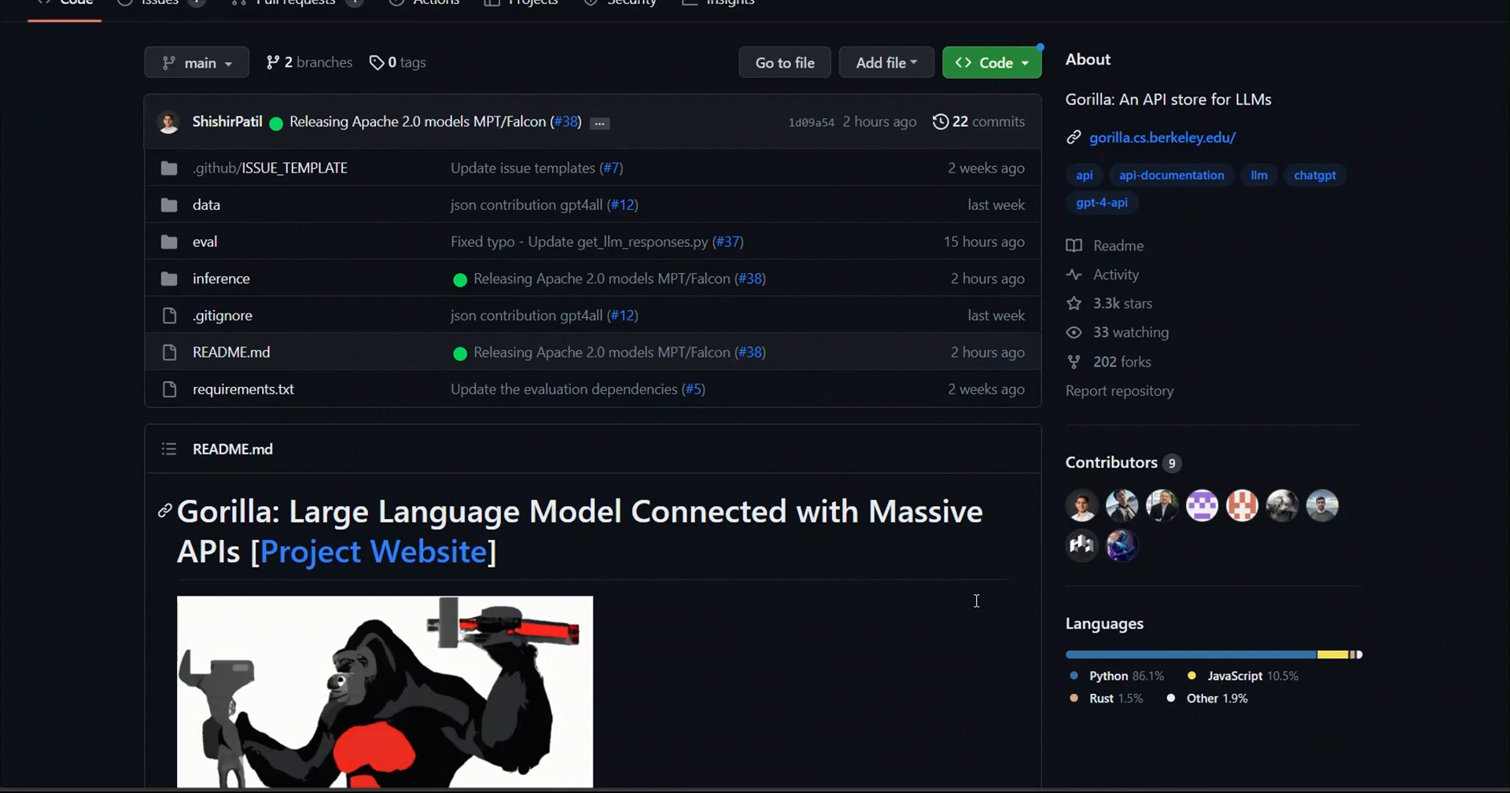
scroll("down", 3)
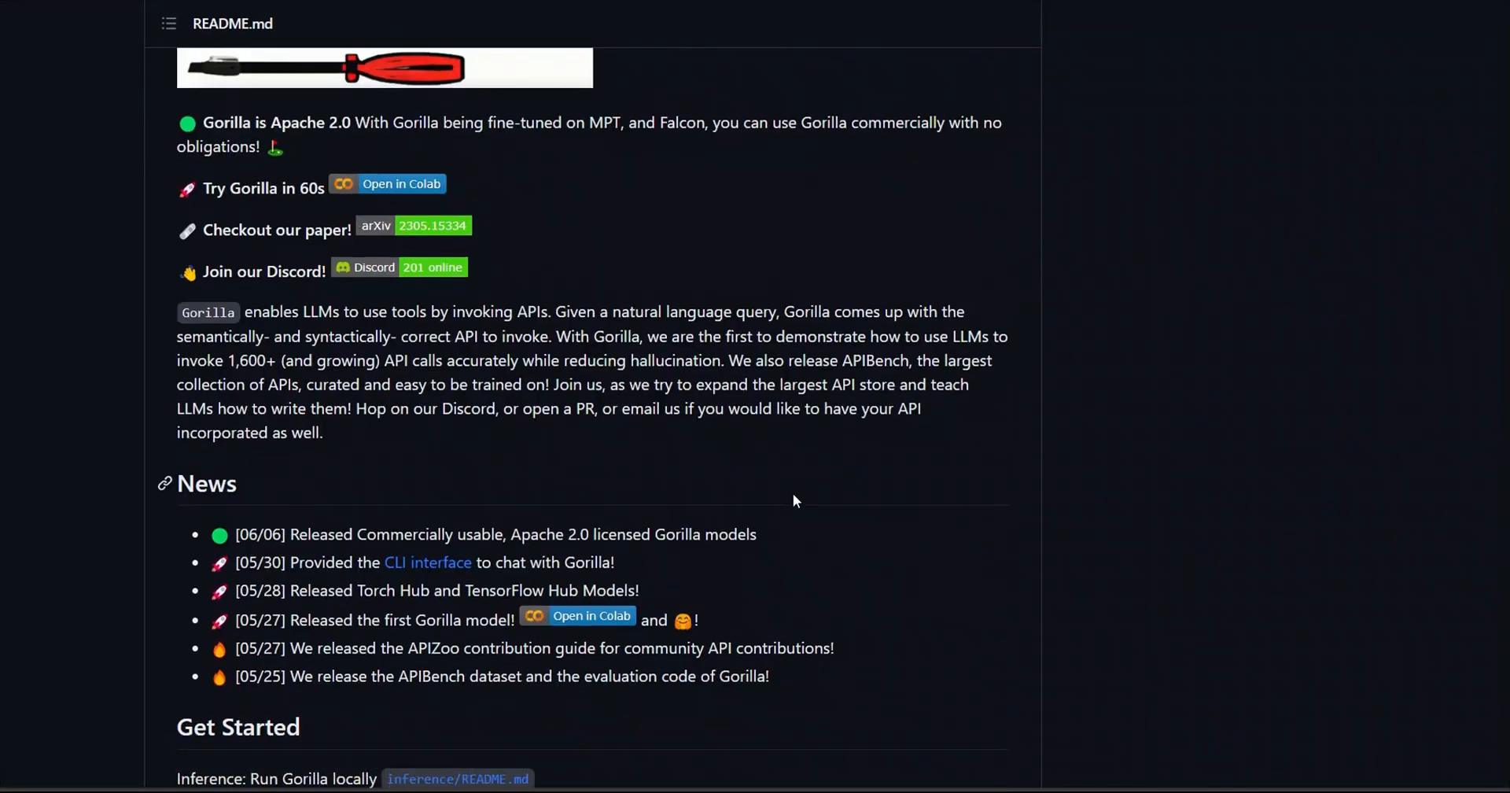
scroll("down", 3)
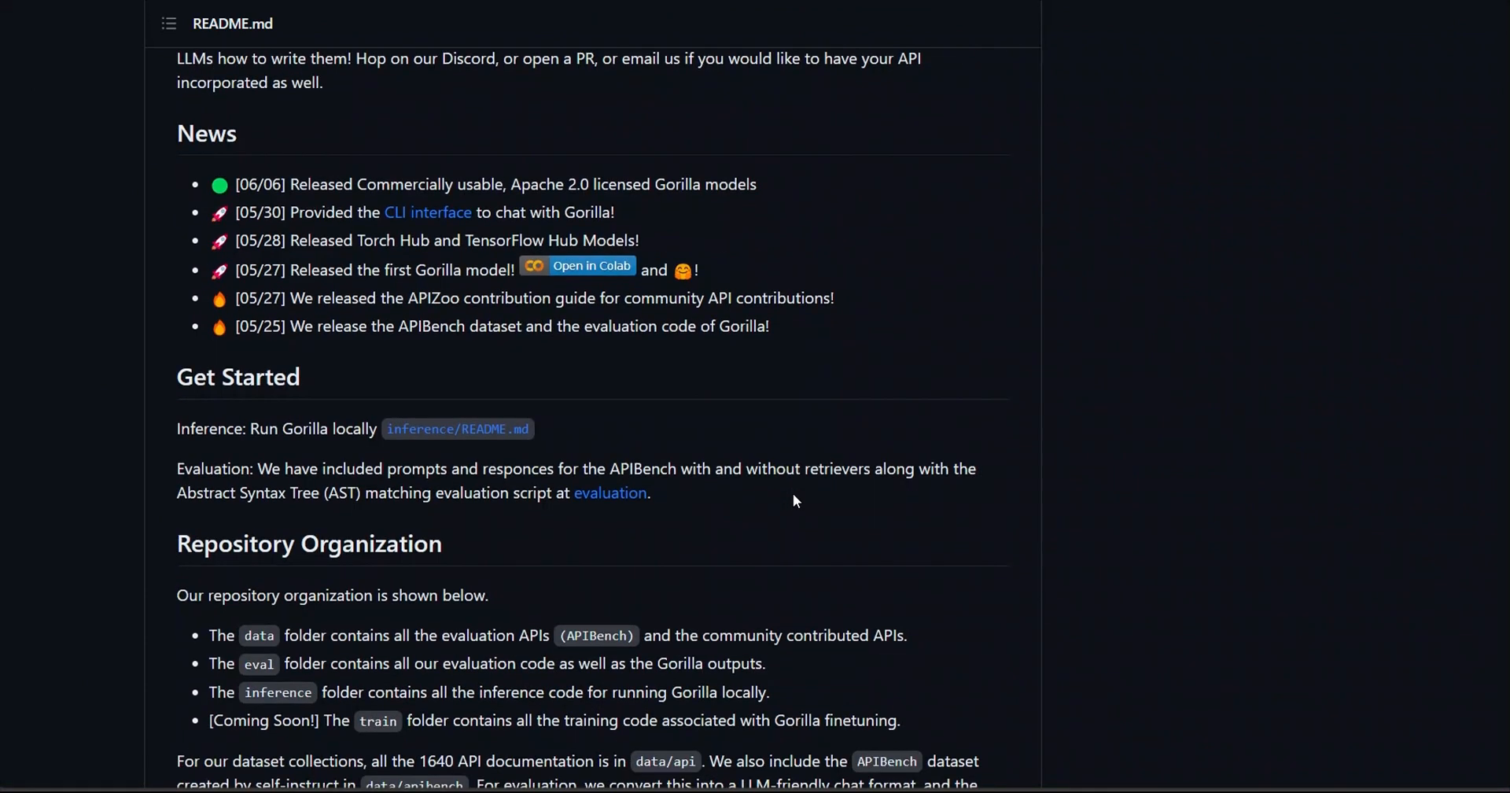
scroll("down", 3)
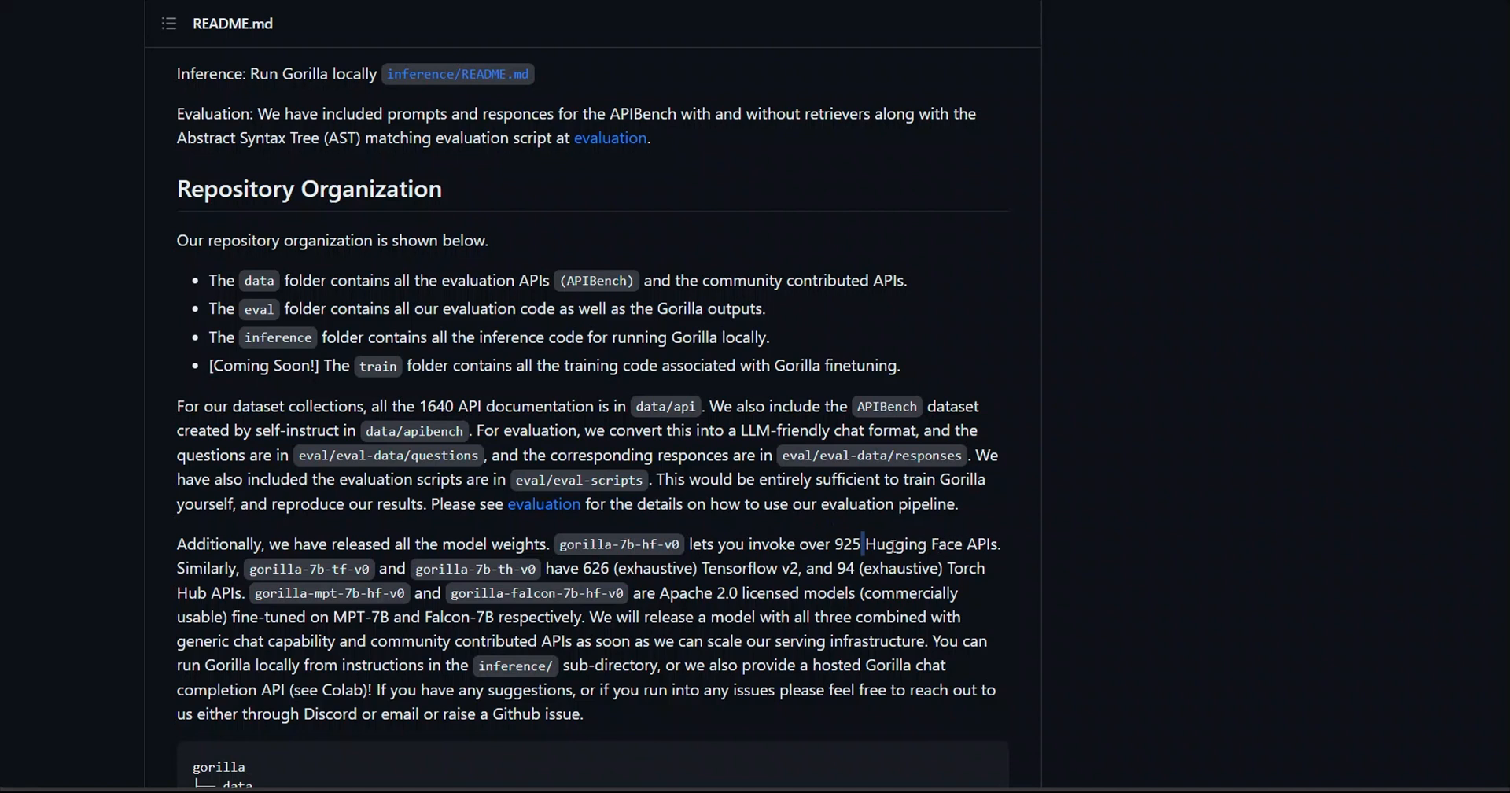
mouse_move(309, 568)
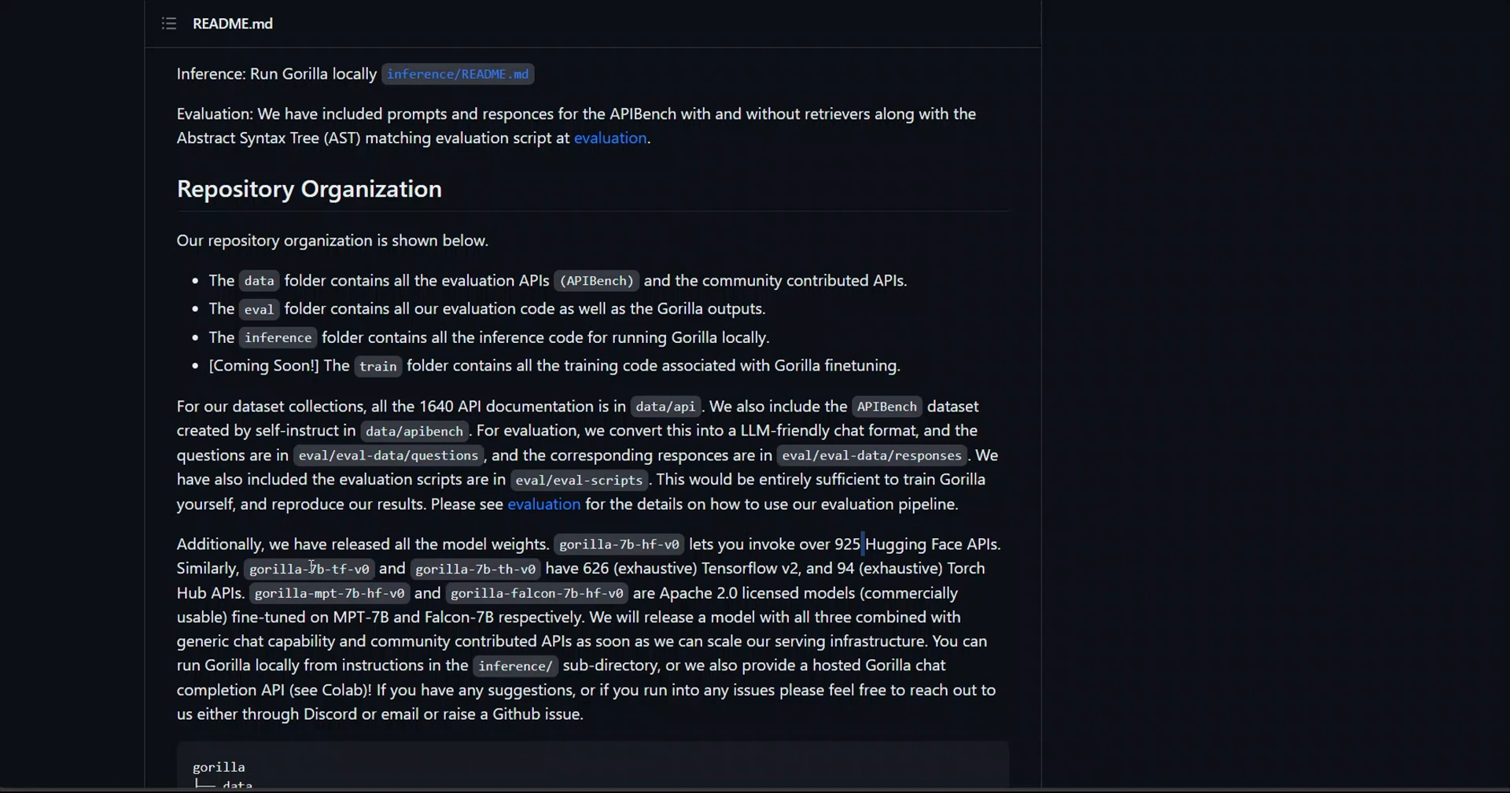
double_click(745, 568)
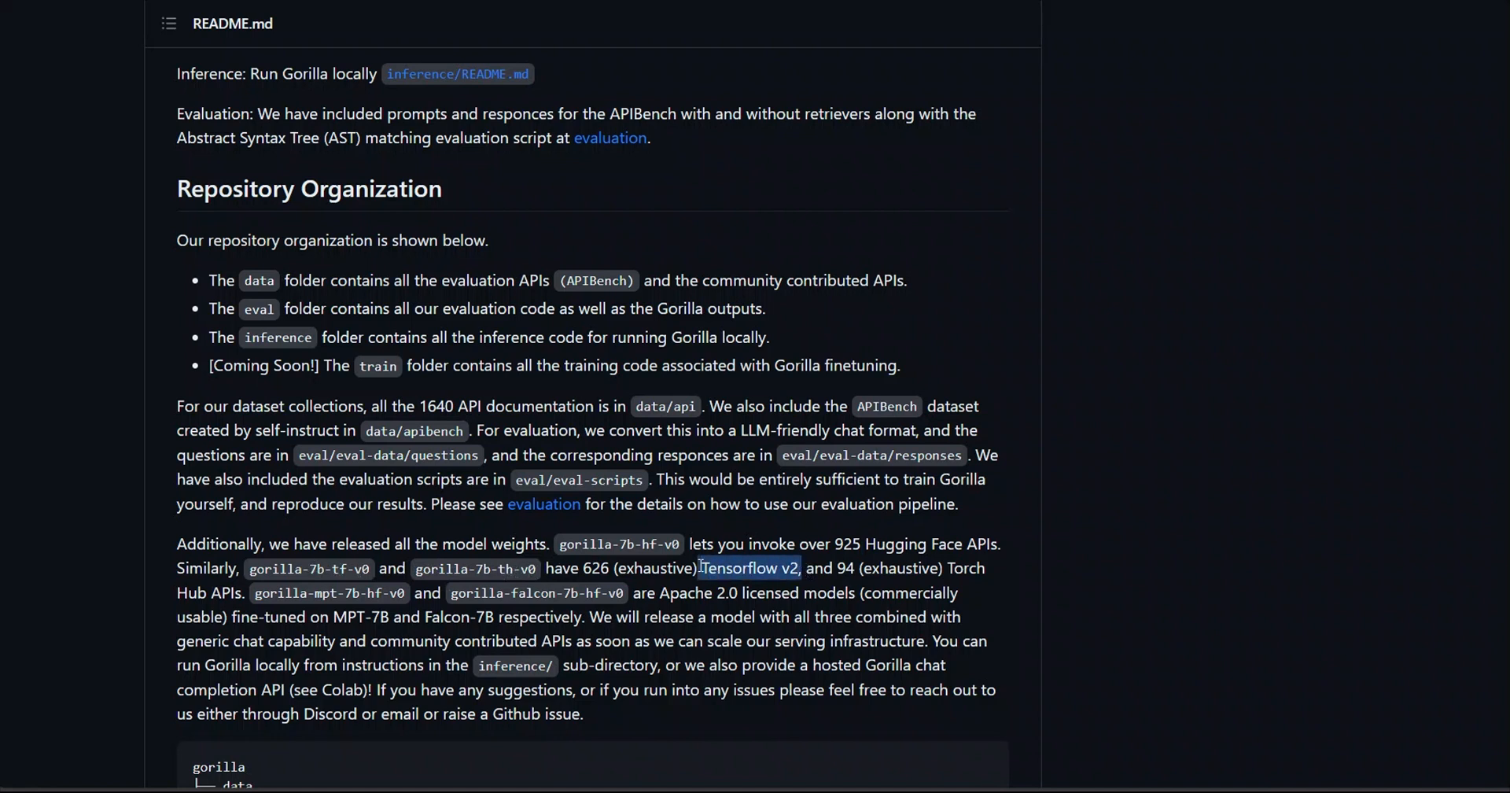
left_click_drag(700, 568, 985, 568)
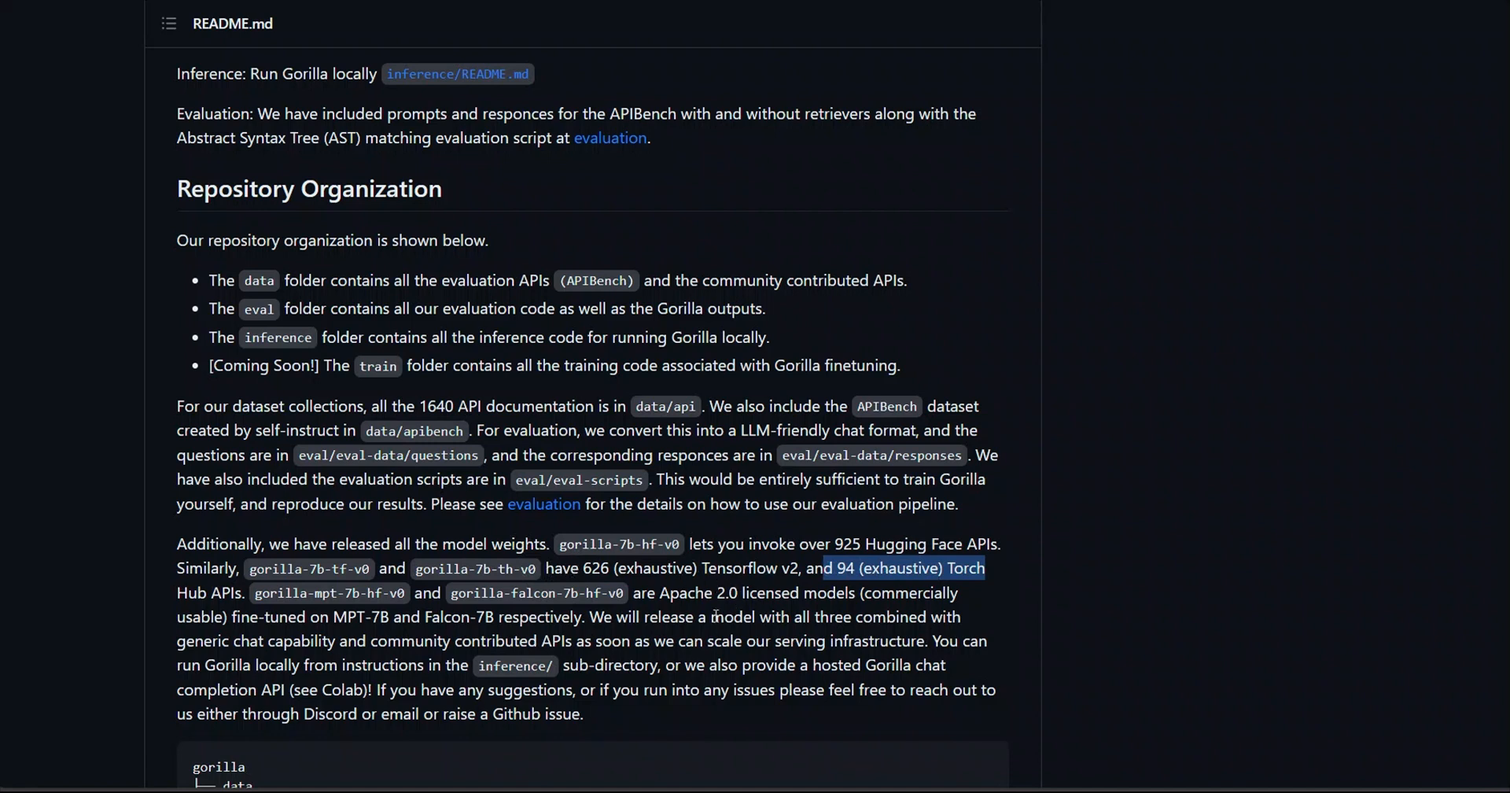
Select the model weights sentence, then highlight Langchain in the second FAQ question
left_click(245, 594)
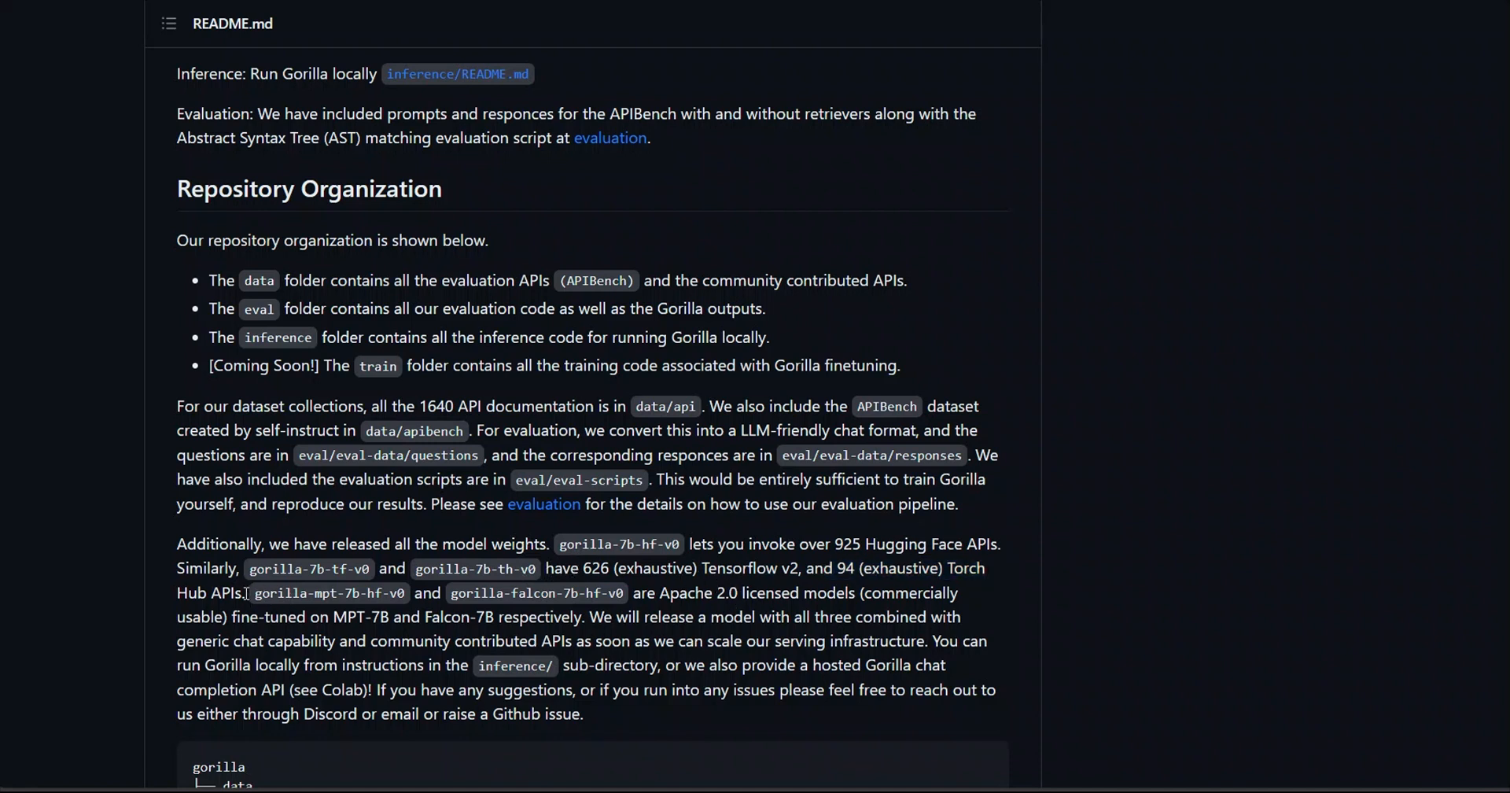
left_click_drag(246, 593, 624, 593)
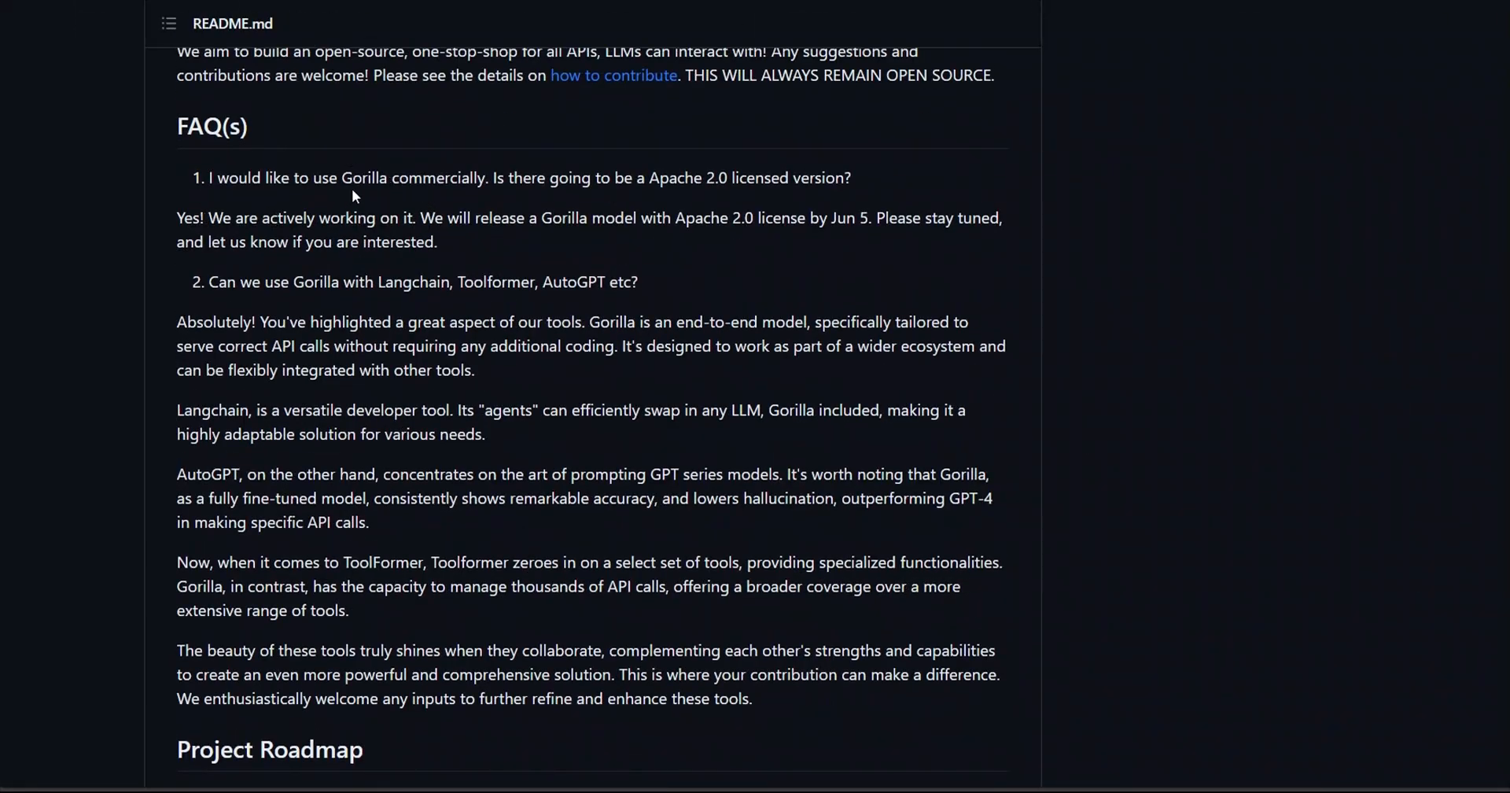
left_click_drag(349, 177, 472, 178)
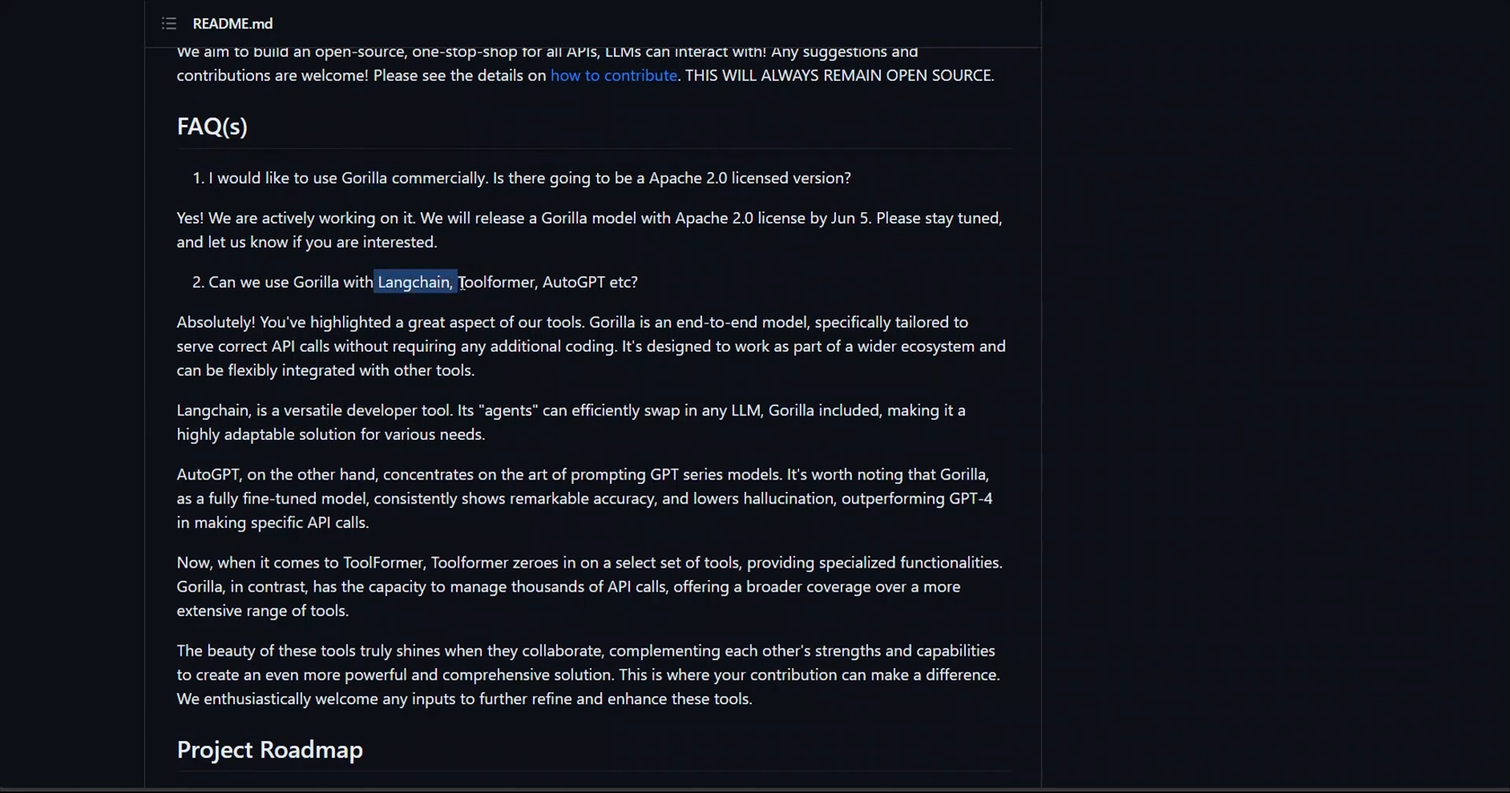
mouse_move(826, 402)
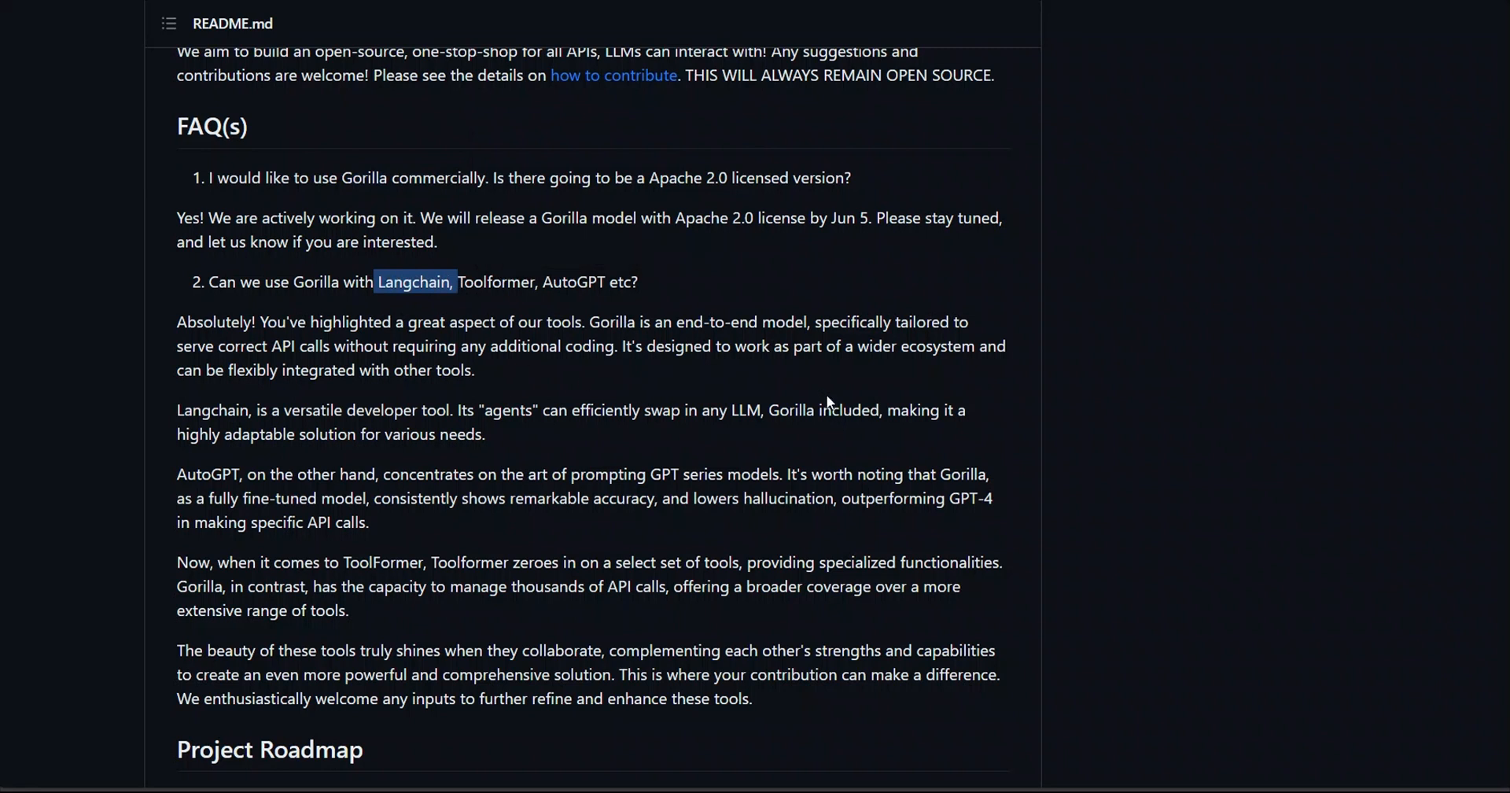
mouse_move(564, 440)
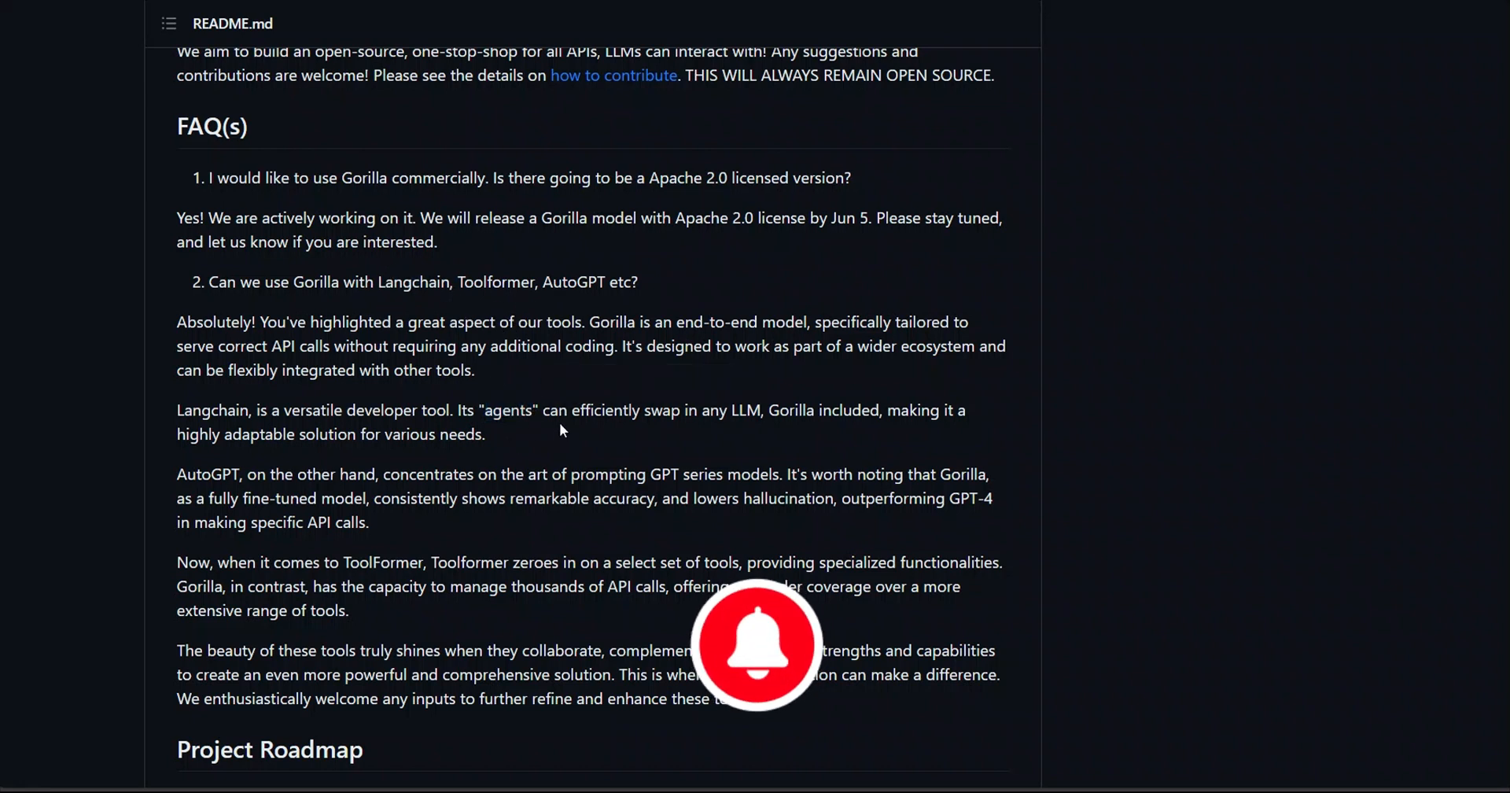
Launch the hosted Gorilla notebook via the 'Open in Colab' badge next to 'Try Gorilla in 60s'
double_click(509, 409)
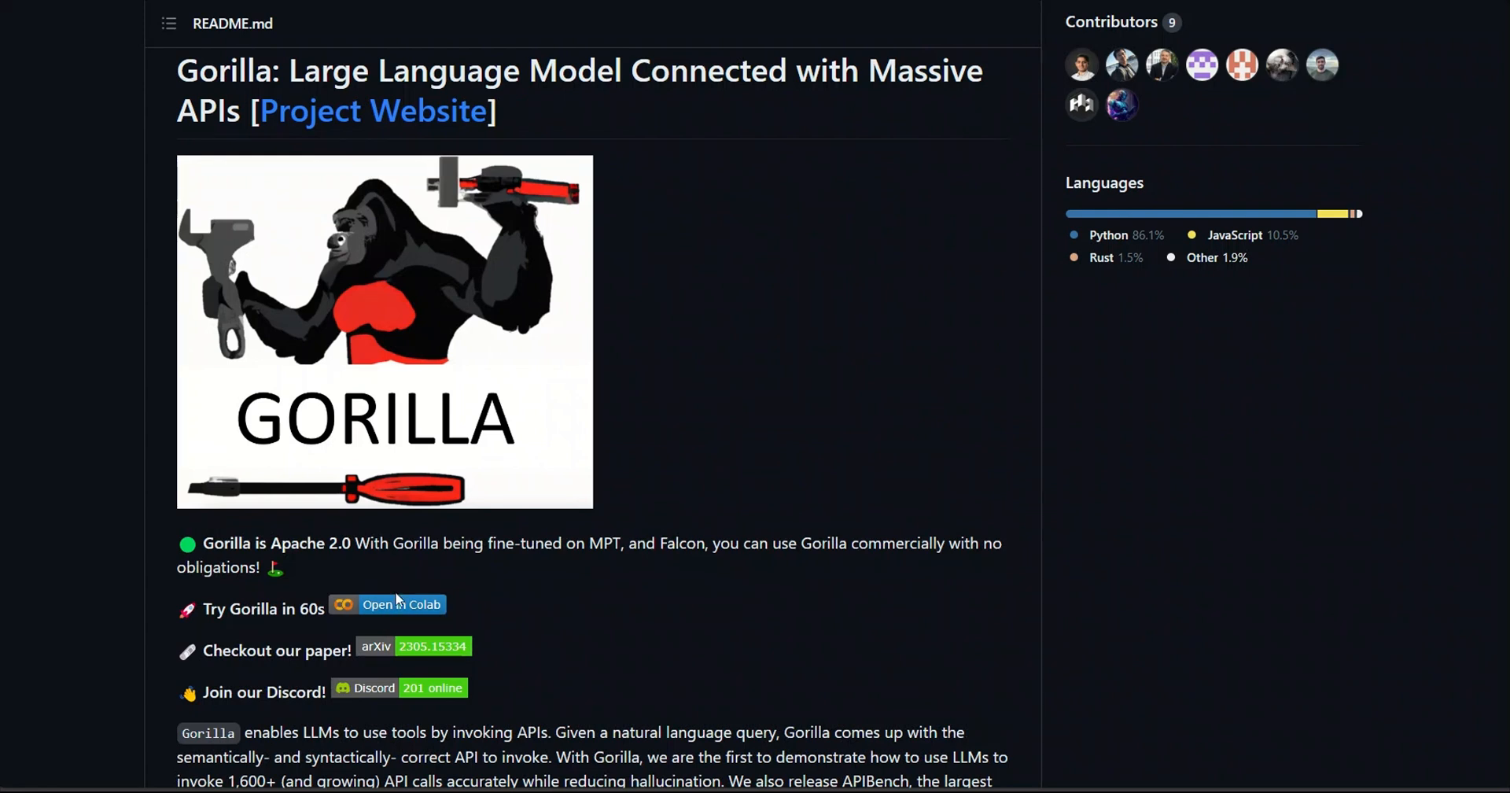
mouse_move(415, 610)
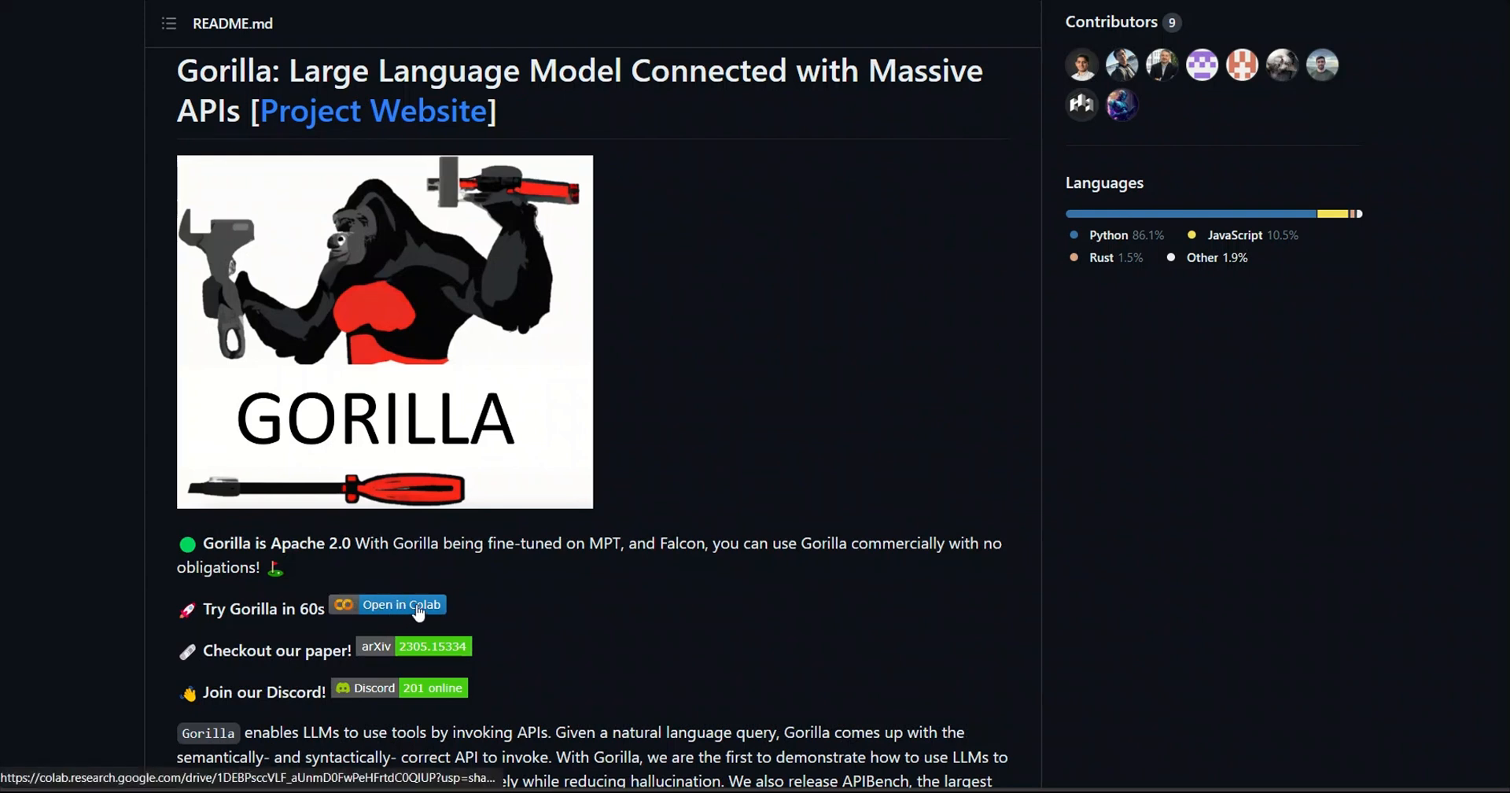
left_click(398, 604)
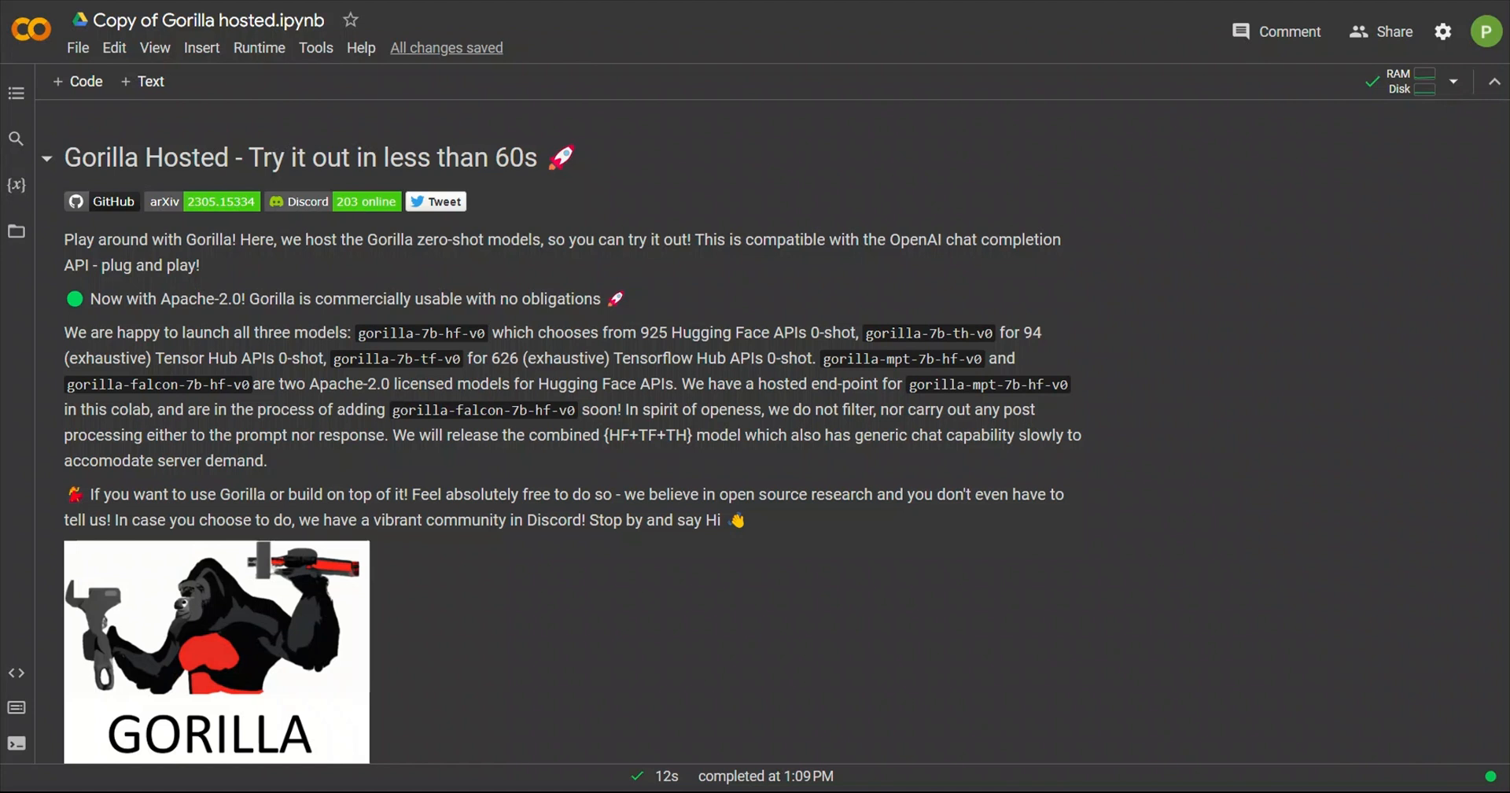
Show the notebook's File menu with the 'Save a copy in Drive' option
left_click(77, 47)
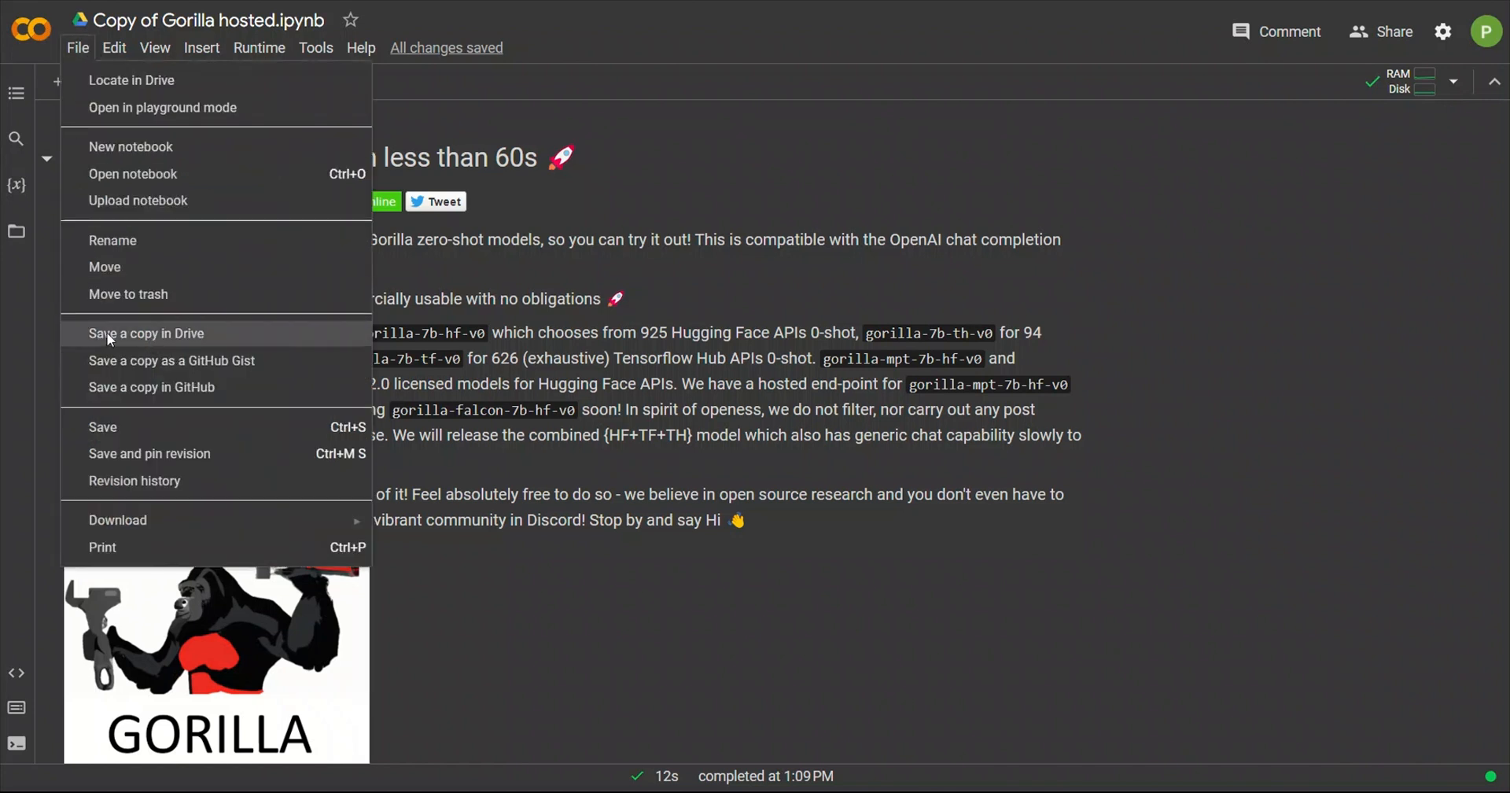
mouse_move(176, 334)
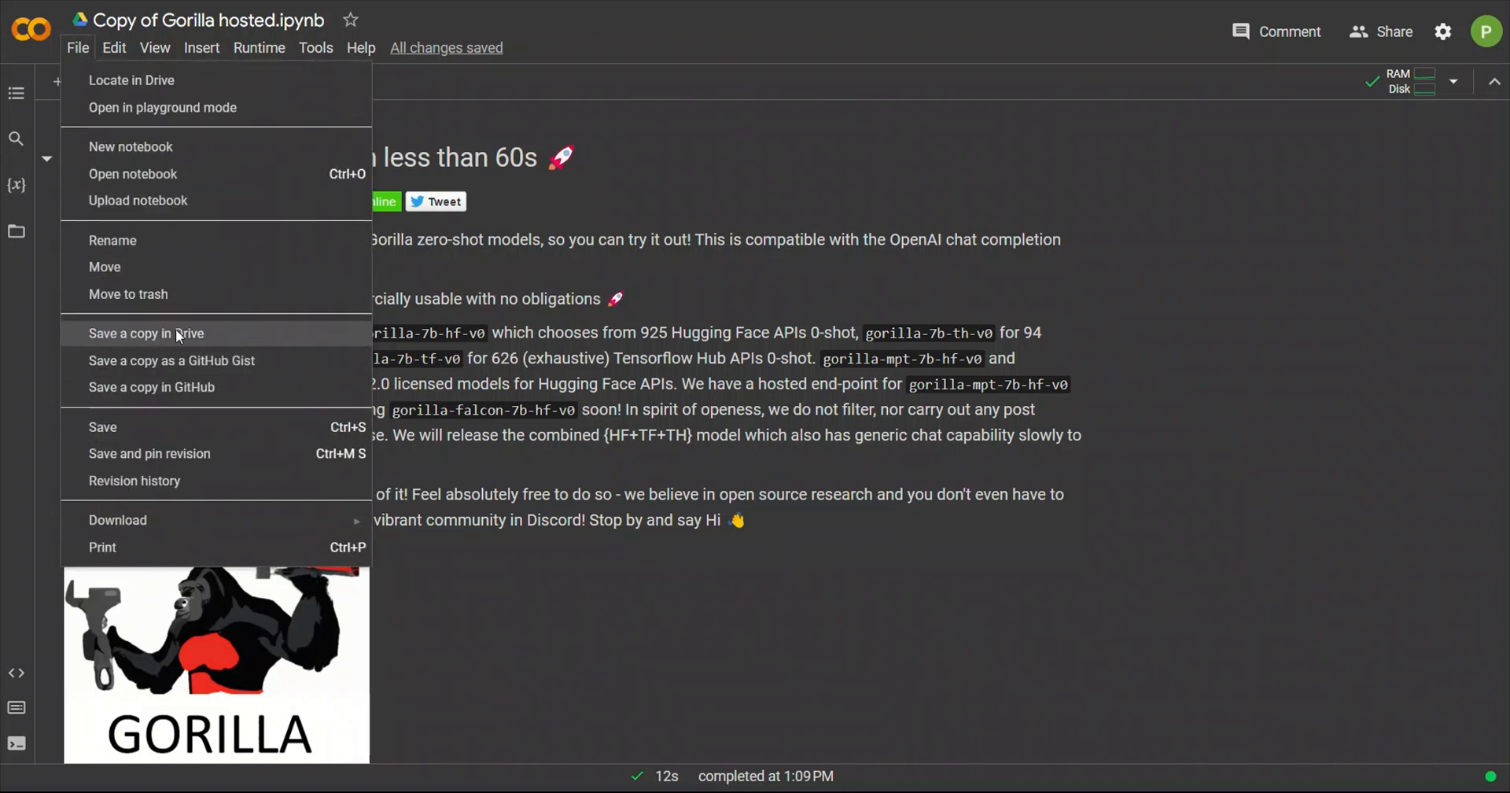
mouse_move(247, 387)
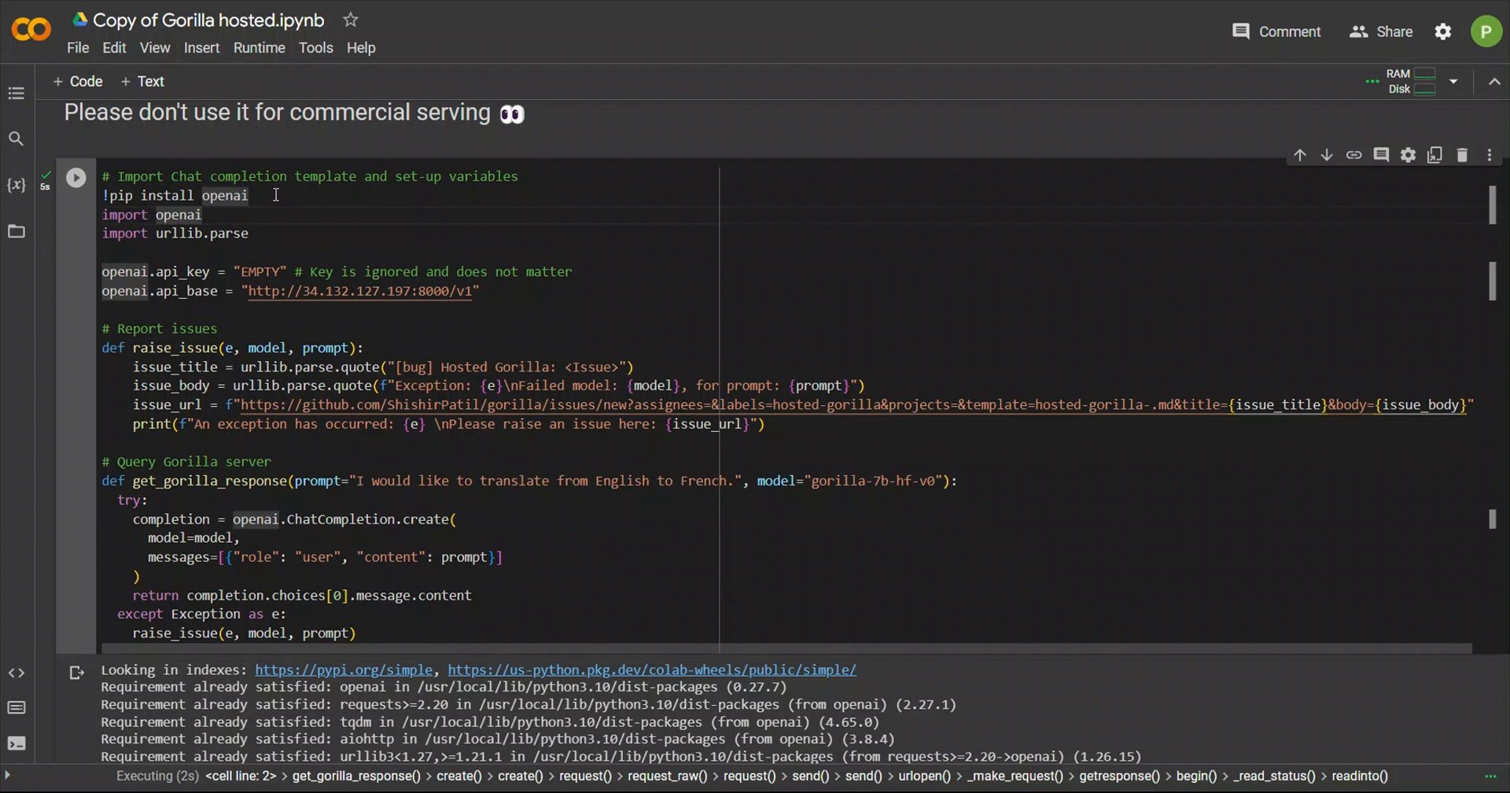
Enter the setup cell with '!pip install openai' and highlight 'openai' in its import
left_click(203, 214)
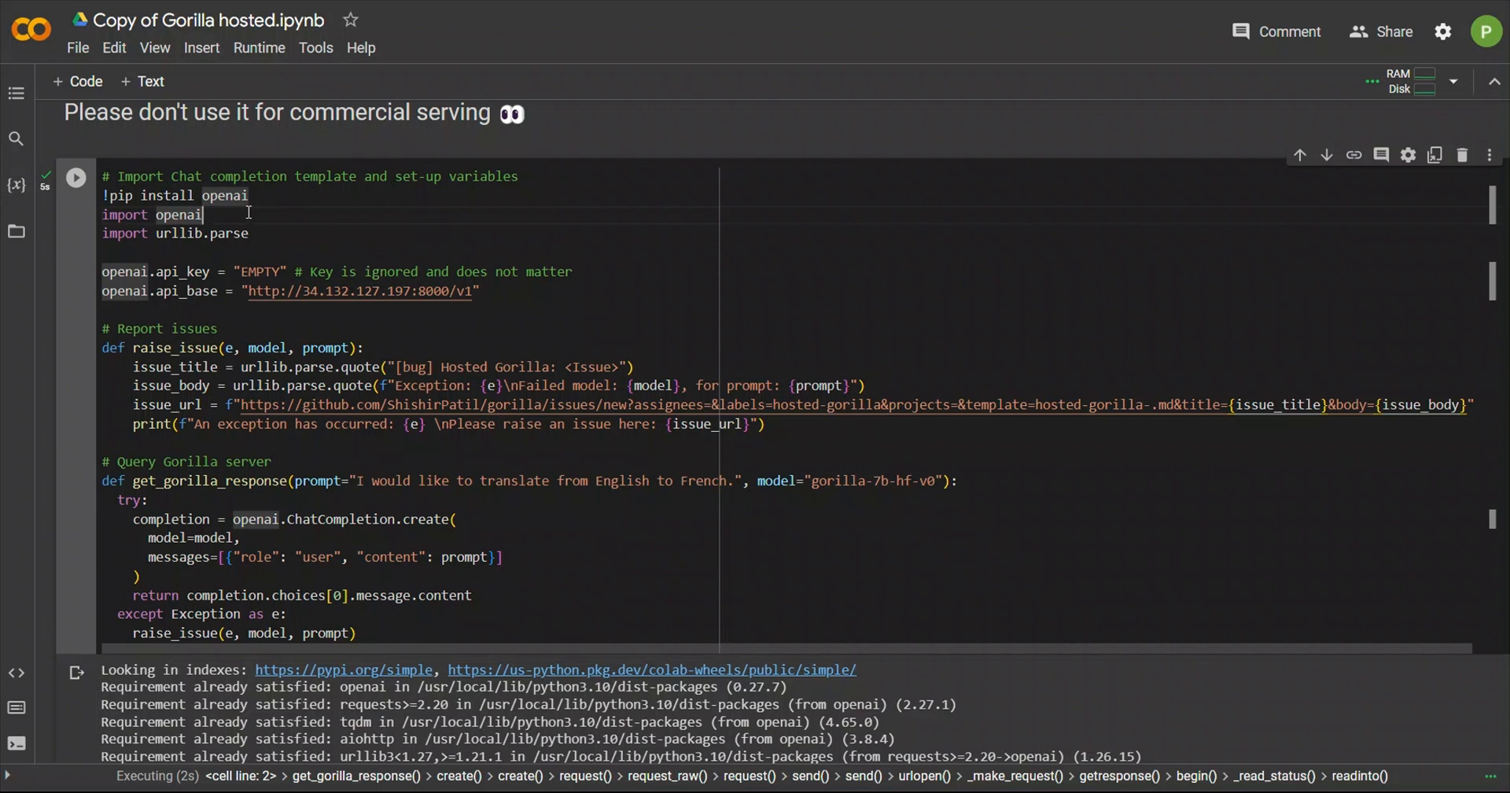
double_click(259, 271)
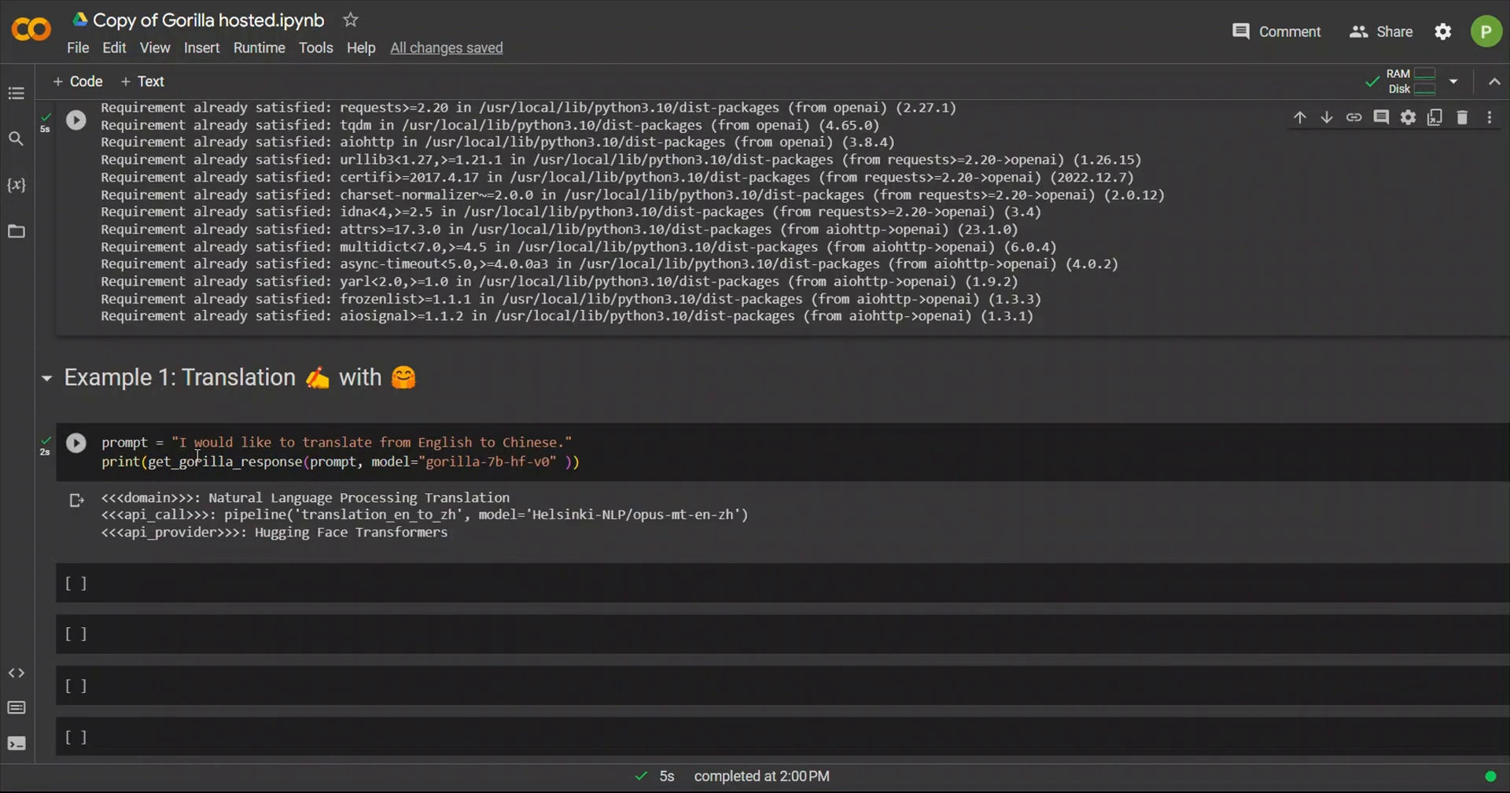
double_click(225, 461)
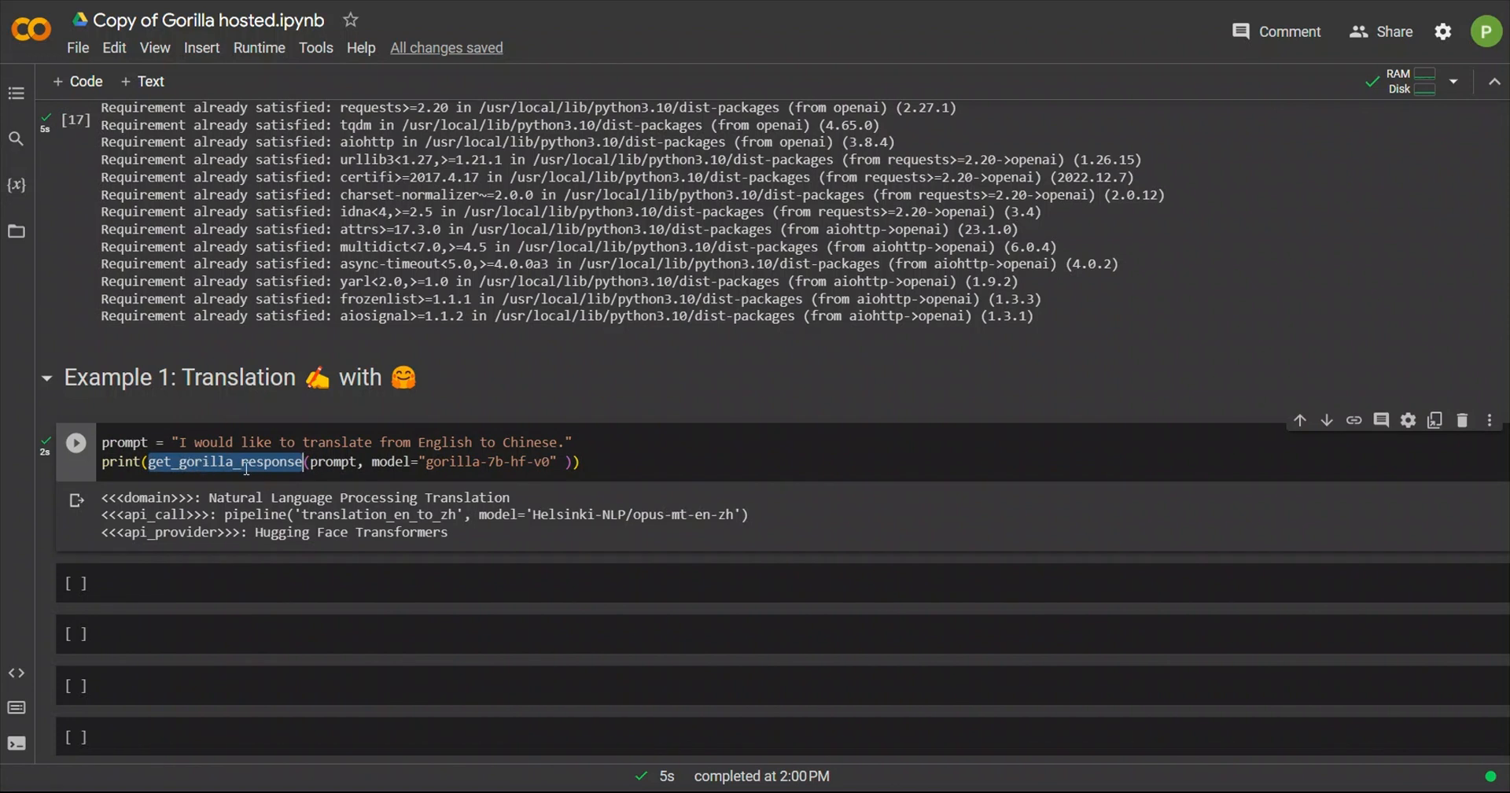
double_click(332, 461)
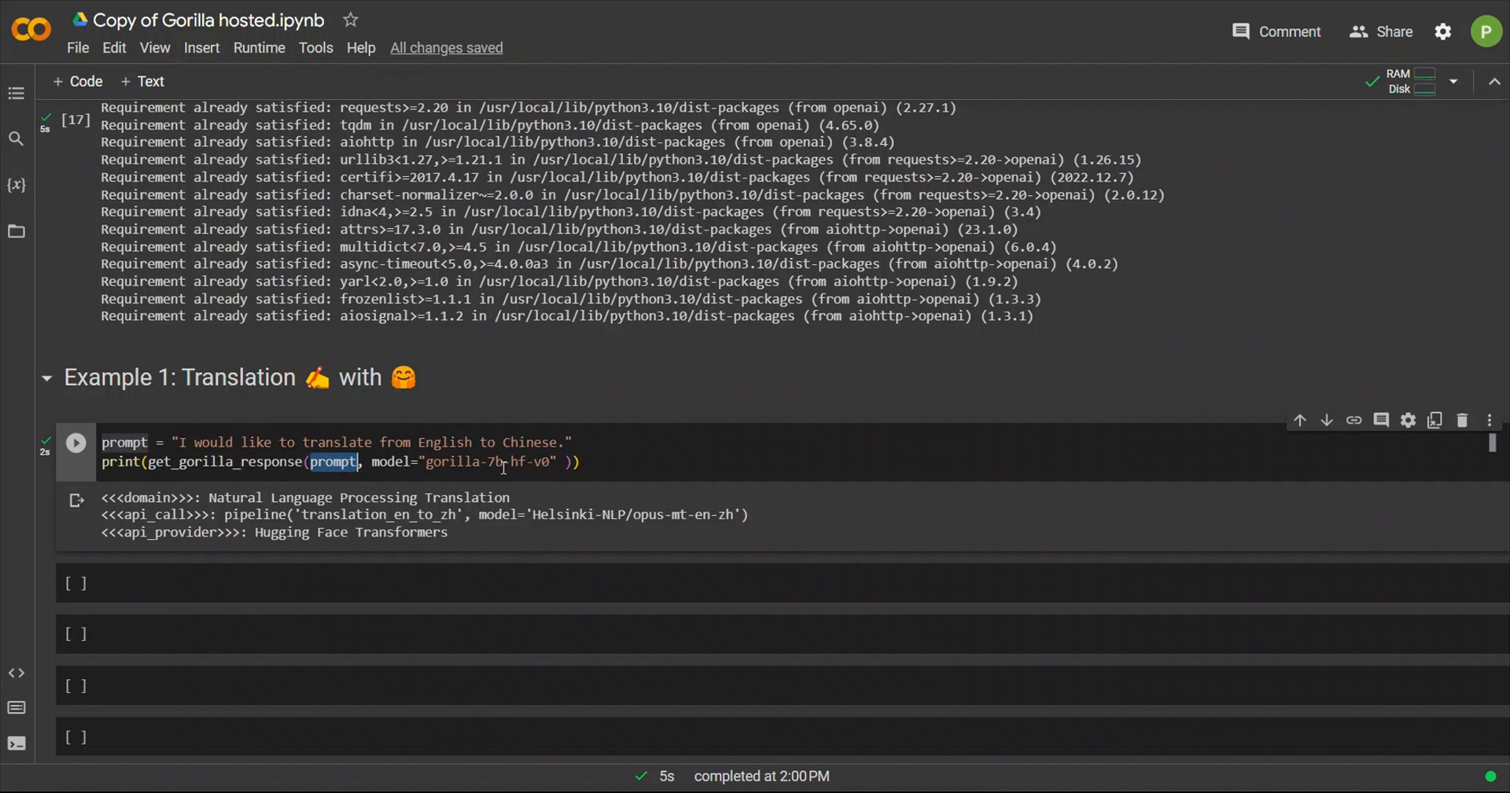
double_click(486, 461)
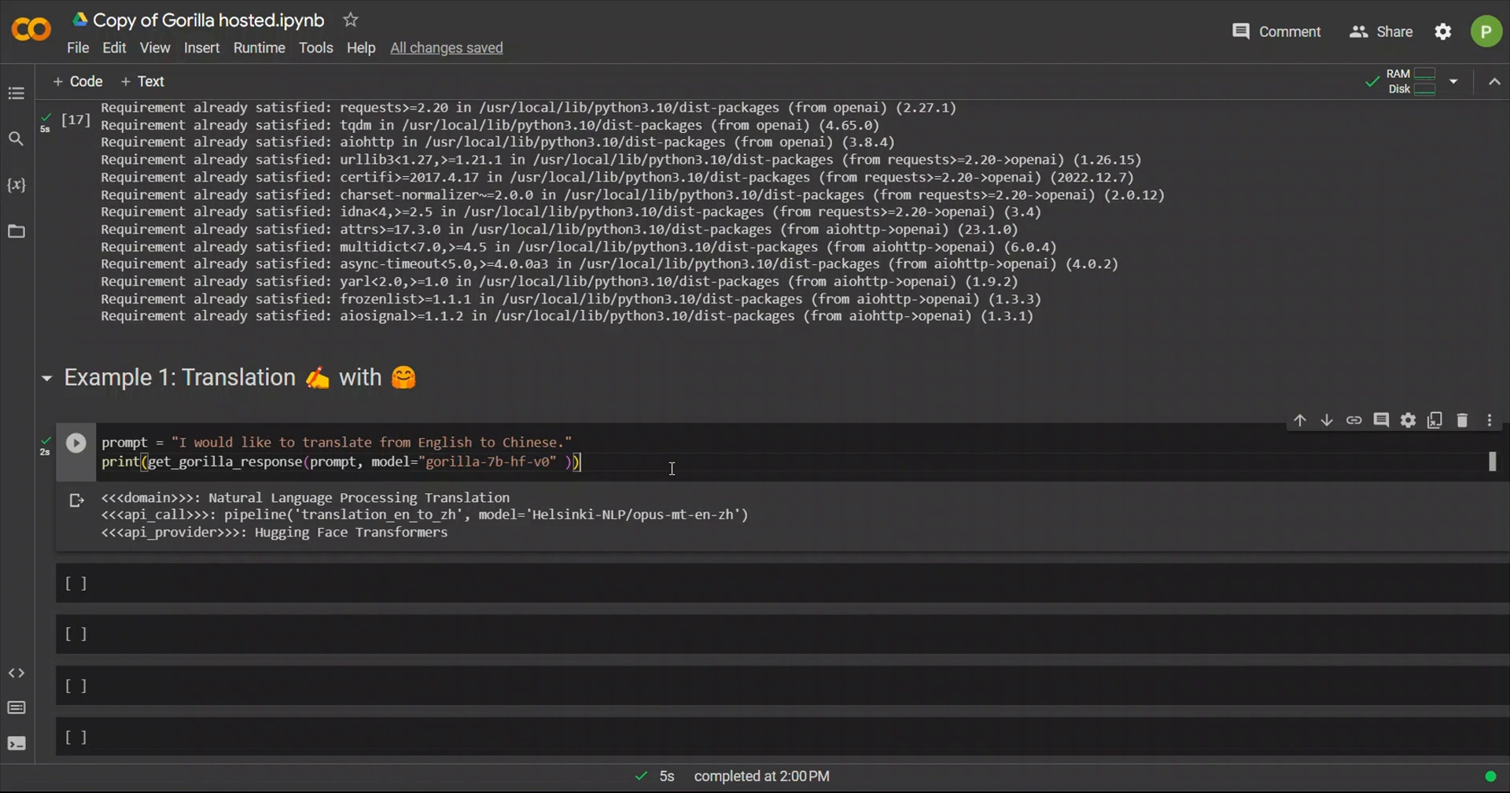
scroll("down", 3)
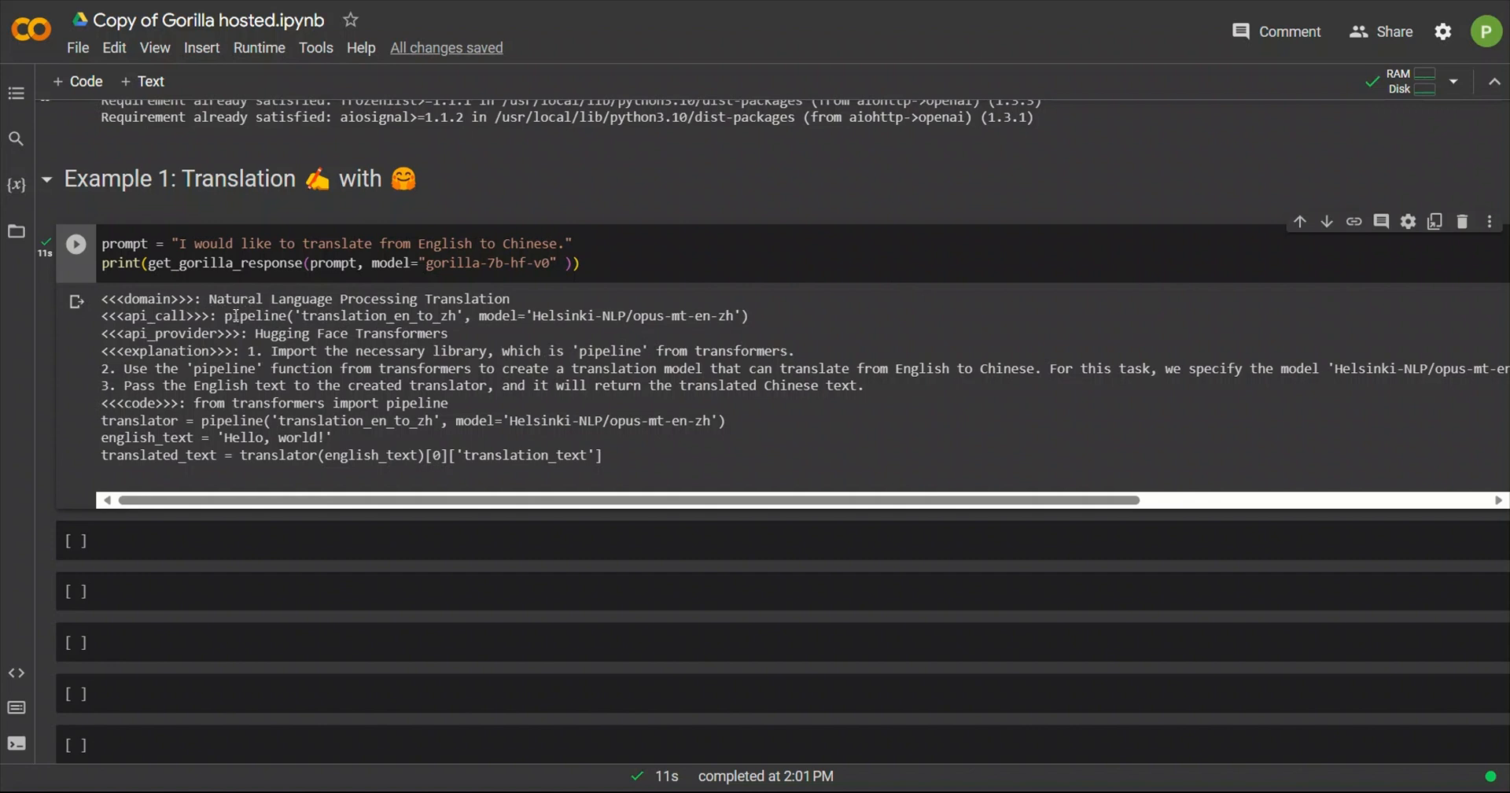
left_click_drag(223, 315, 717, 315)
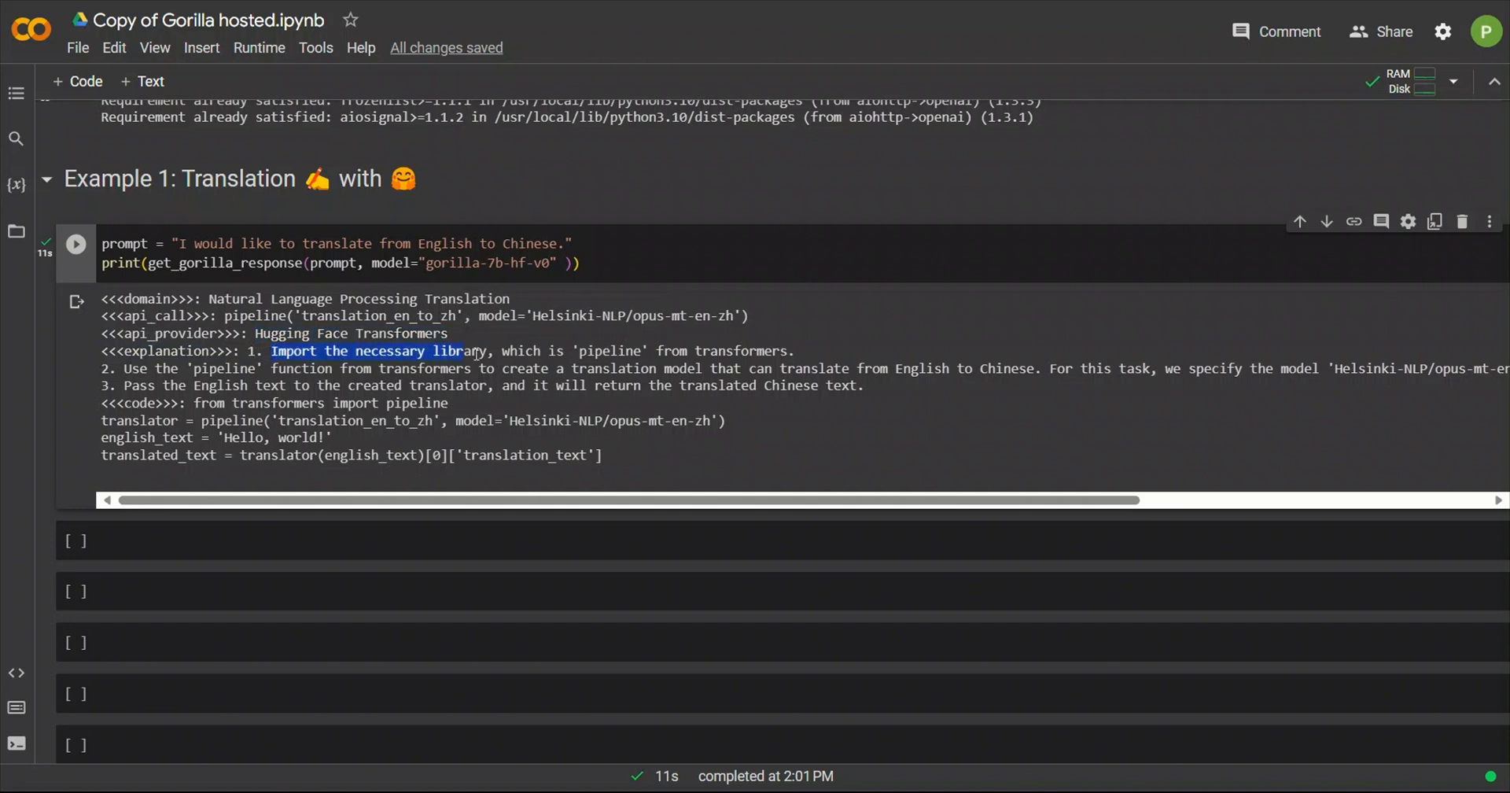
left_click_drag(465, 351, 757, 368)
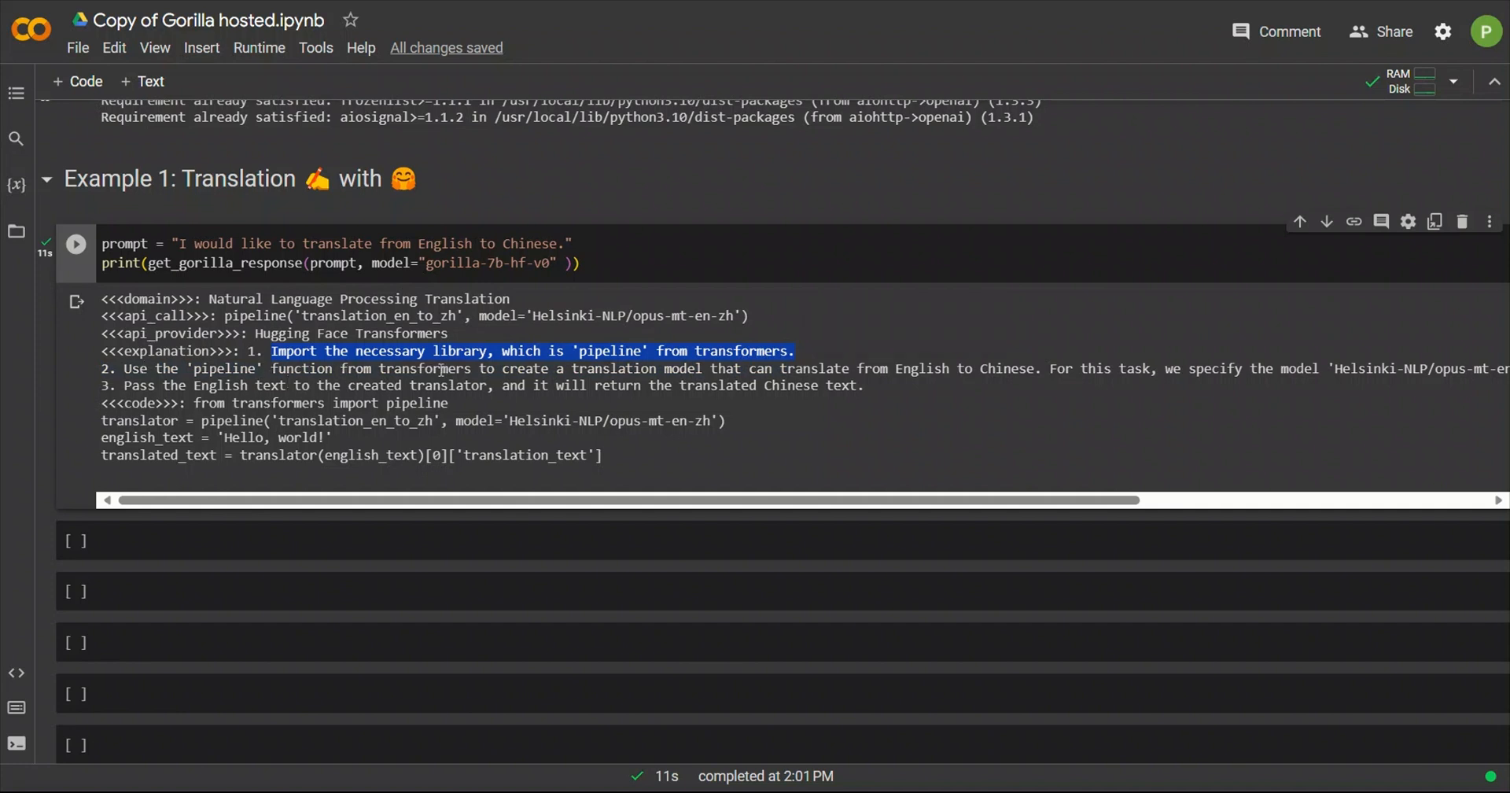
mouse_move(993, 399)
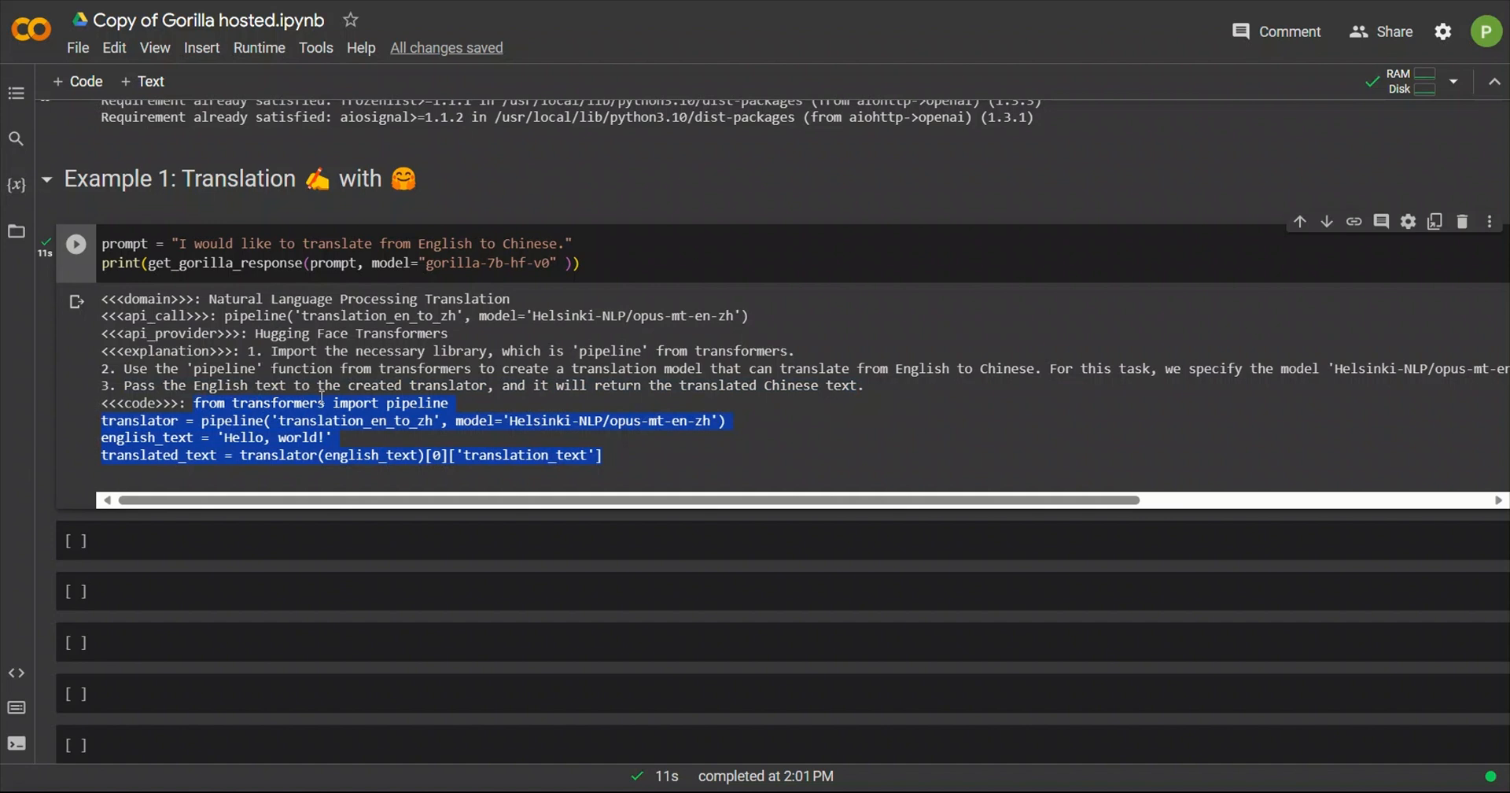
mouse_move(431, 439)
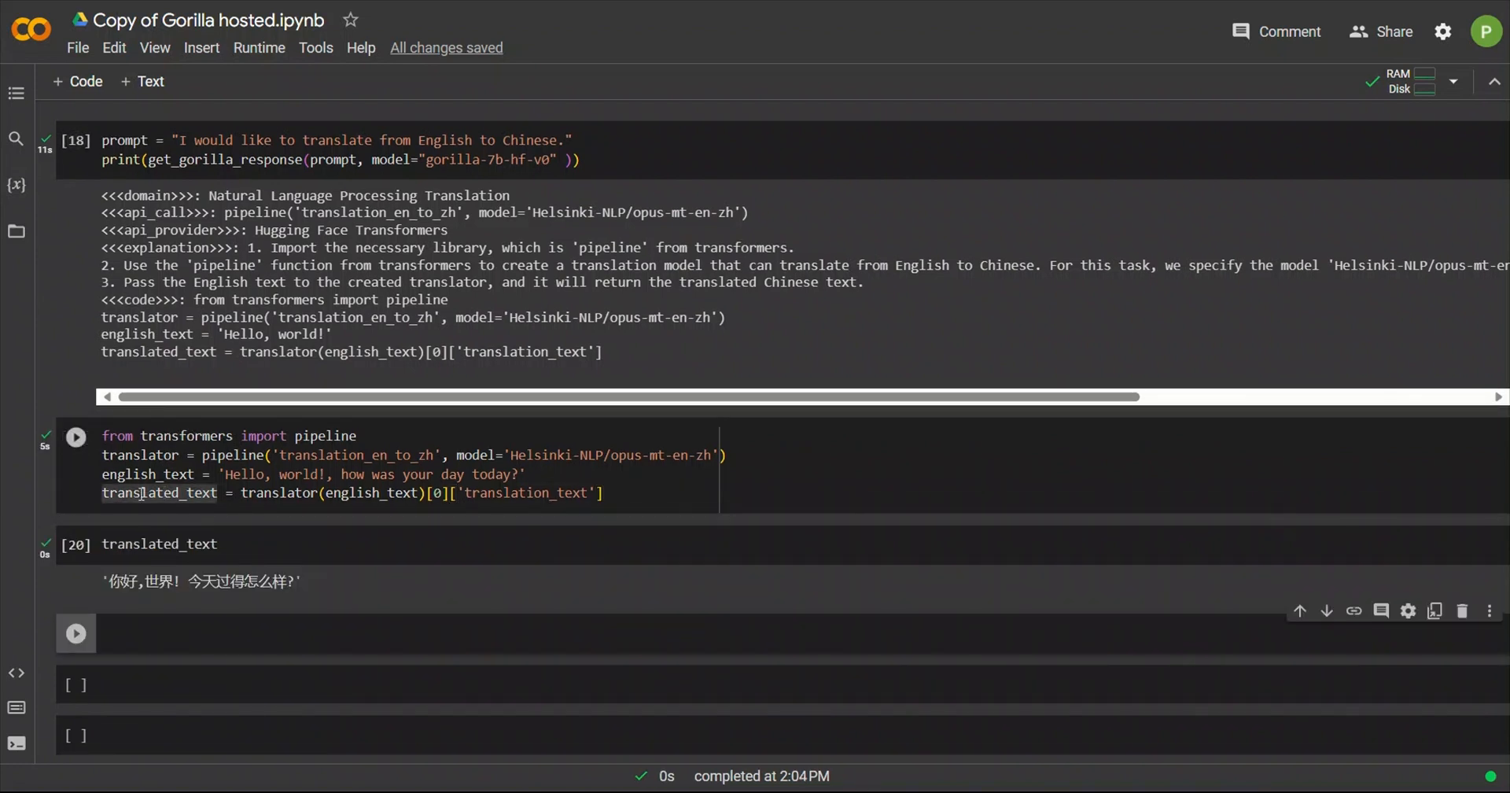
Run the Transformers translation pipeline cell on the longer English greeting
left_click(76, 436)
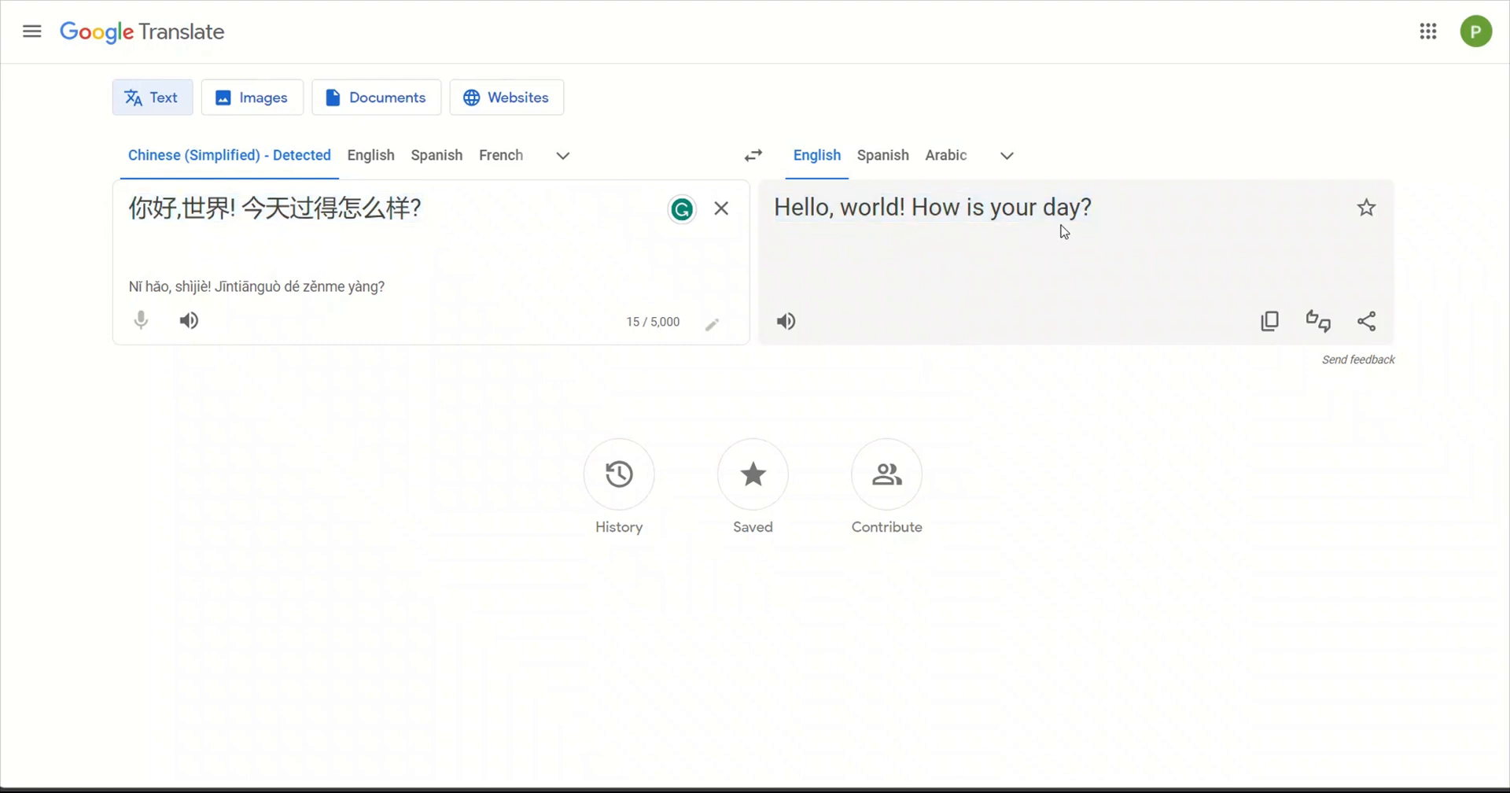
mouse_move(882, 83)
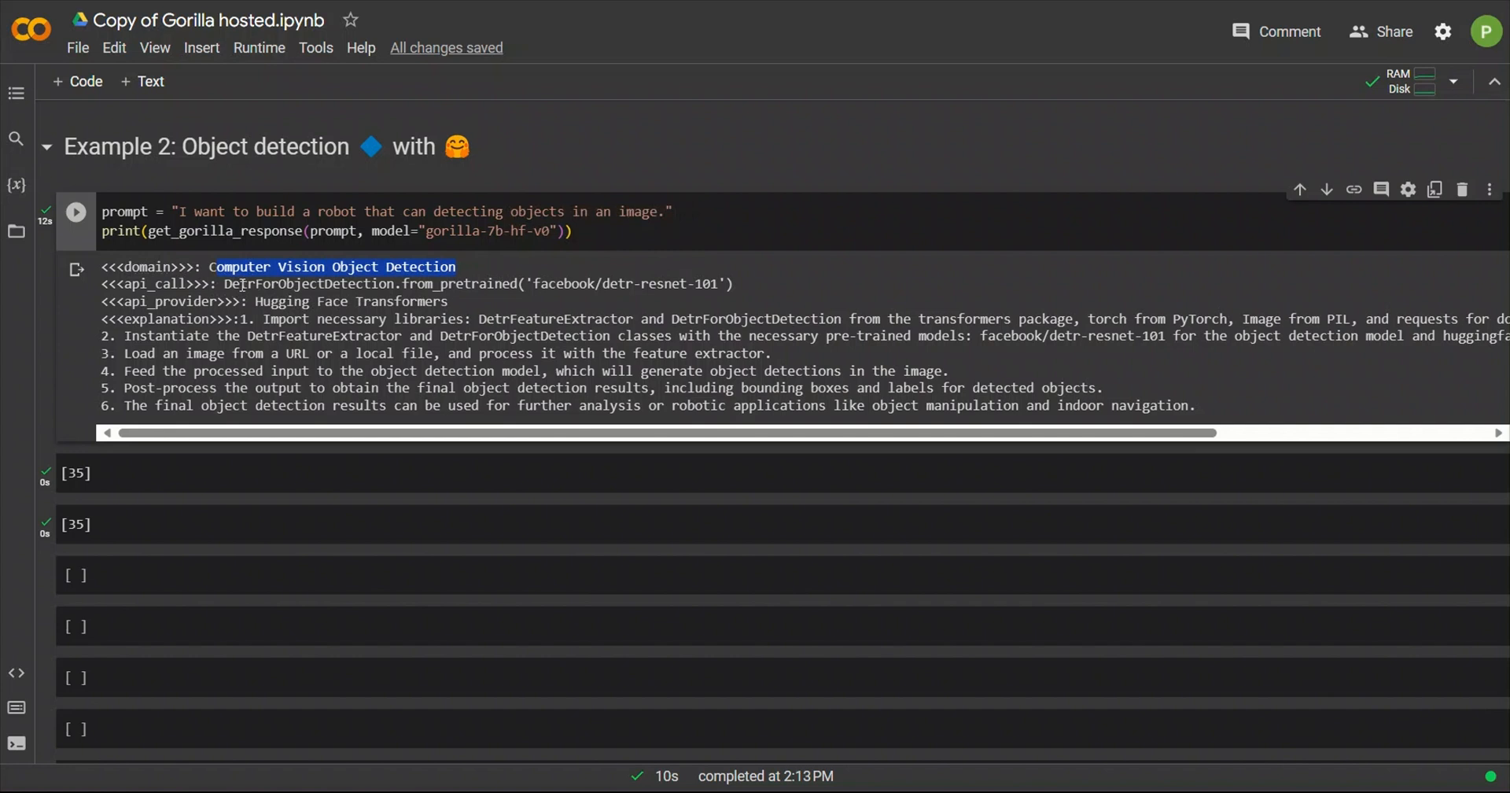
Highlight the Computer Vision Object Detection domain and the model version in Example 2's Gorilla response
double_click(308, 283)
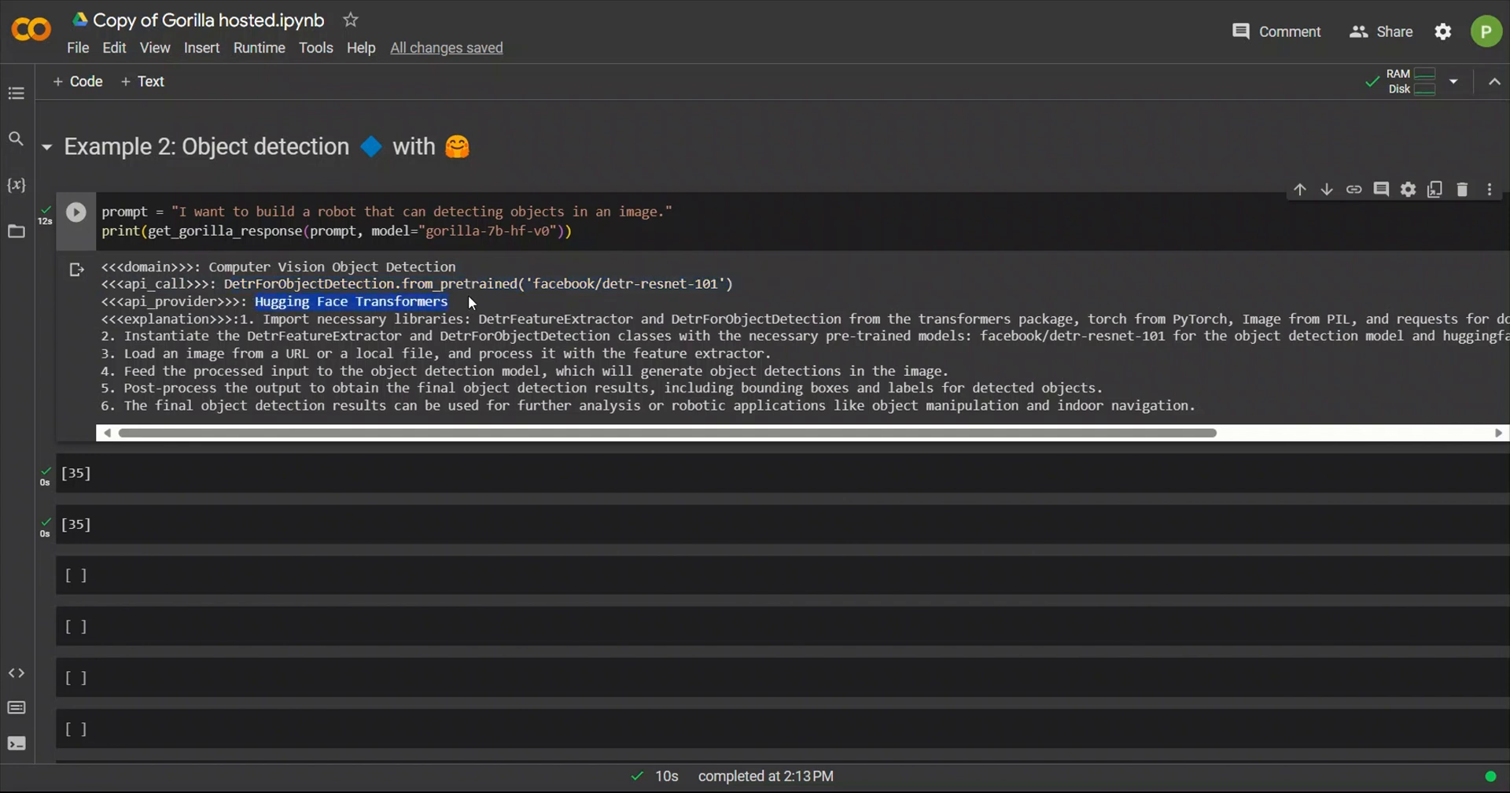
mouse_move(1022, 50)
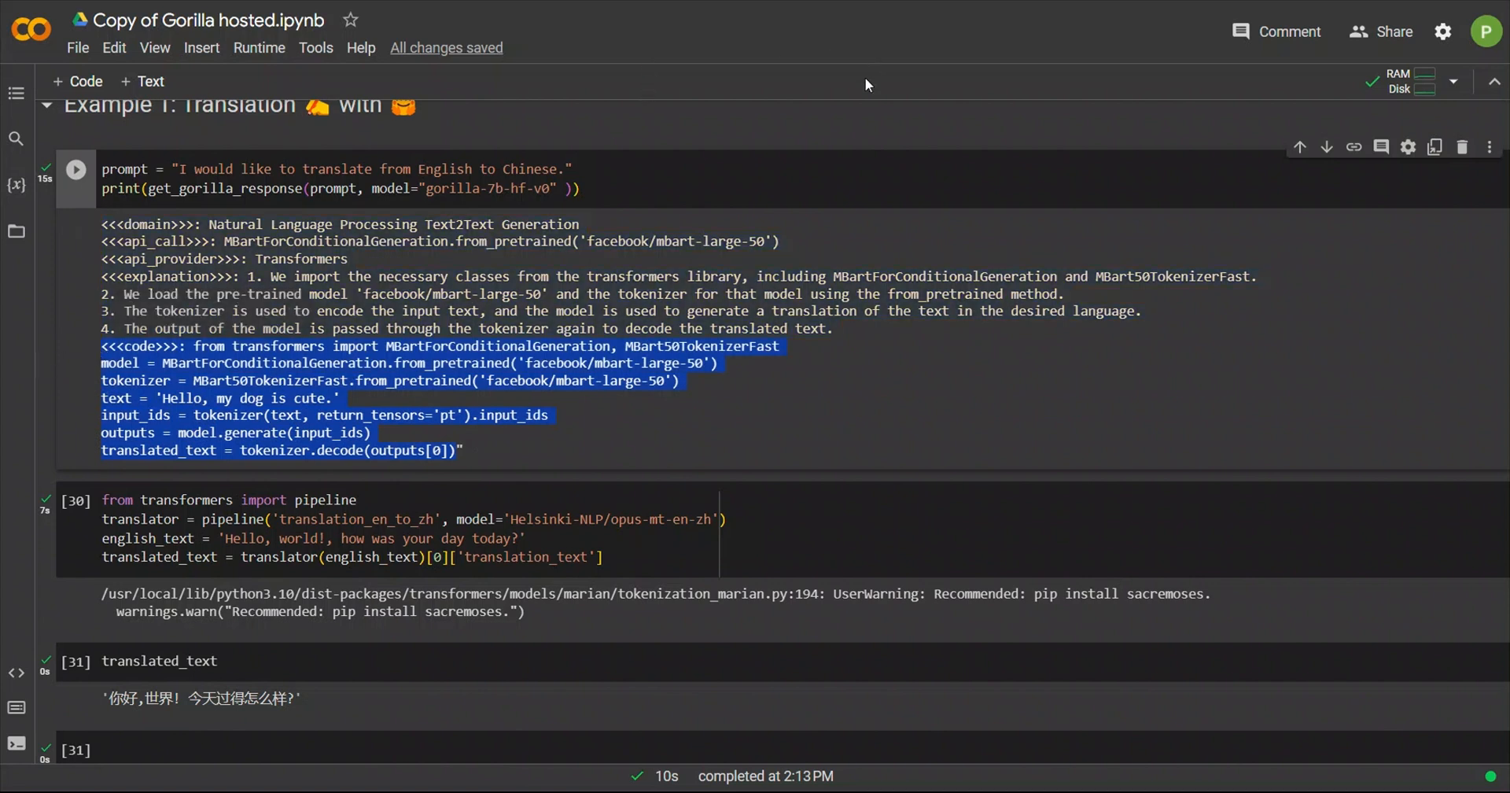
scroll("down", 3)
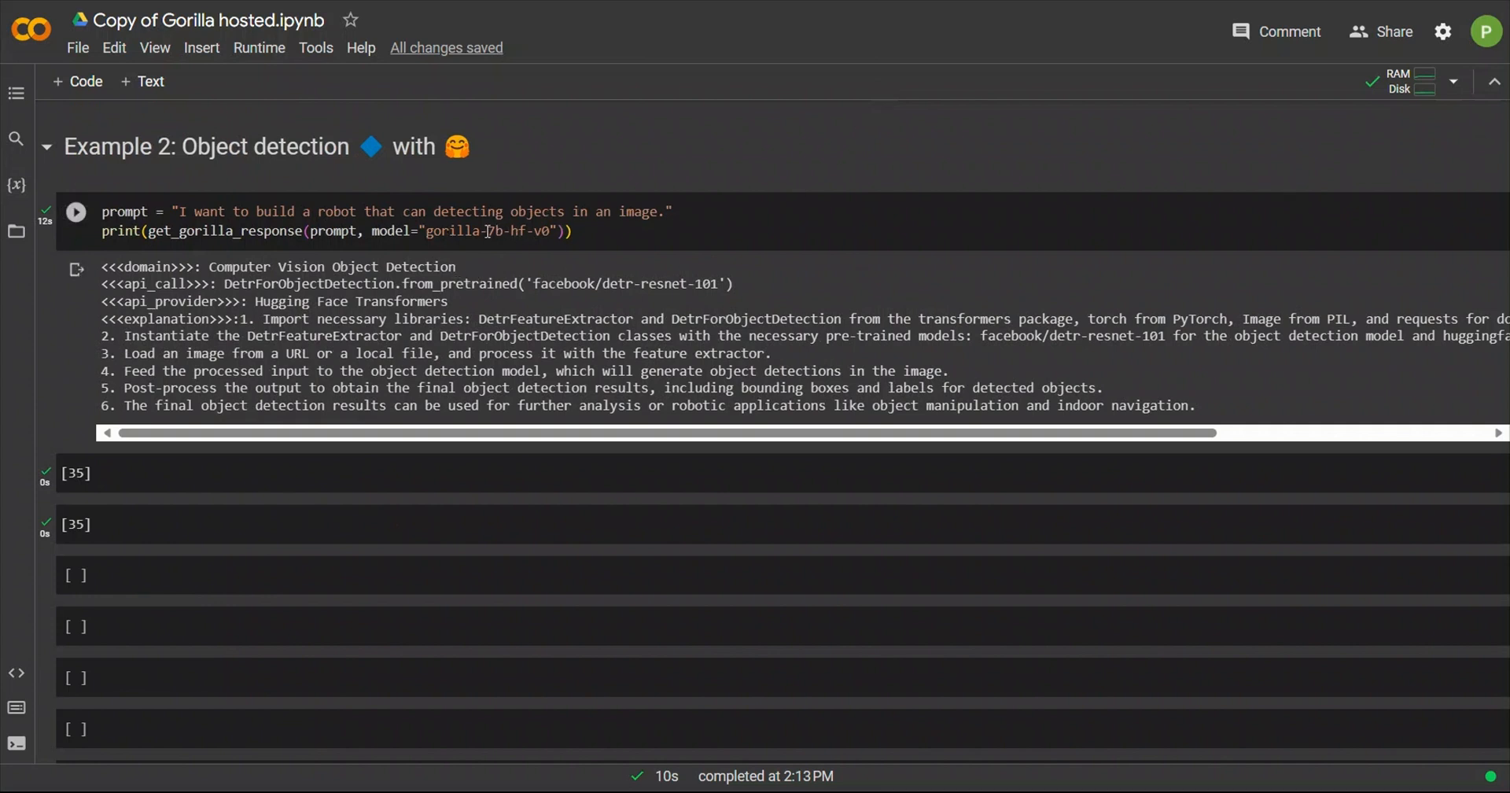
double_click(502, 232)
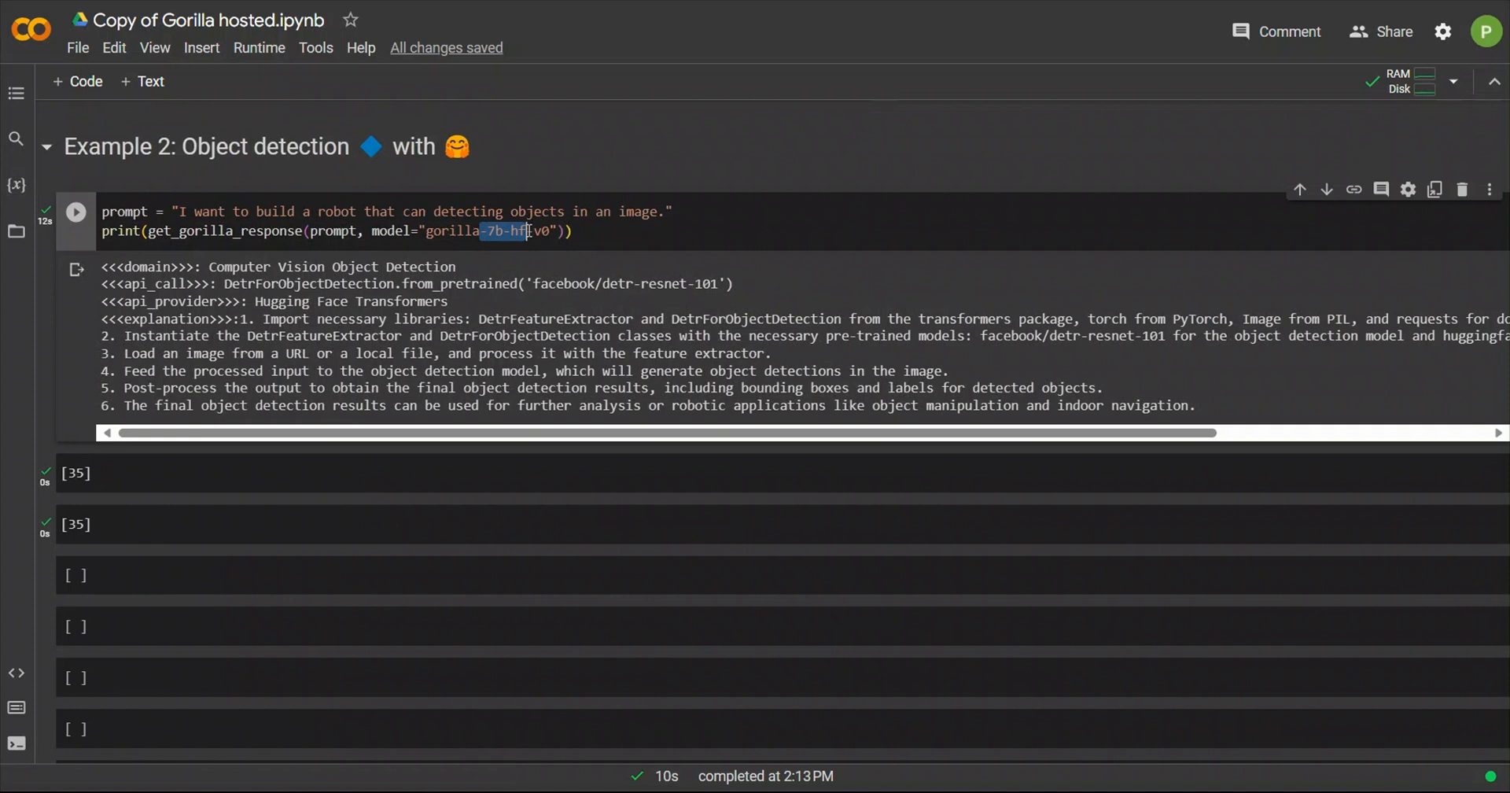
scroll("down", 3)
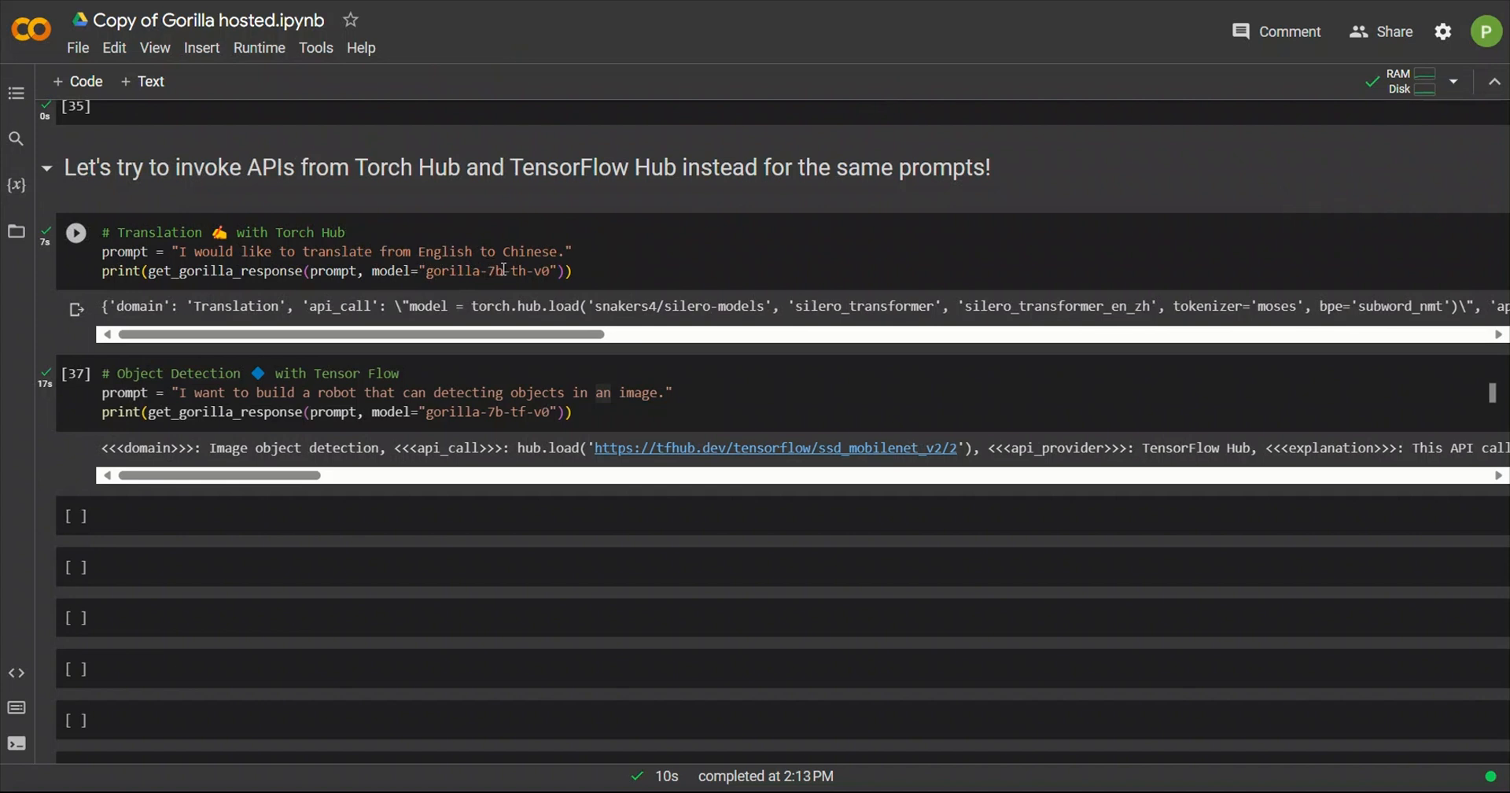
Highlight the 'th' part of the model name and move down to the hub examples
double_click(518, 270)
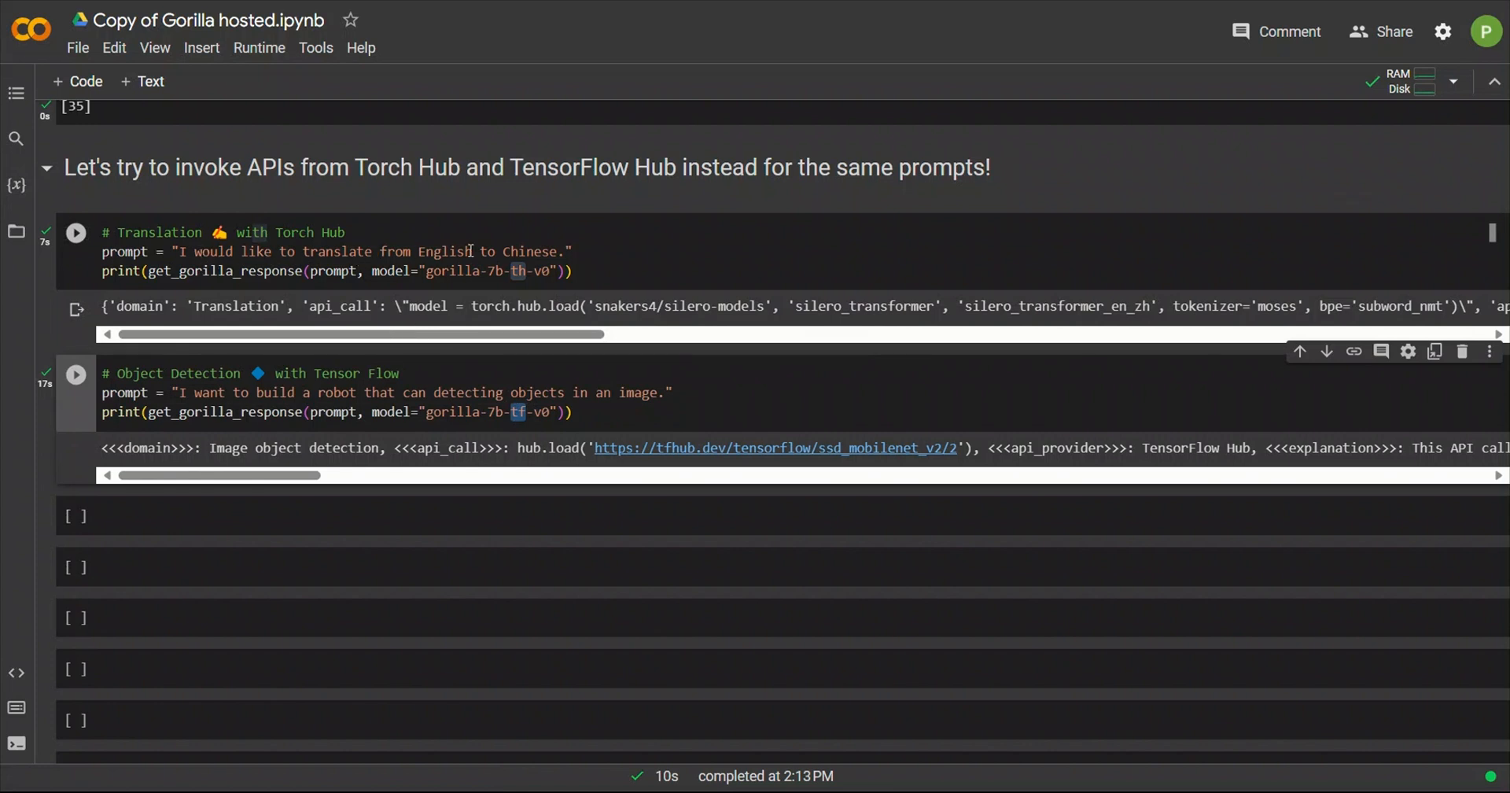
mouse_move(511, 327)
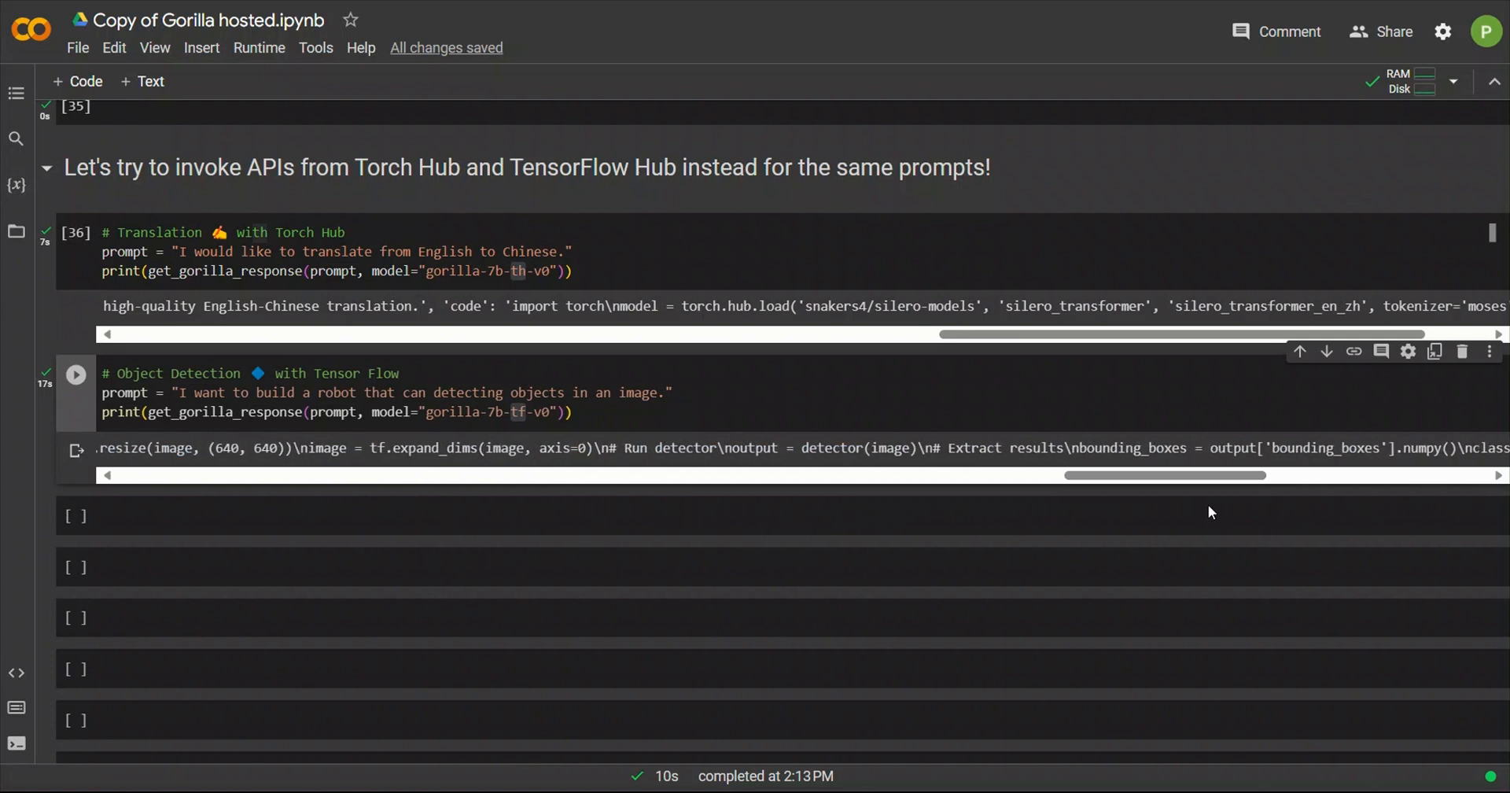
mouse_move(546, 467)
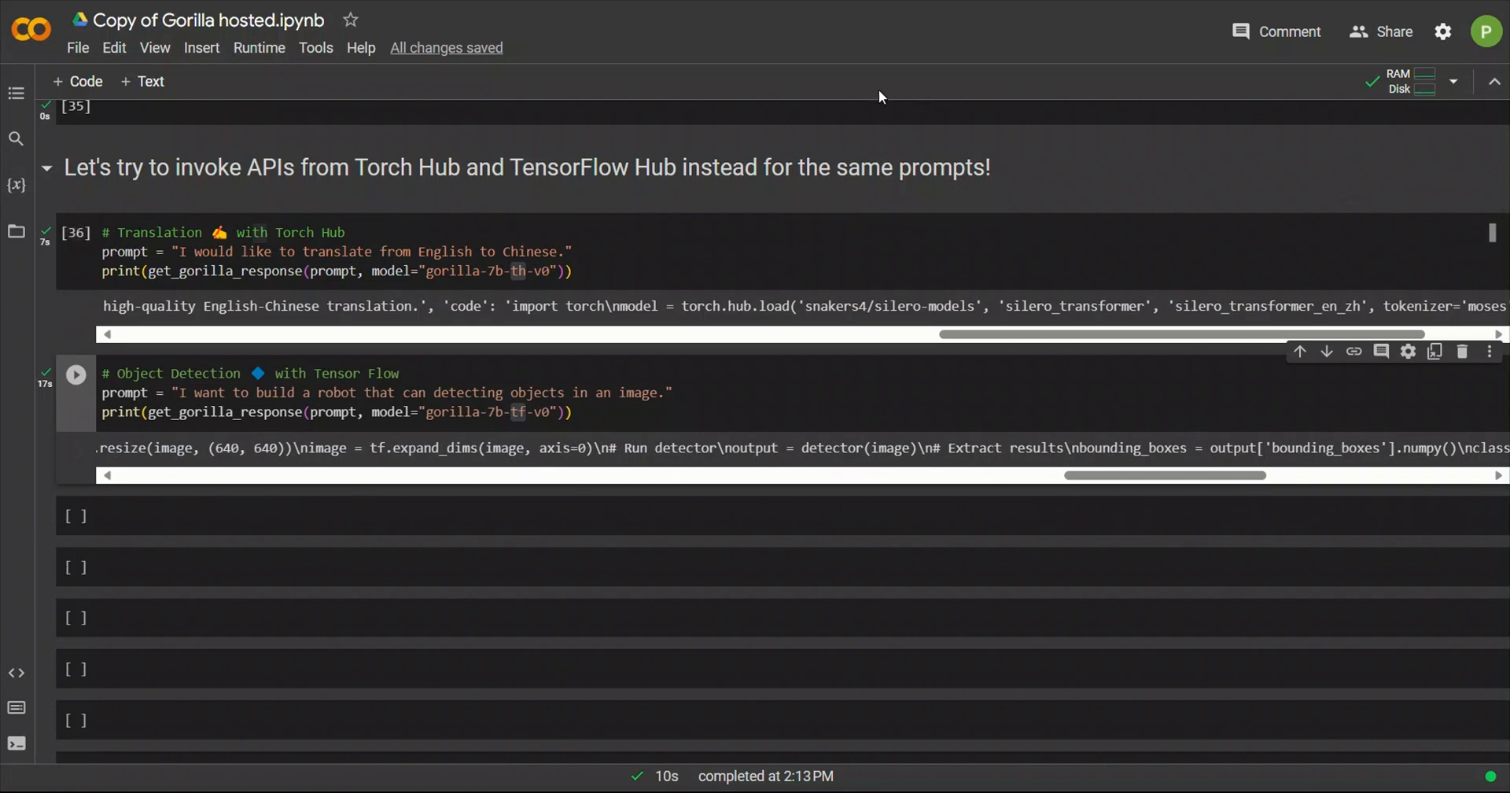
scroll("down", 3)
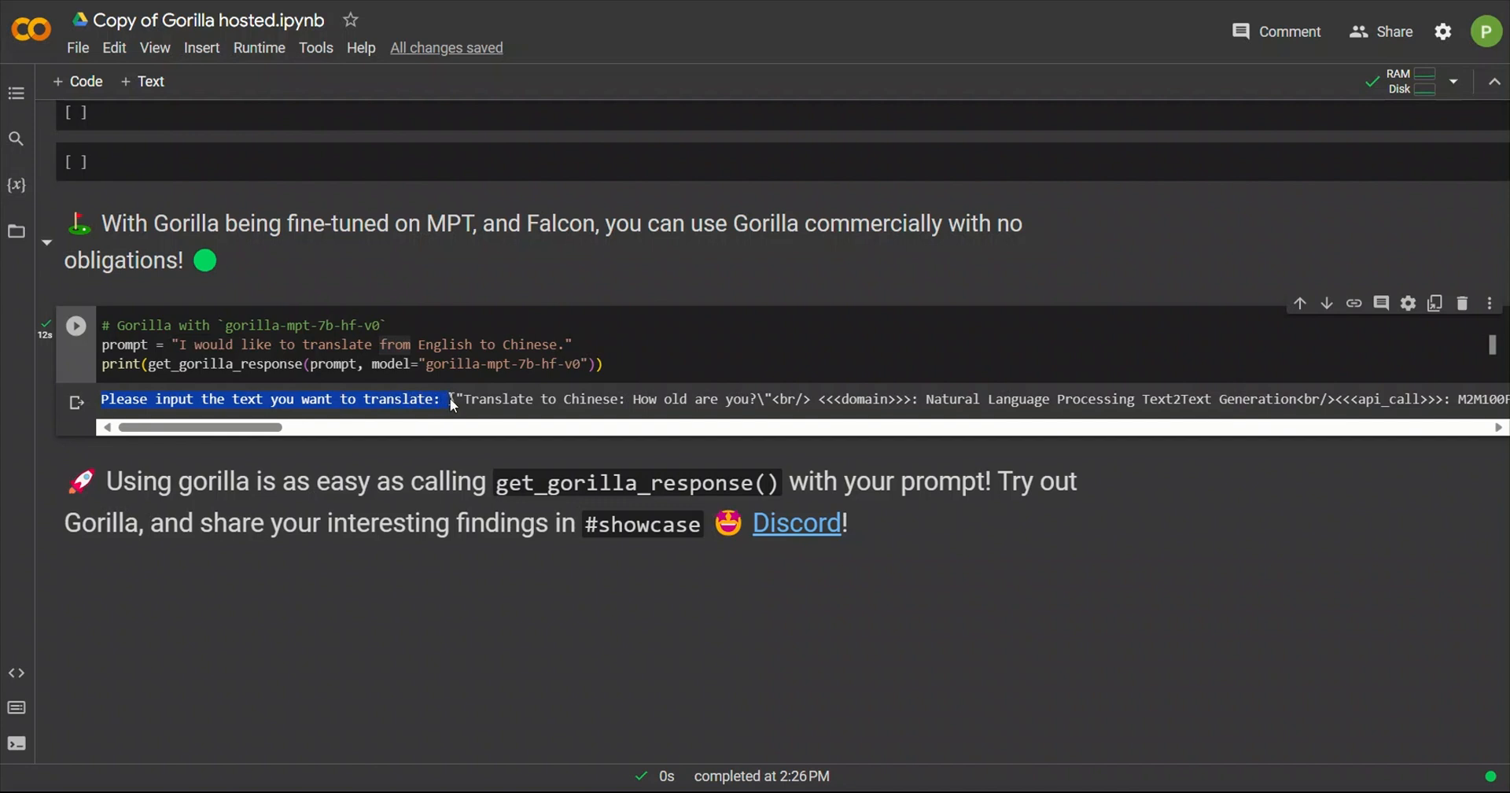
Read the mpt-7b translation output sideways and highlight the input sentence 'How old are you?'
scroll("right", 3)
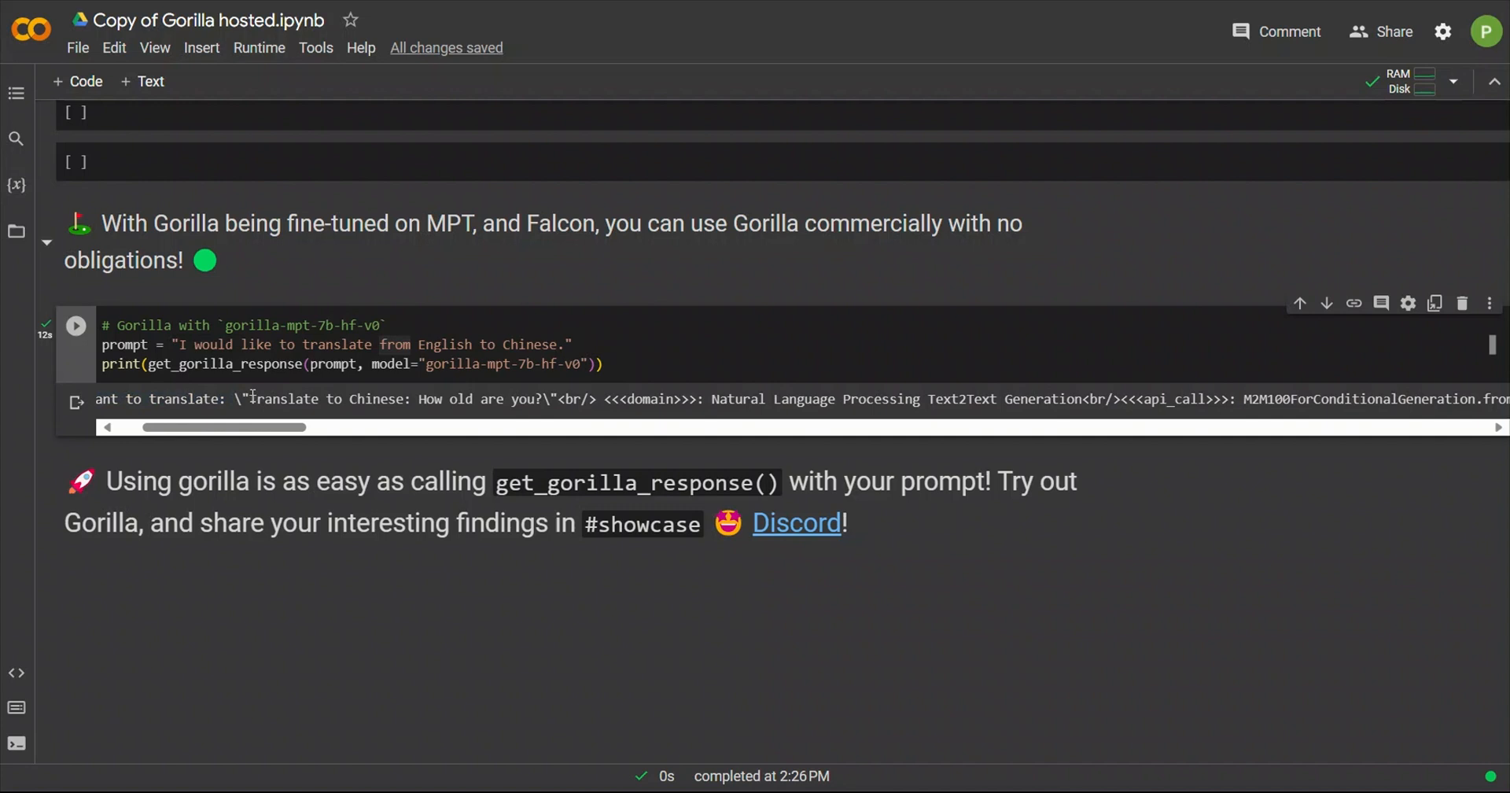
left_click_drag(247, 400, 537, 400)
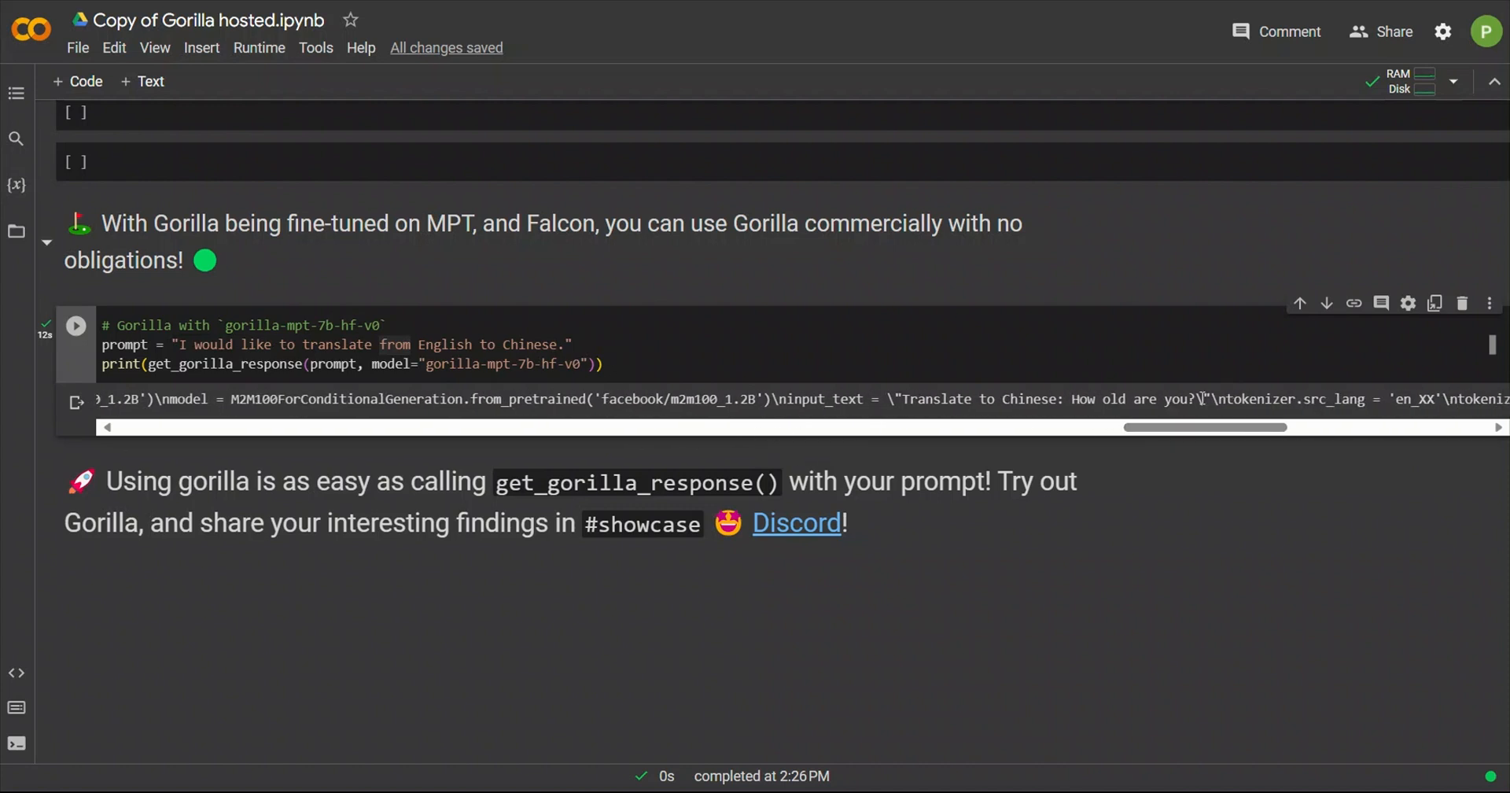
double_click(1131, 399)
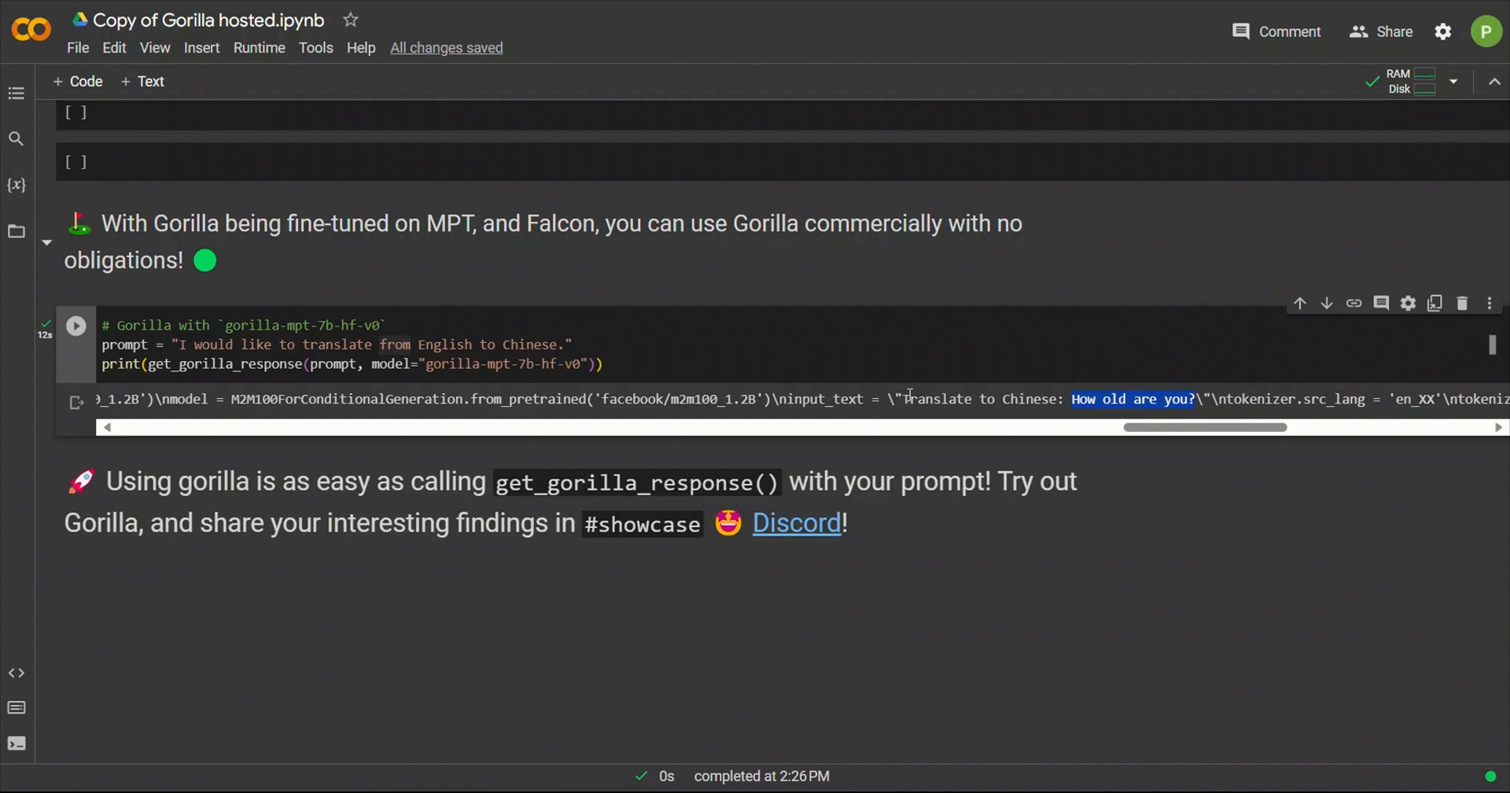
left_click_drag(1204, 426, 1271, 427)
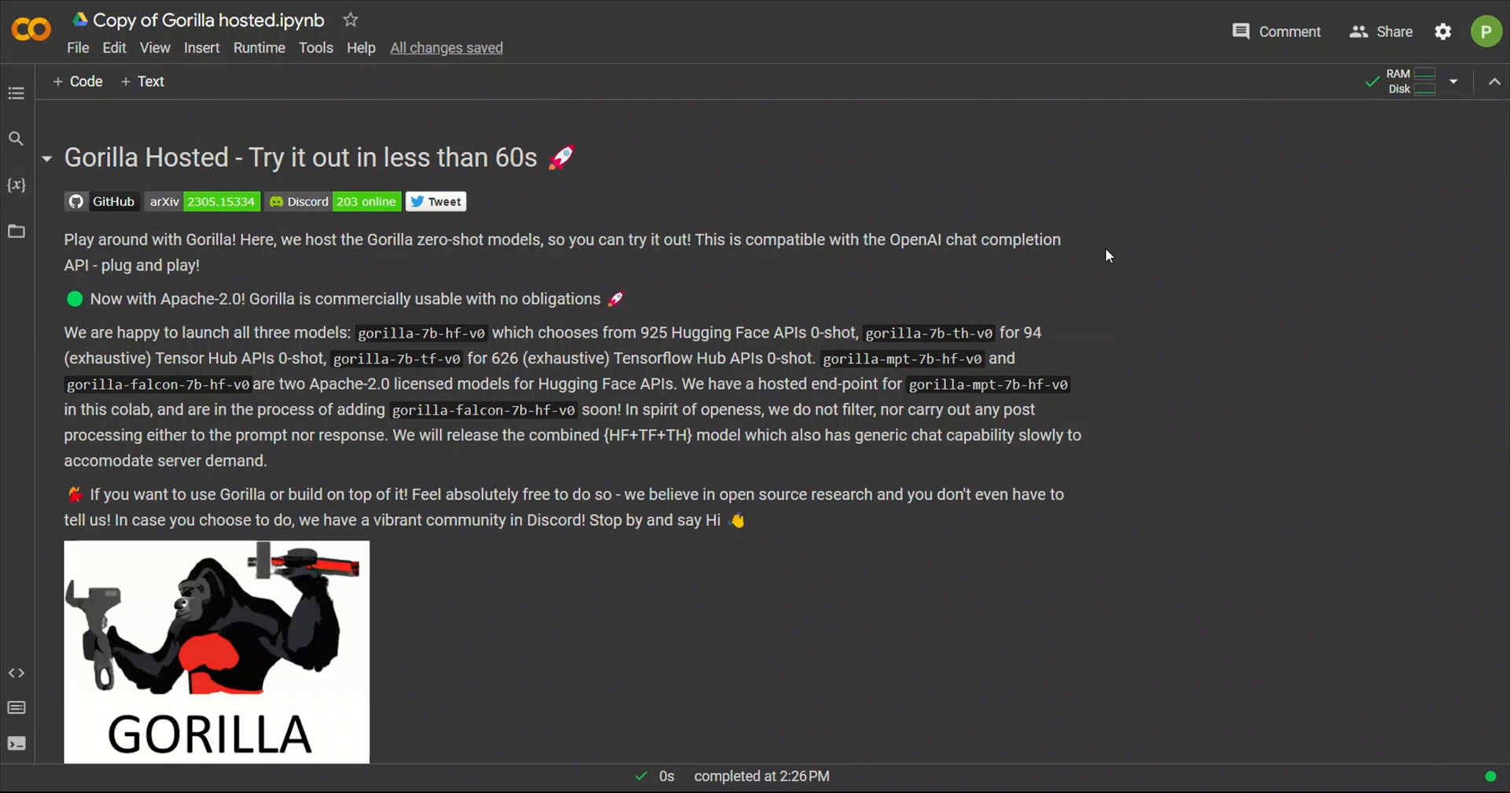
mouse_move(950, 182)
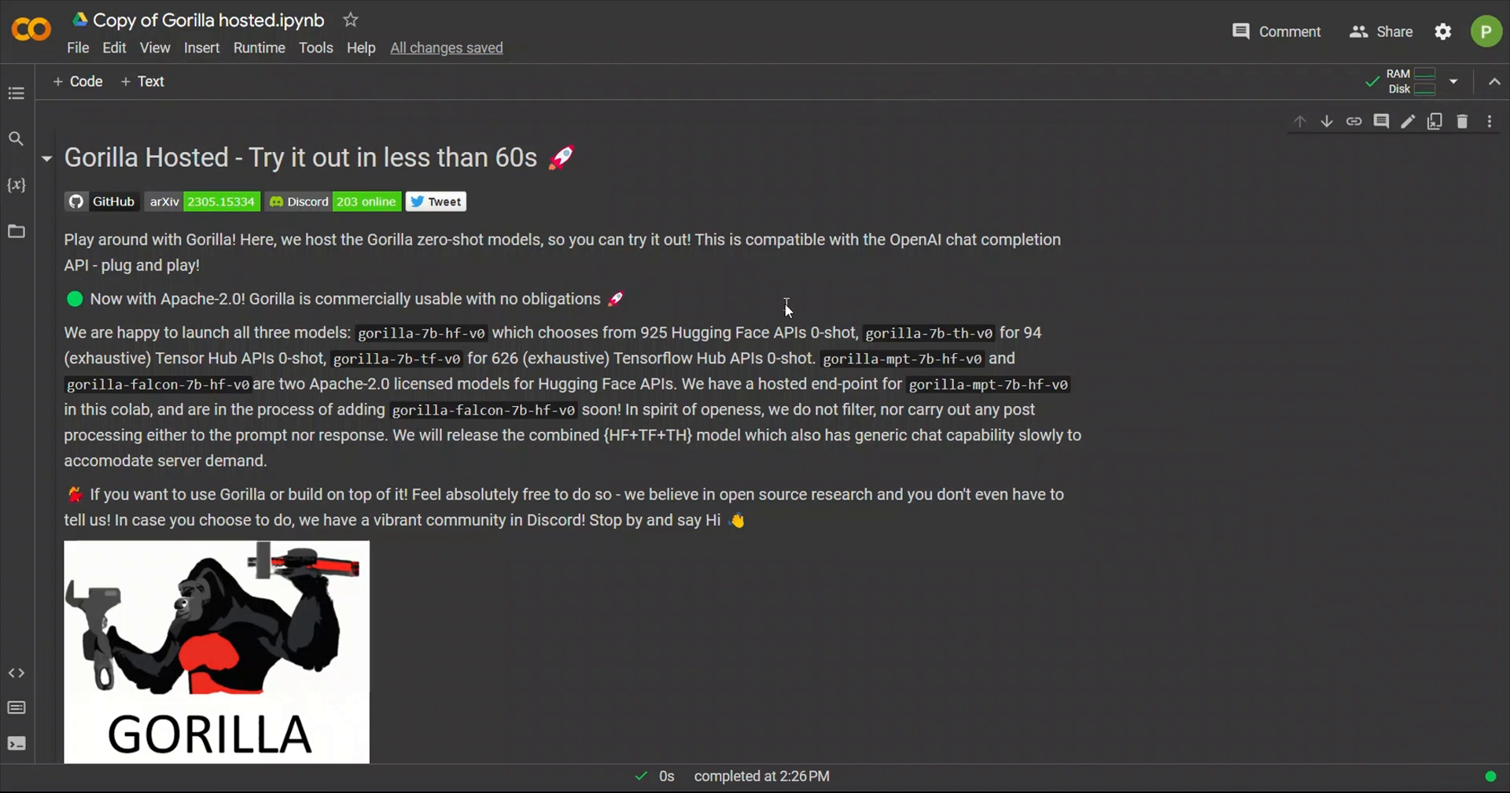
mouse_move(881, 96)
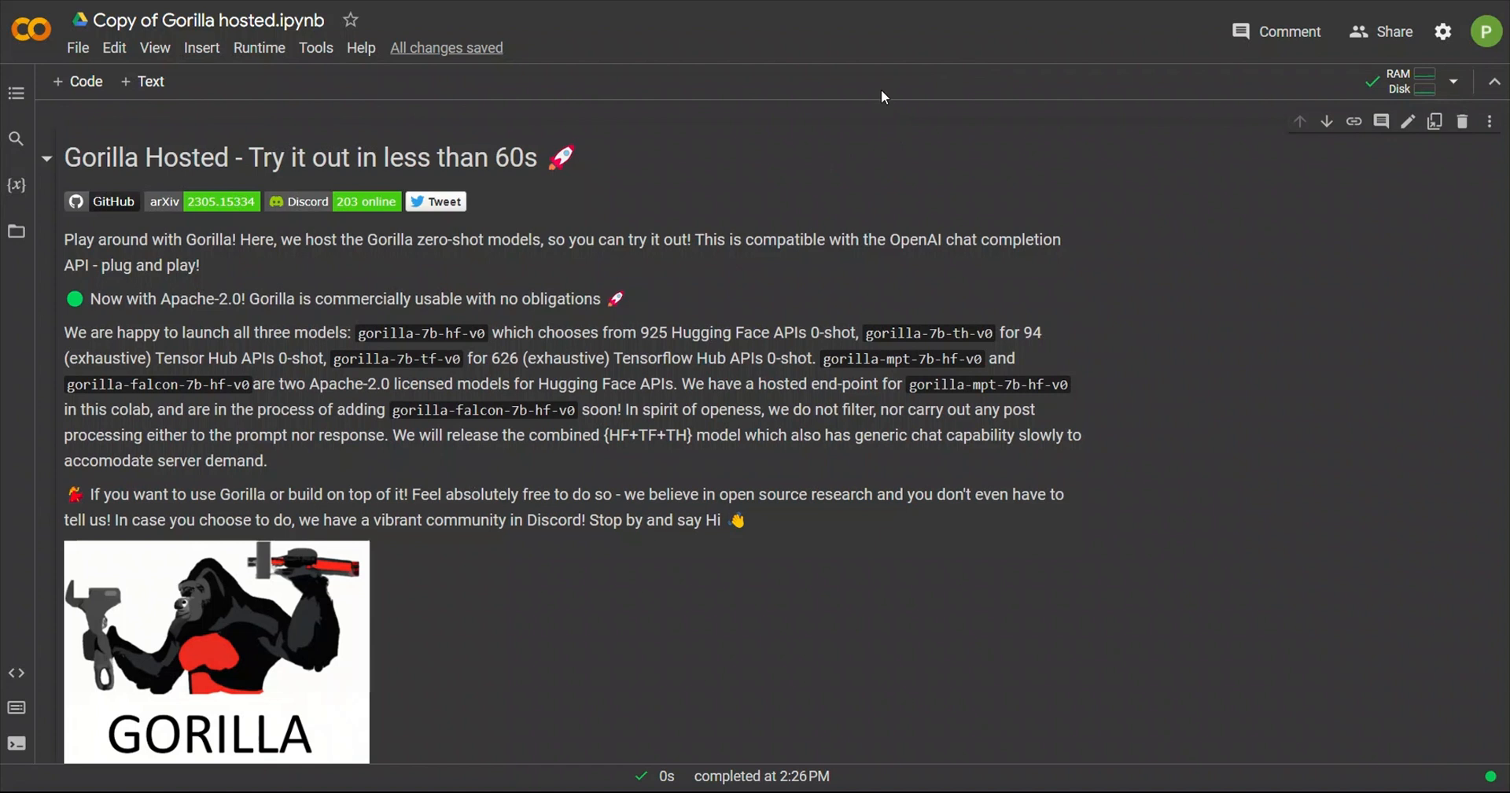